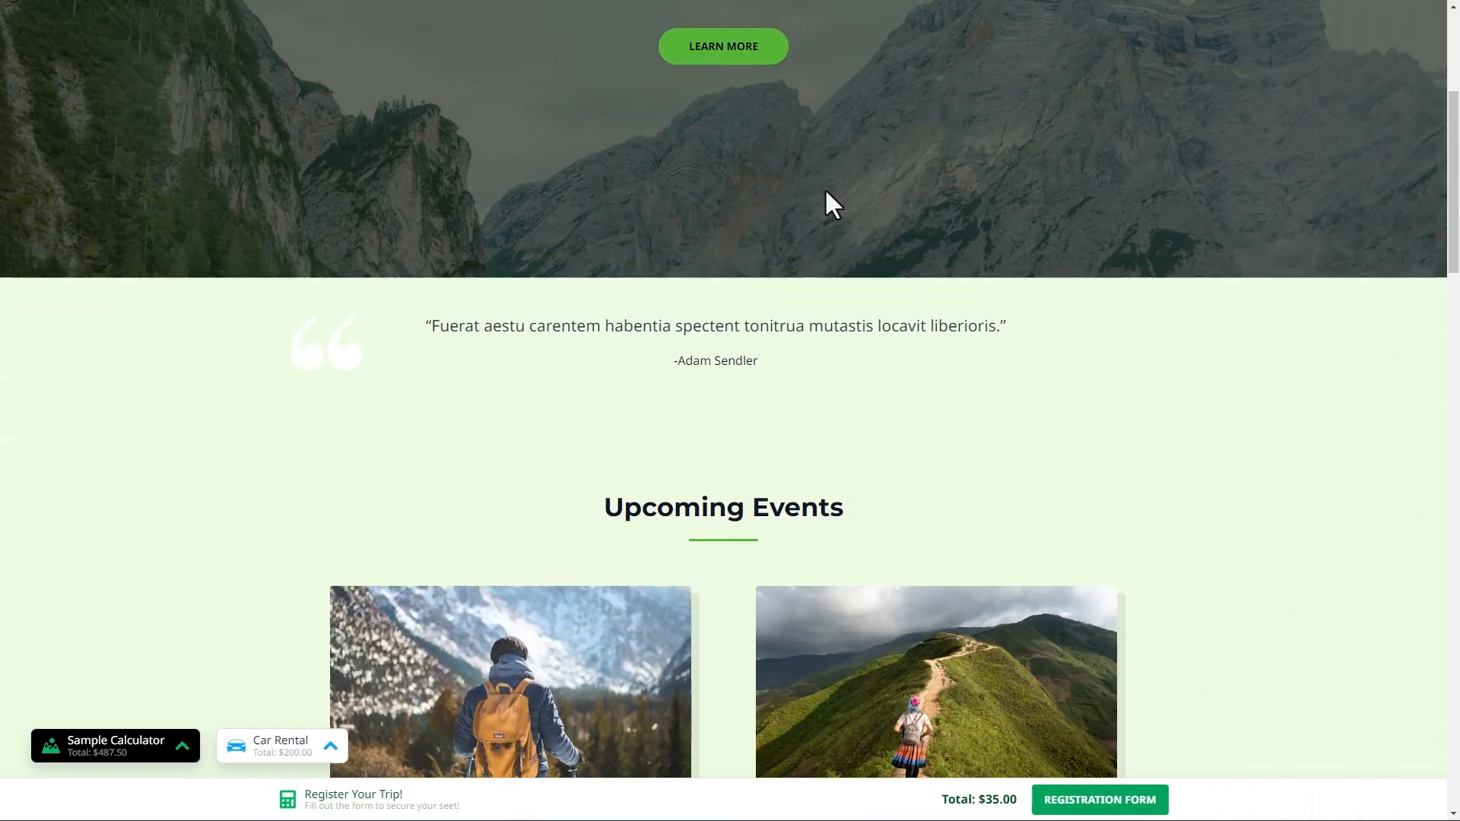
- Scroll past Upcoming Events and use the Sample Calculator button to reach the Trip Registration Form
{"action": "scroll", "scroll_direction": "down", "scroll_amount": 3}
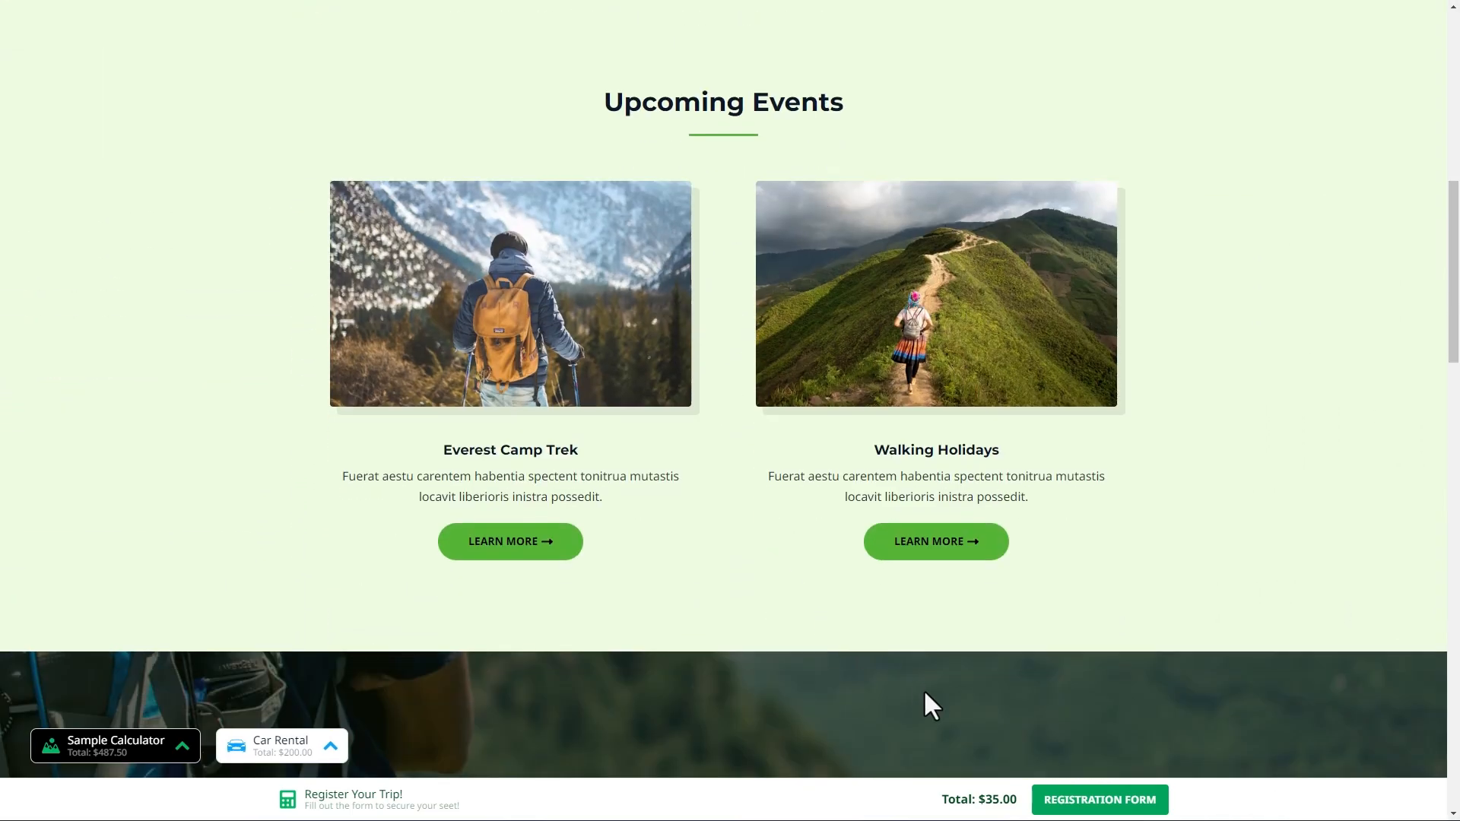
{"action": "left_click", "coordinate": [1099, 800]}
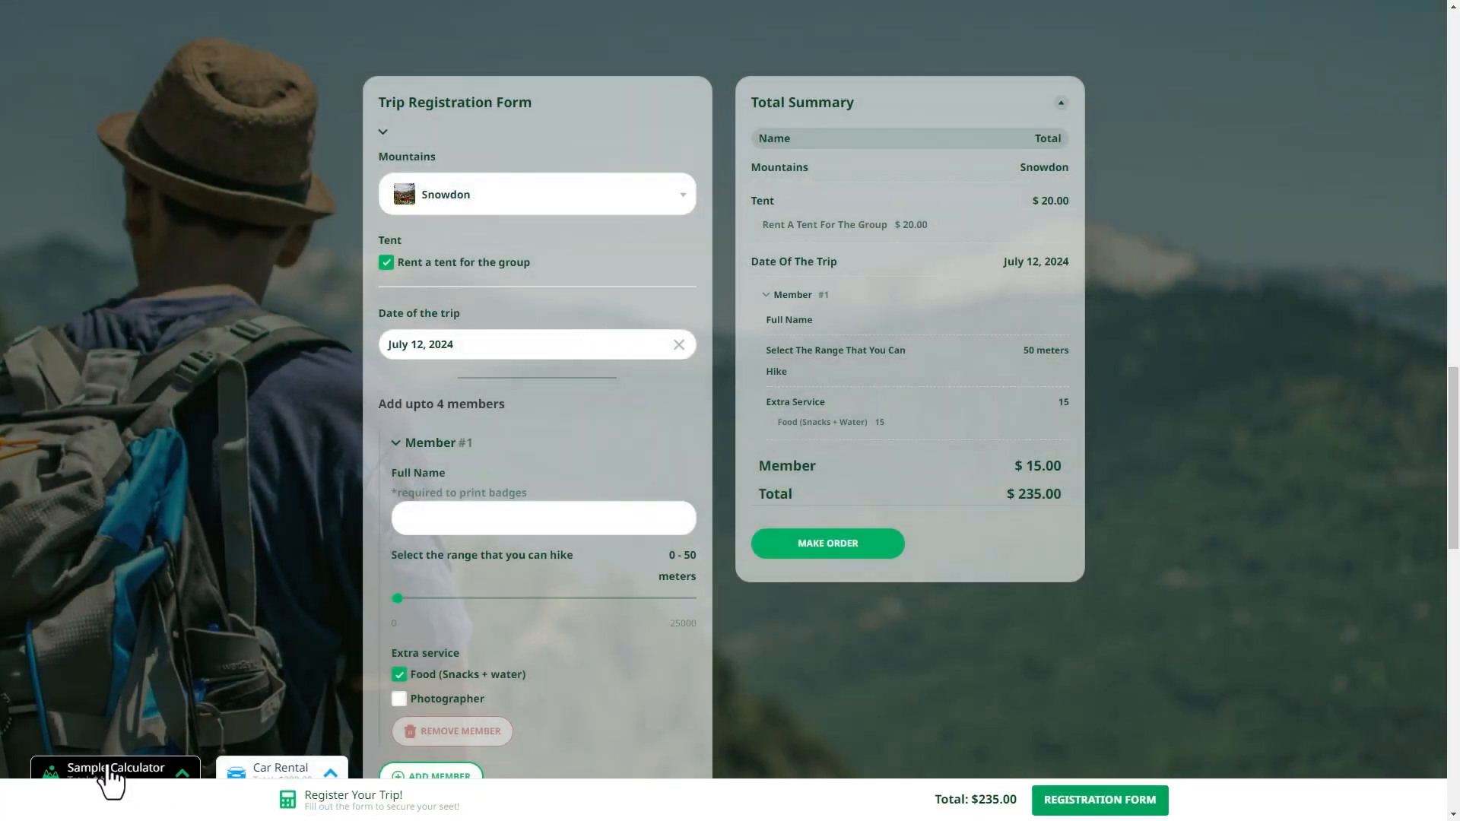
{"action": "left_click", "coordinate": [113, 768]}
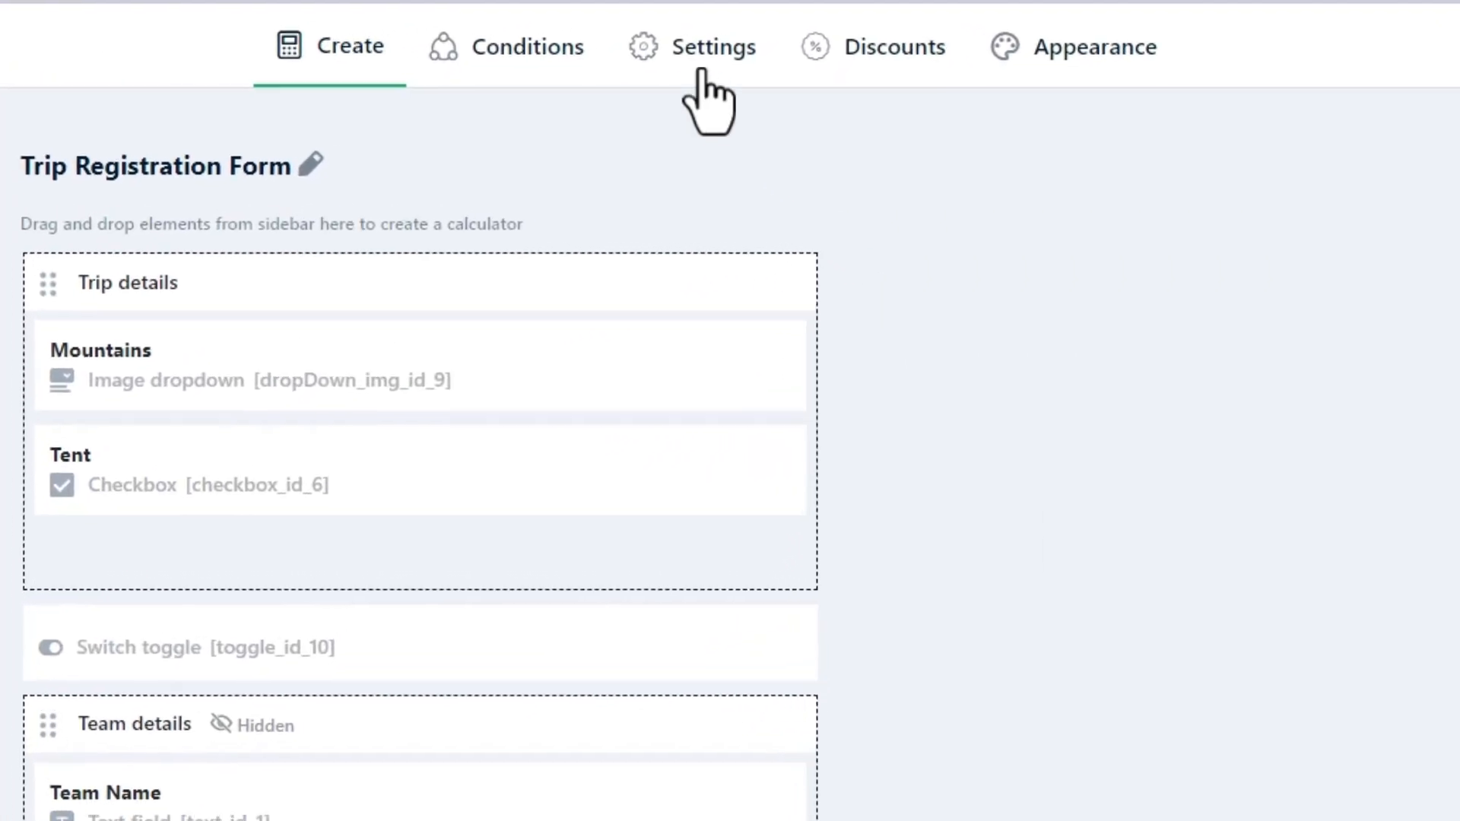
- Go to the Trip Registration Form's Settings and its Sticky calculator integration
{"action": "left_click", "coordinate": [715, 46]}
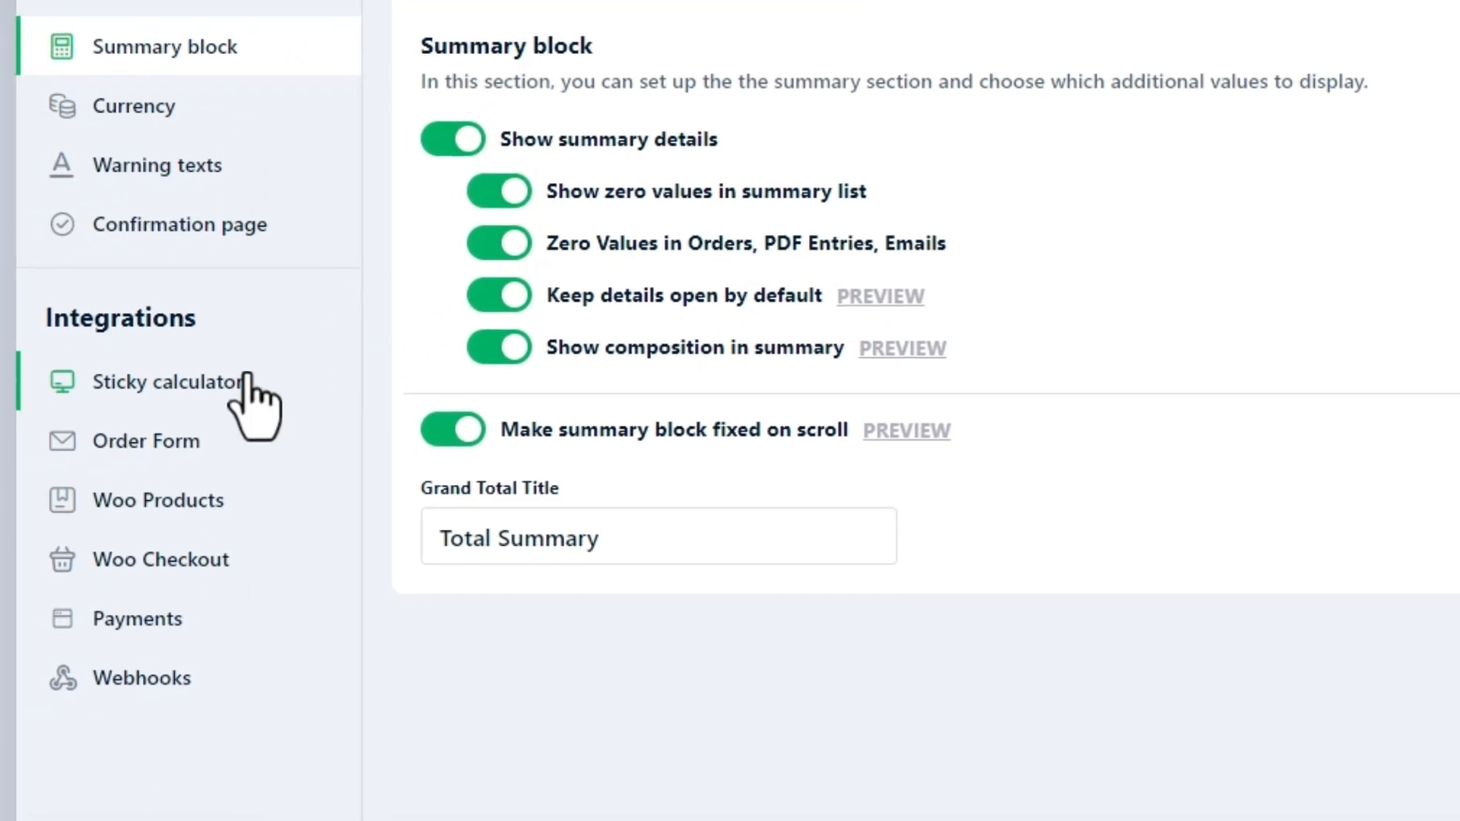
{"action": "left_click", "coordinate": [169, 381]}
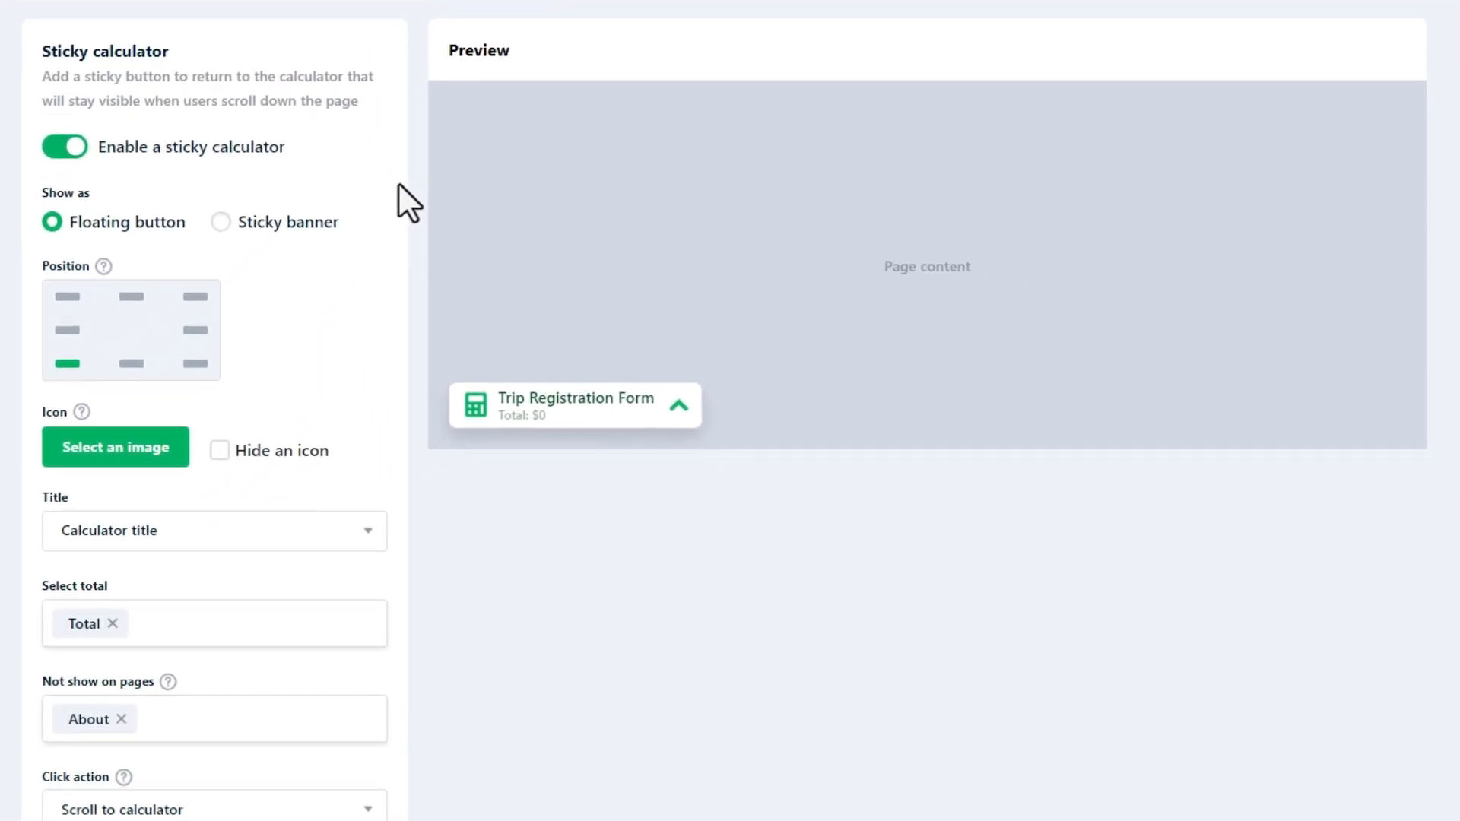
- Display the sticky calculator as a floating button positioned at bottom left
{"action": "left_click", "coordinate": [220, 222]}
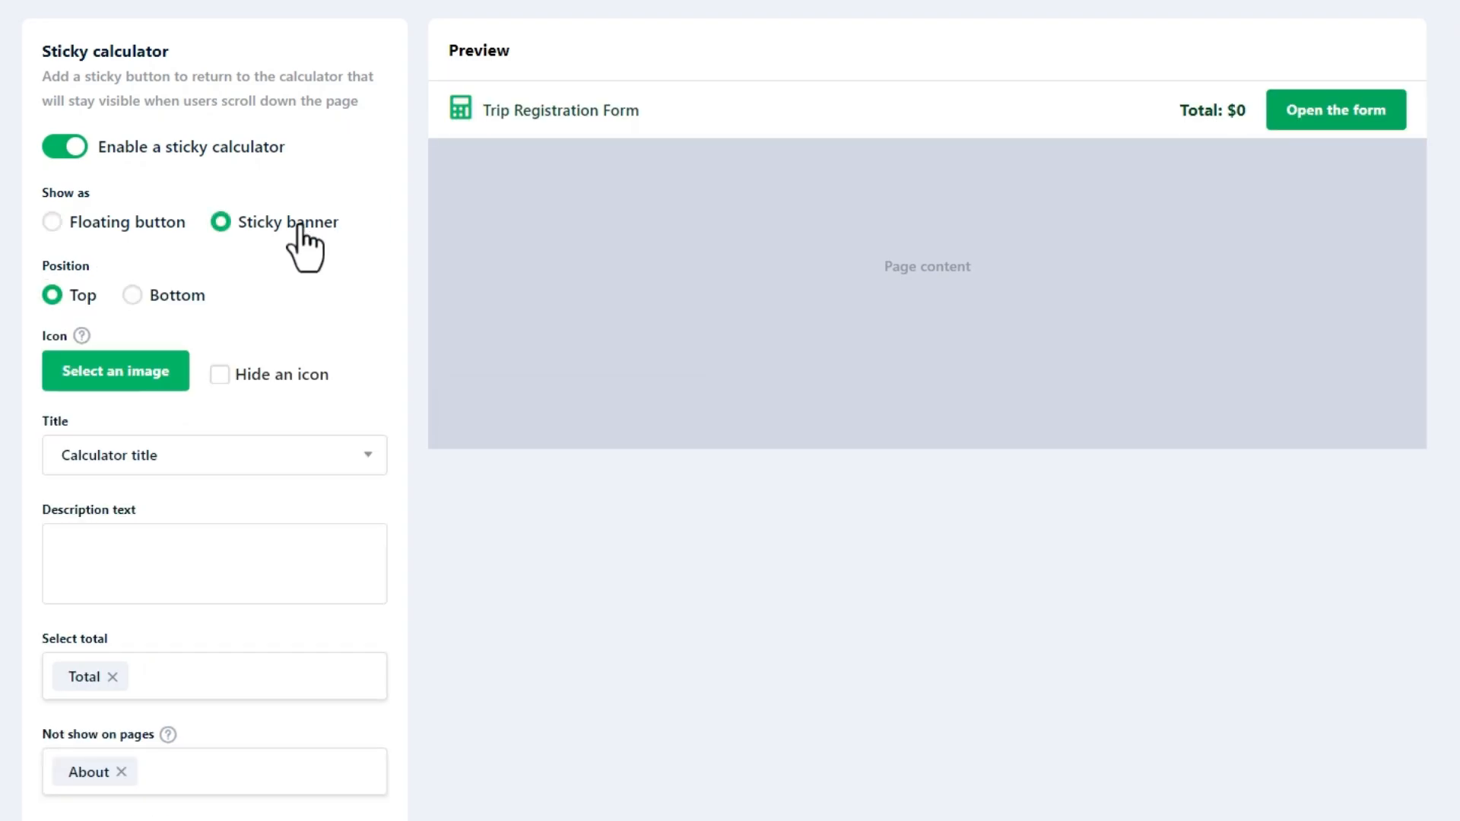
{"action": "left_click", "coordinate": [51, 221]}
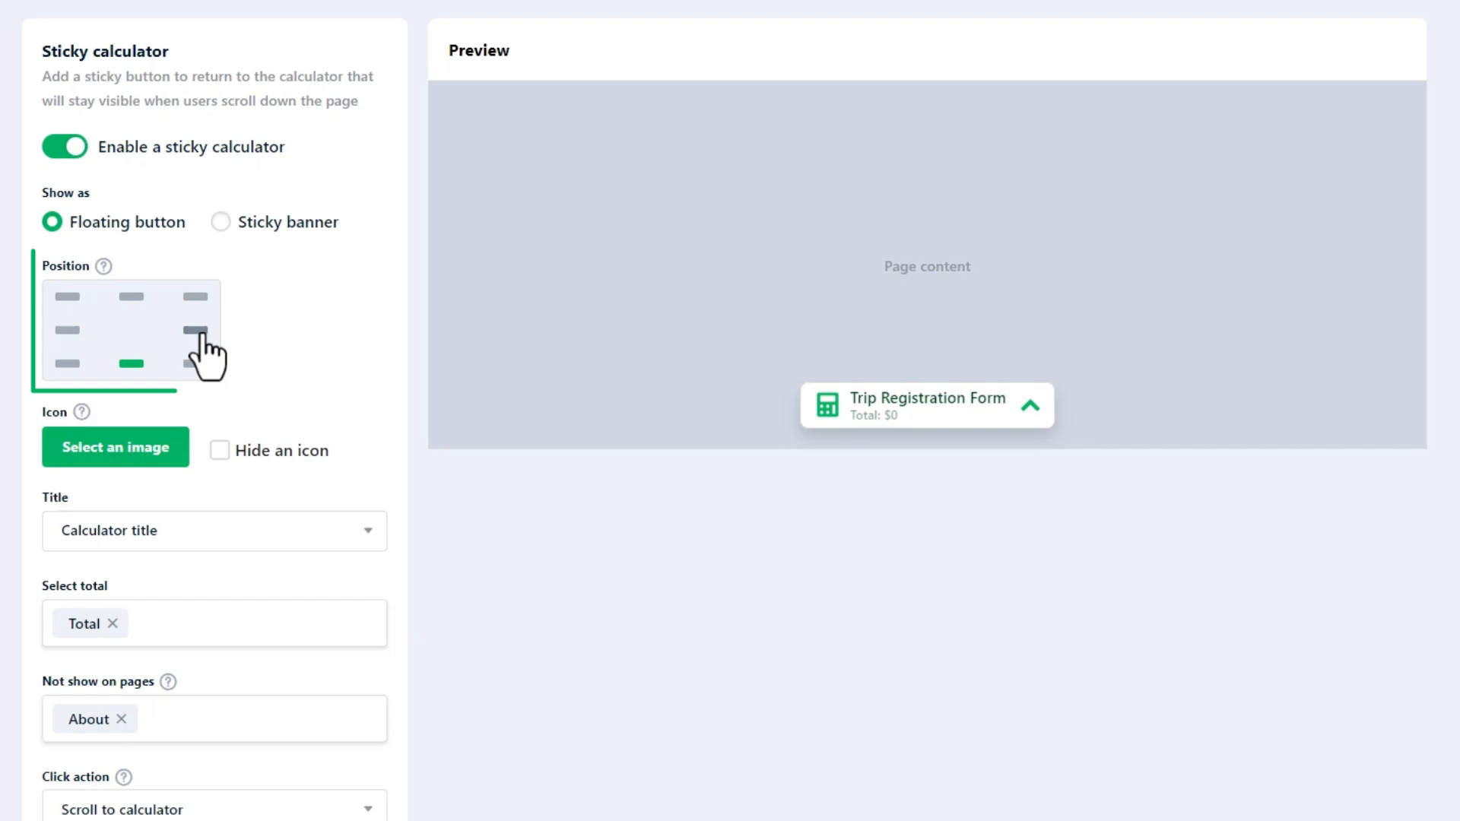
{"action": "left_click", "coordinate": [65, 362]}
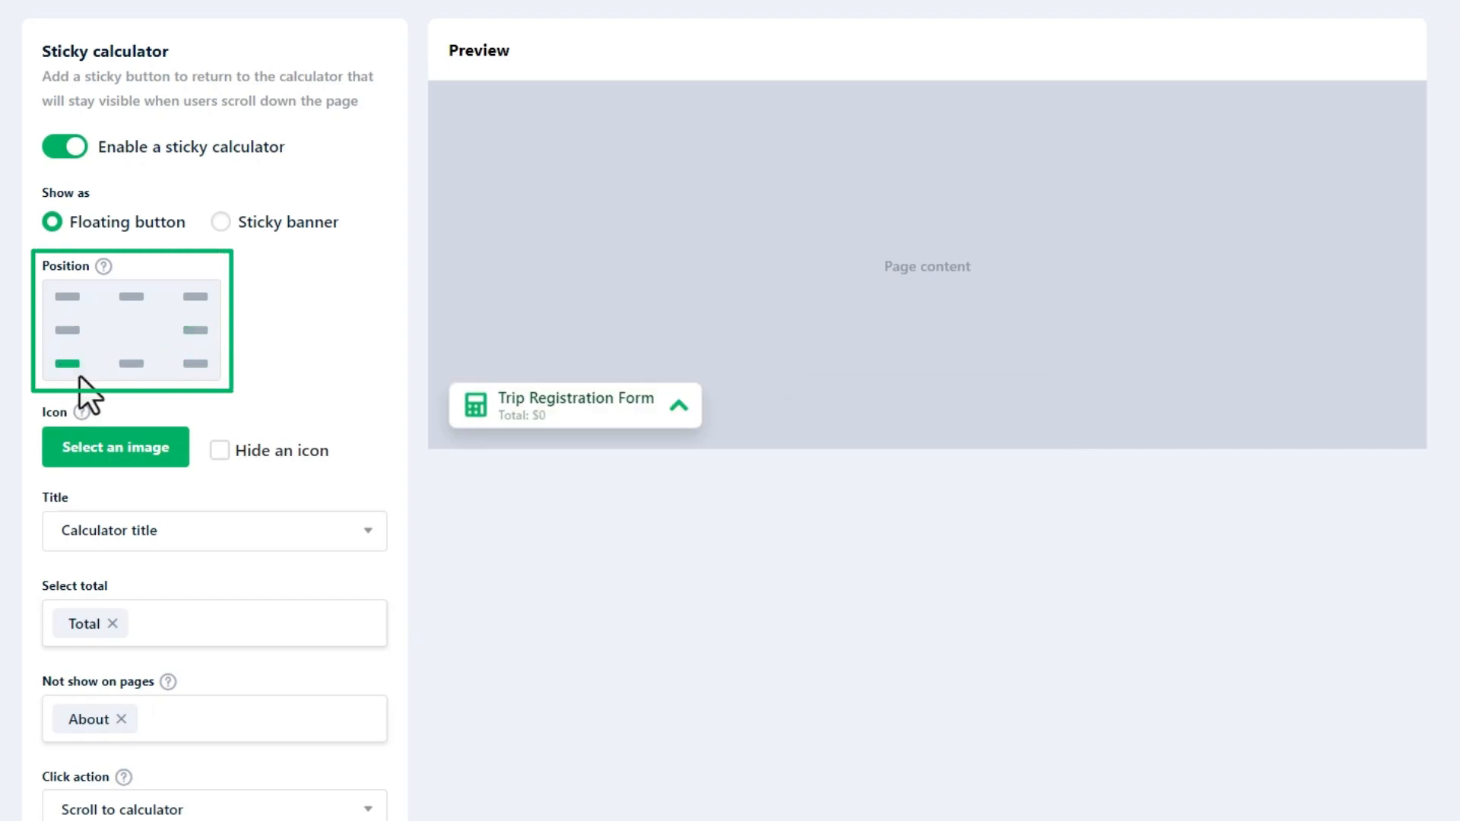
{"action": "left_click", "coordinate": [220, 449]}
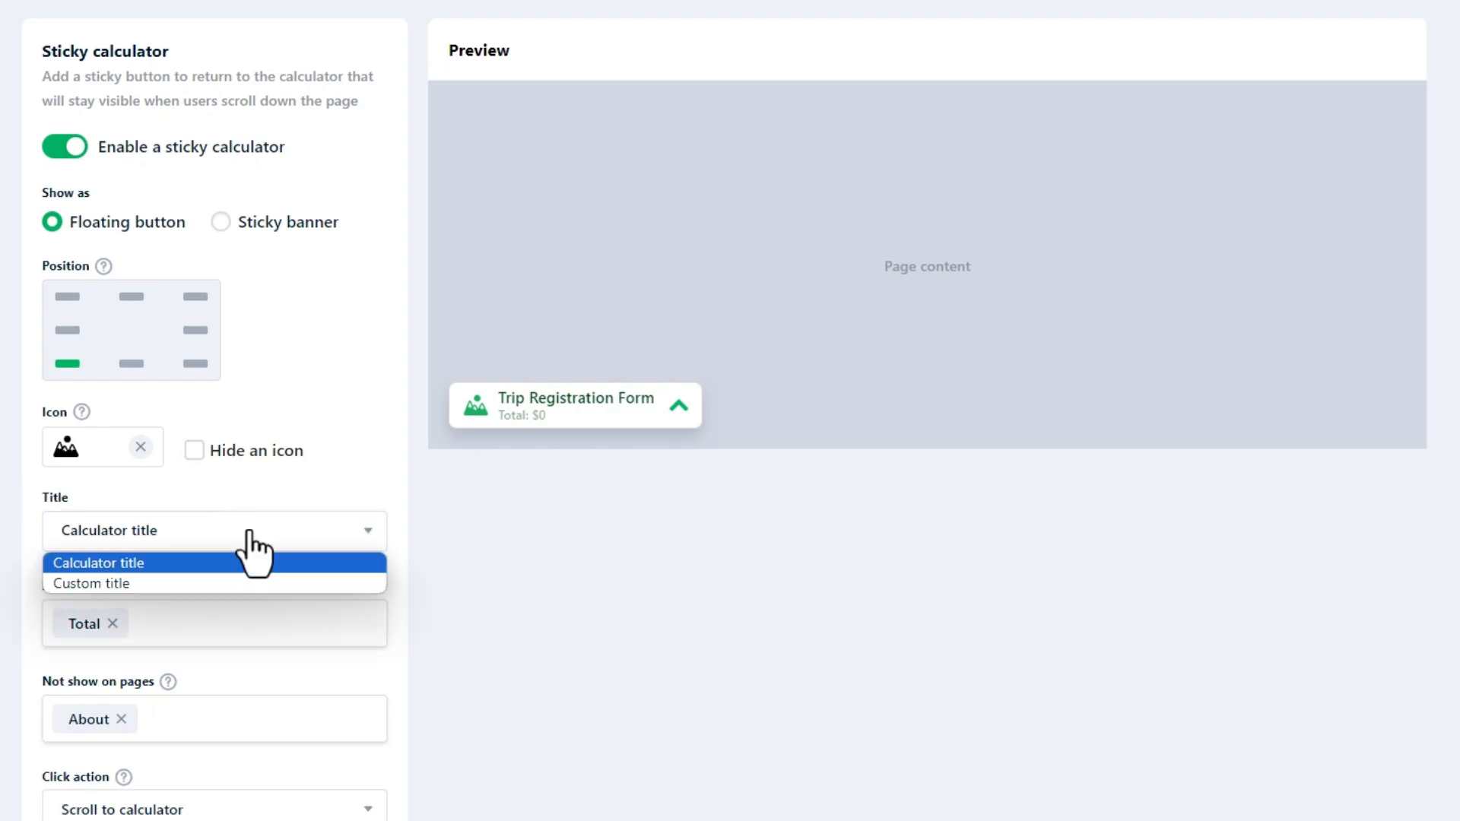
- Keep the calculator title, tick the Member total, and preview it as a sticky banner
{"action": "left_click", "coordinate": [99, 563]}
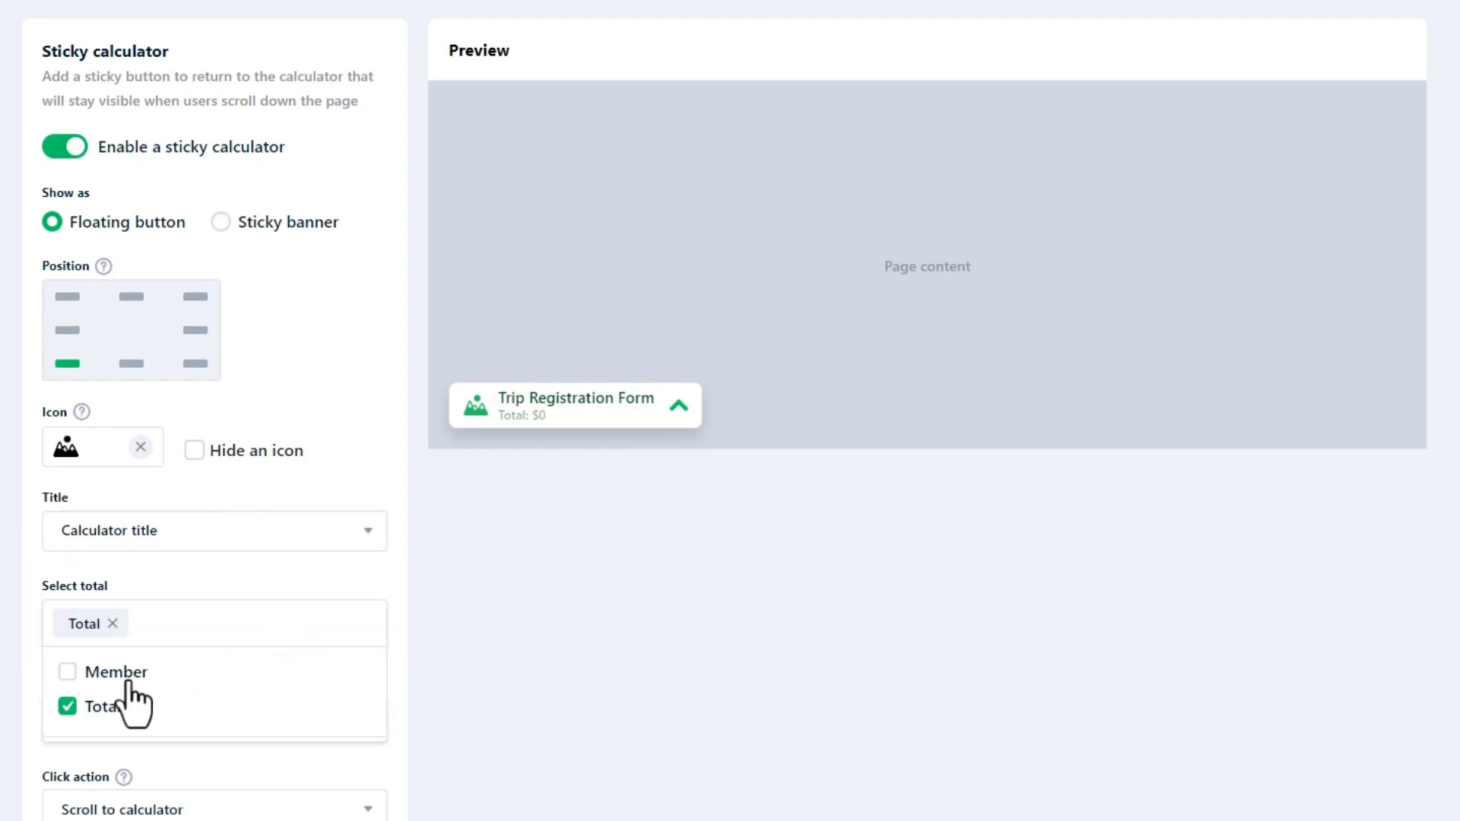
{"action": "left_click", "coordinate": [66, 671]}
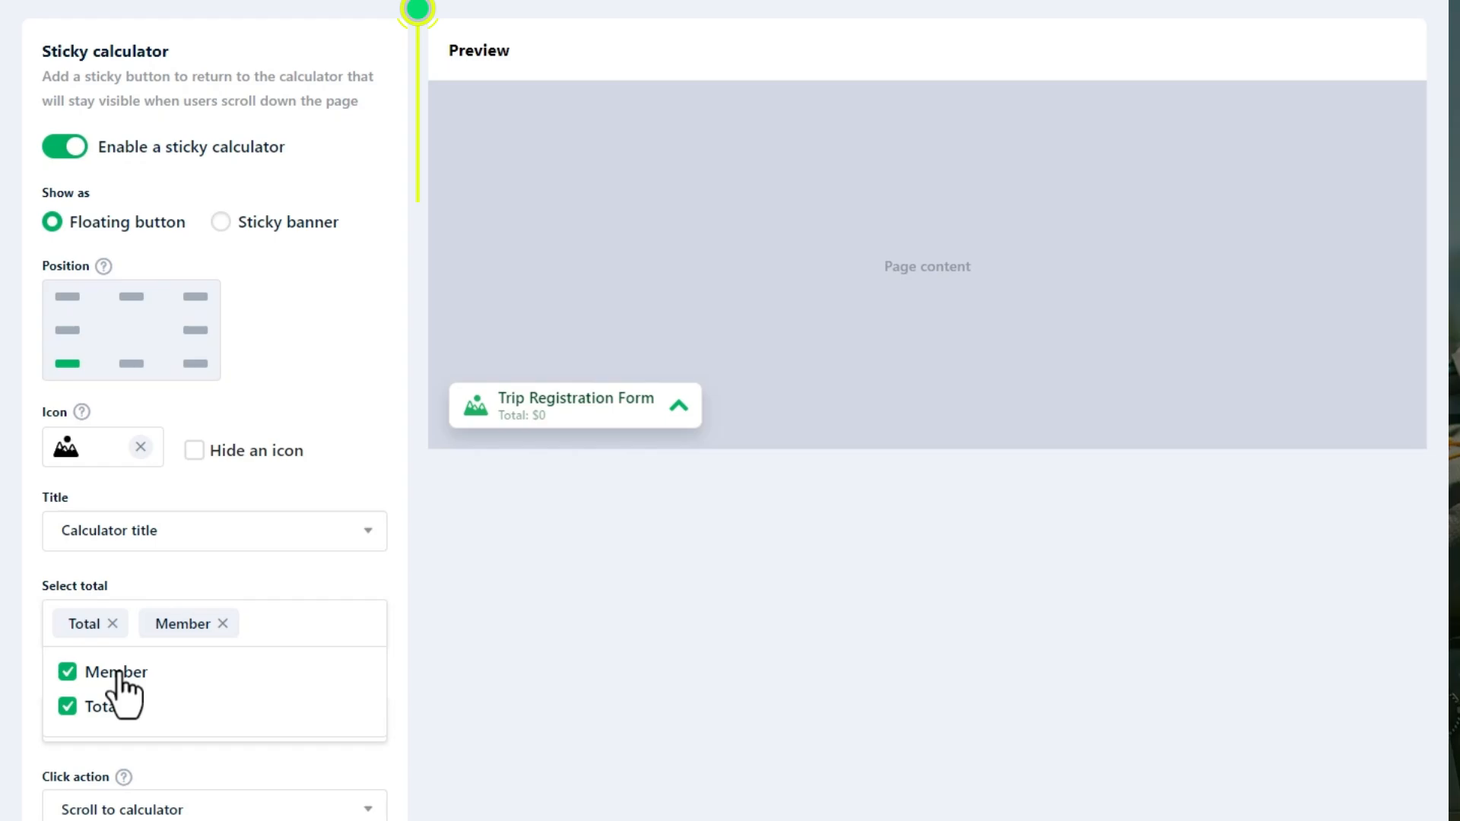
{"action": "left_click", "coordinate": [66, 672]}
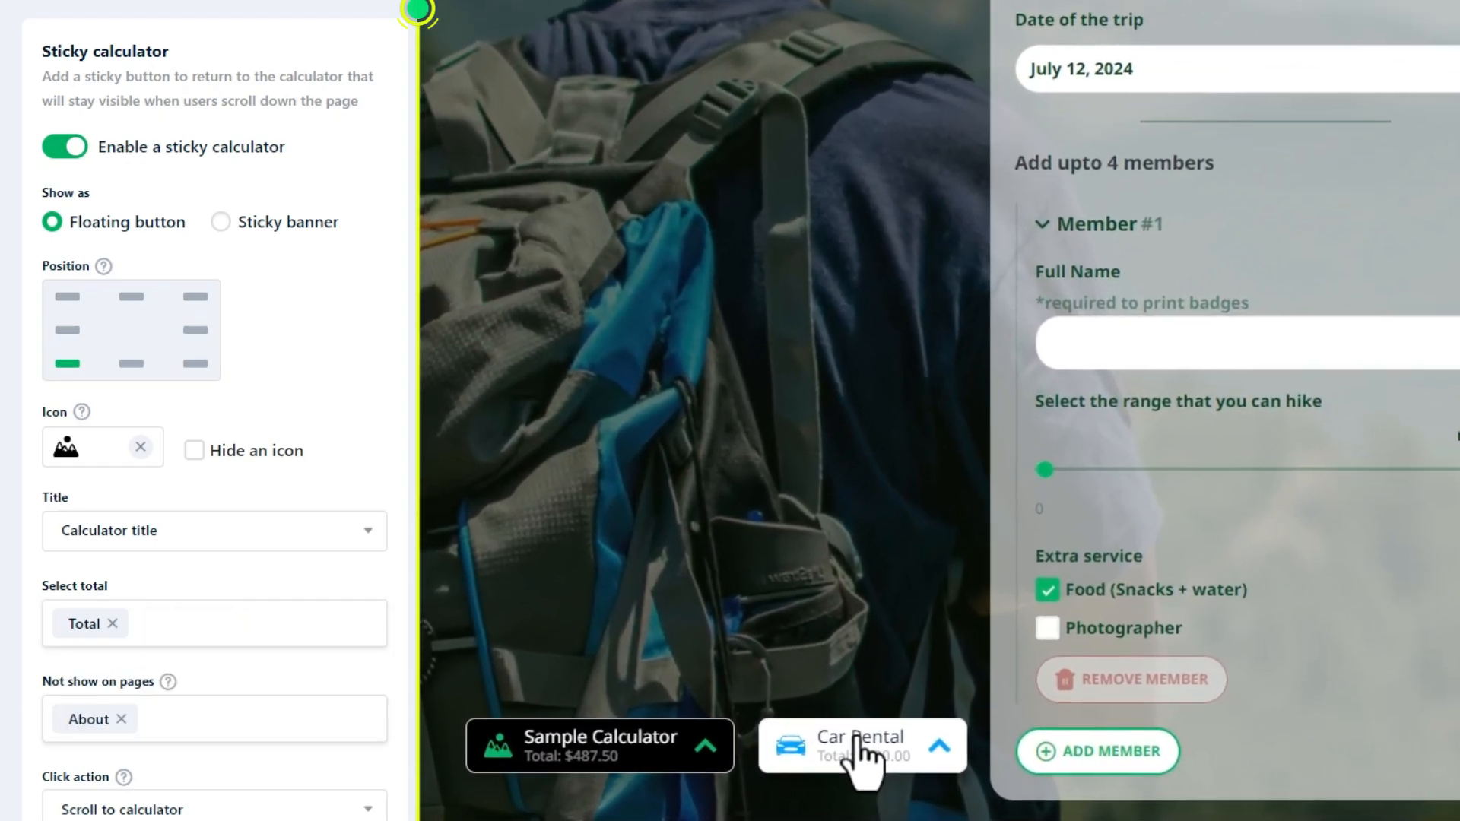
{"action": "left_click", "coordinate": [858, 745]}
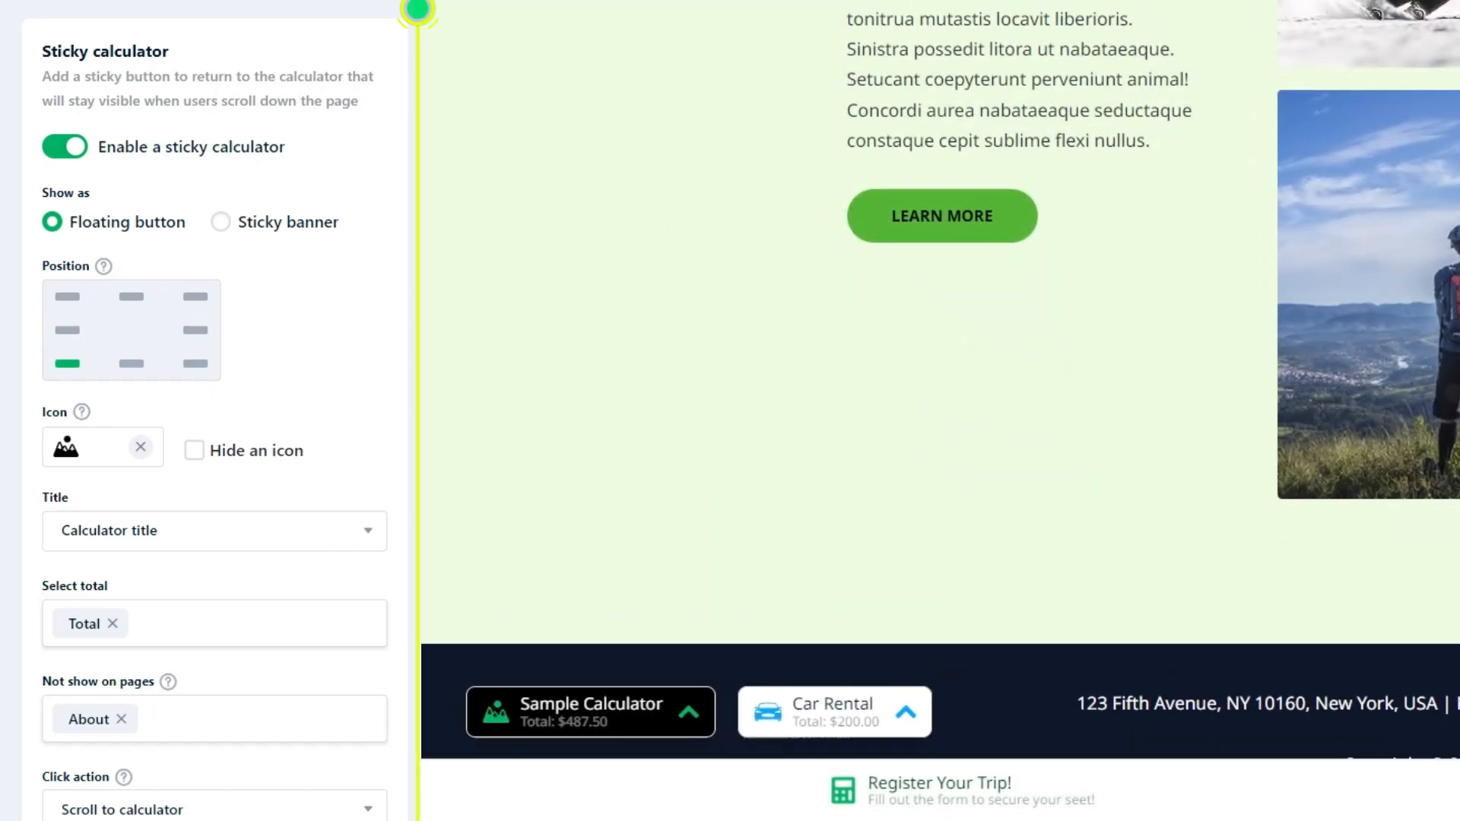
{"action": "left_click", "coordinate": [220, 221]}
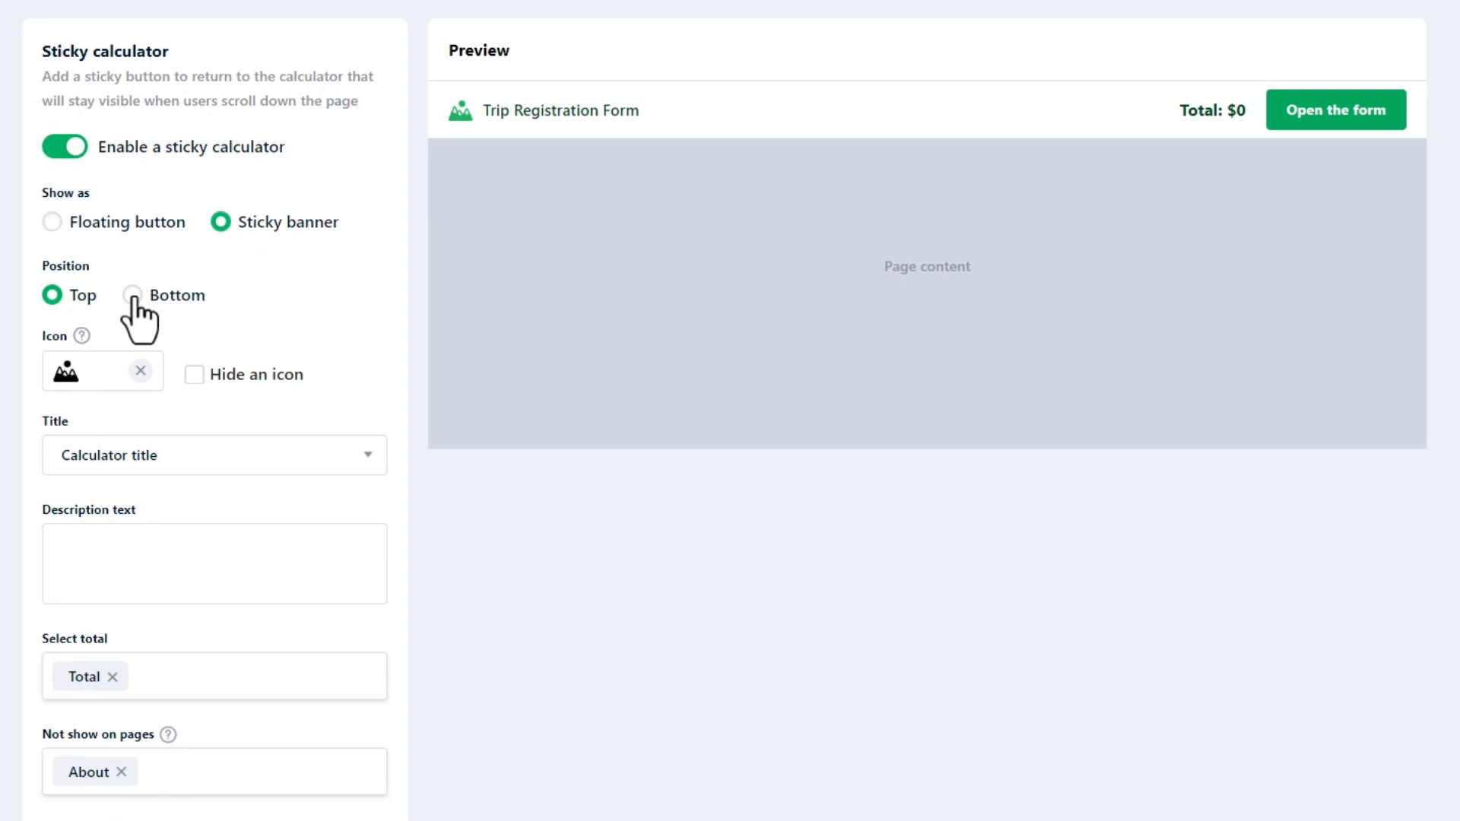
- Place the sticky banner at the bottom with a 'Lorem ipsum dolor sit amet' description
{"action": "left_click", "coordinate": [131, 295]}
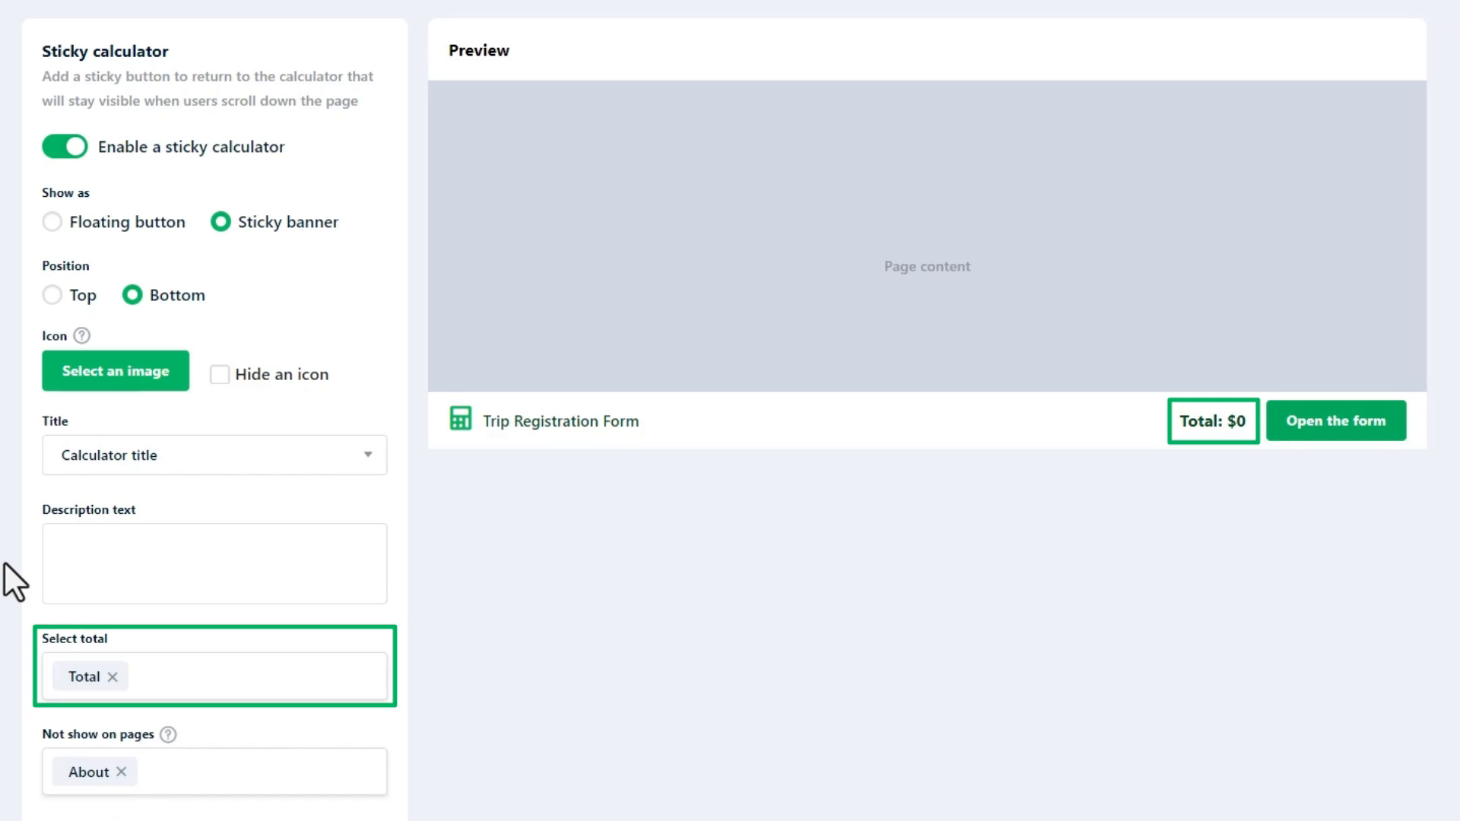
{"action": "type", "text": "Lorem ipsum dolor sit amet ..."}
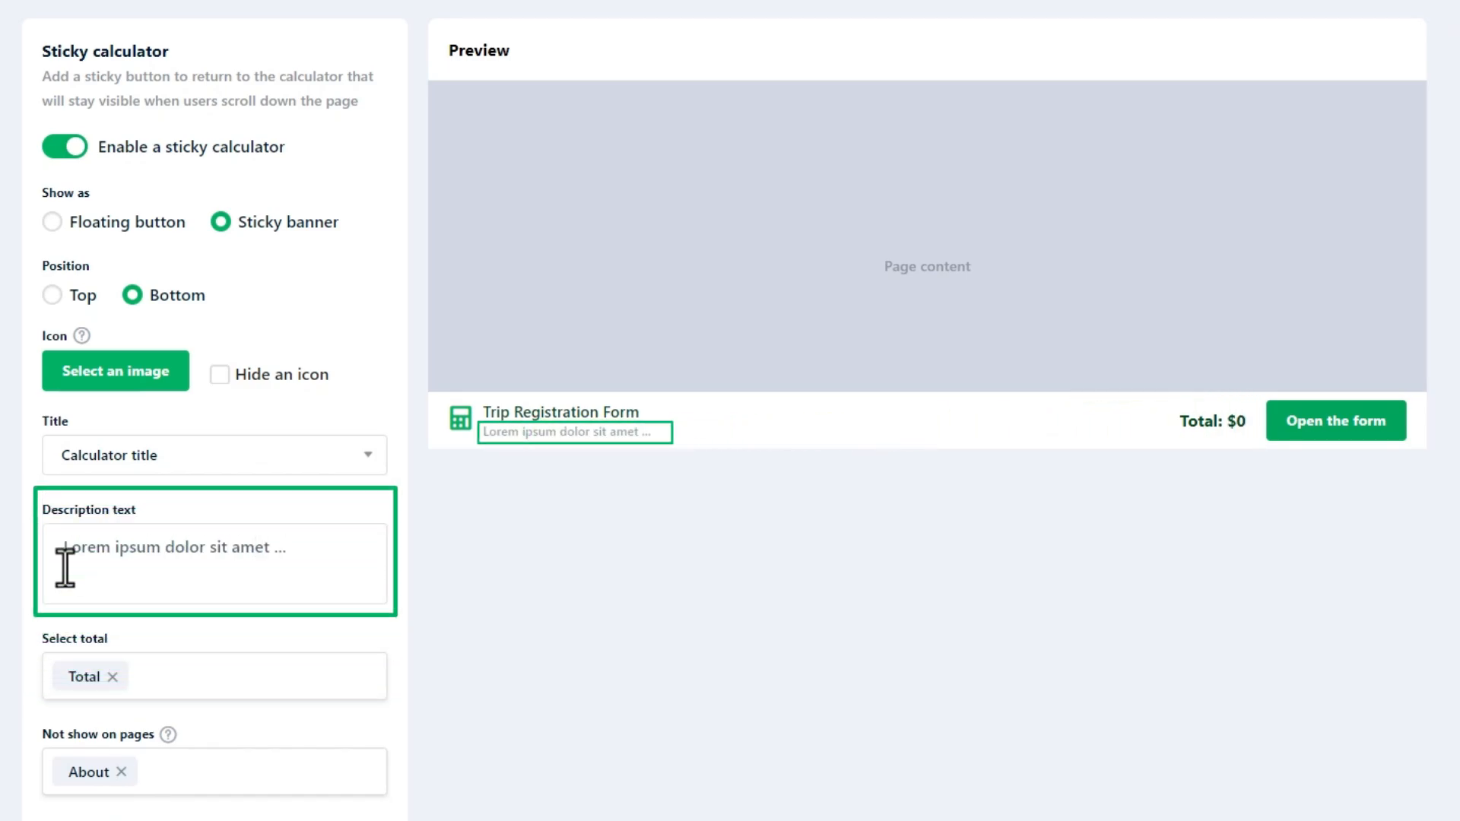
{"action": "left_click", "coordinate": [1335, 420]}
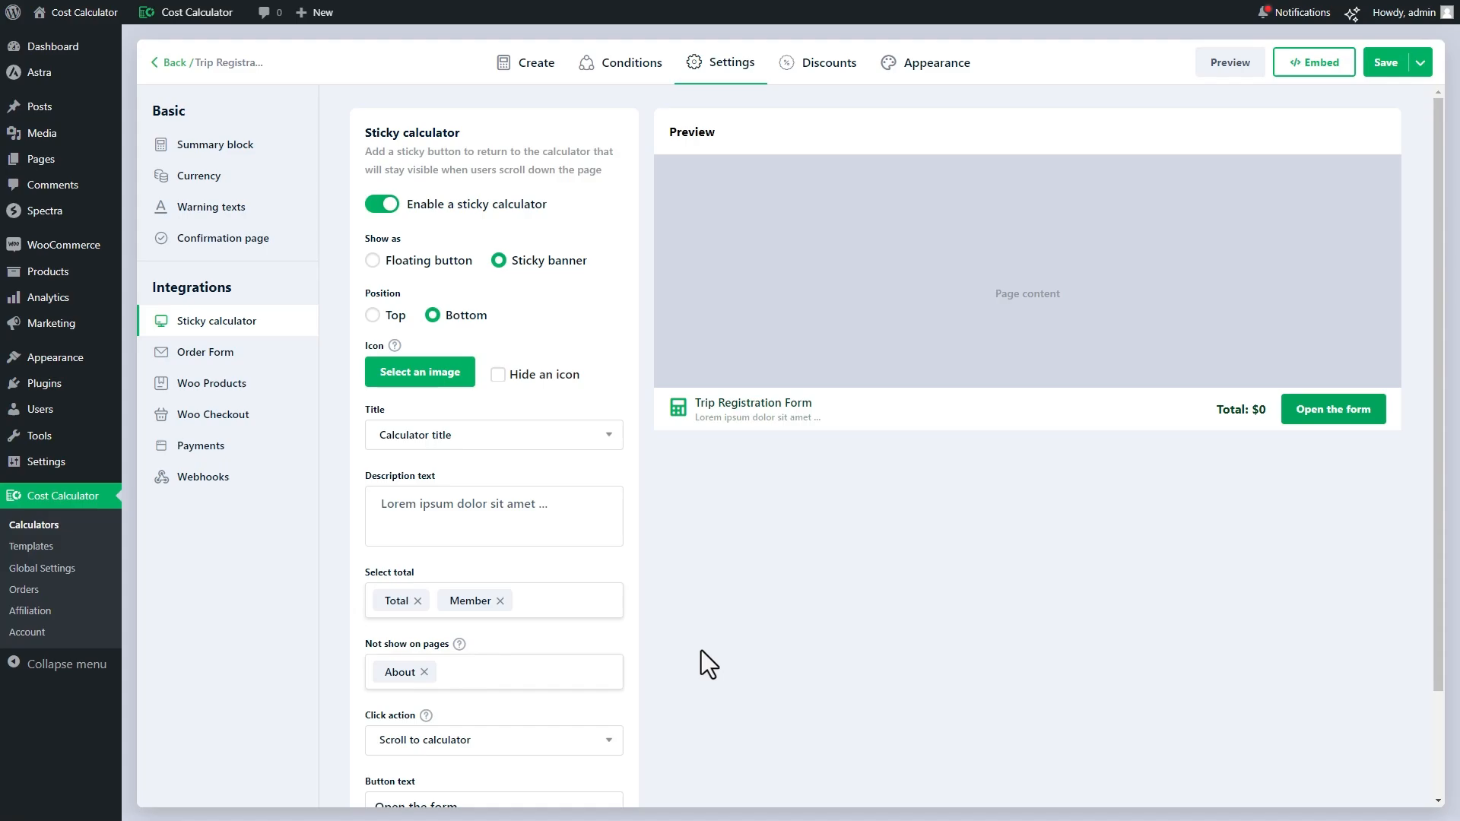
- Review Click action, Button text and Additional classes, then open the live Mountains dropdown
{"action": "scroll", "scroll_direction": "down", "scroll_amount": 3}
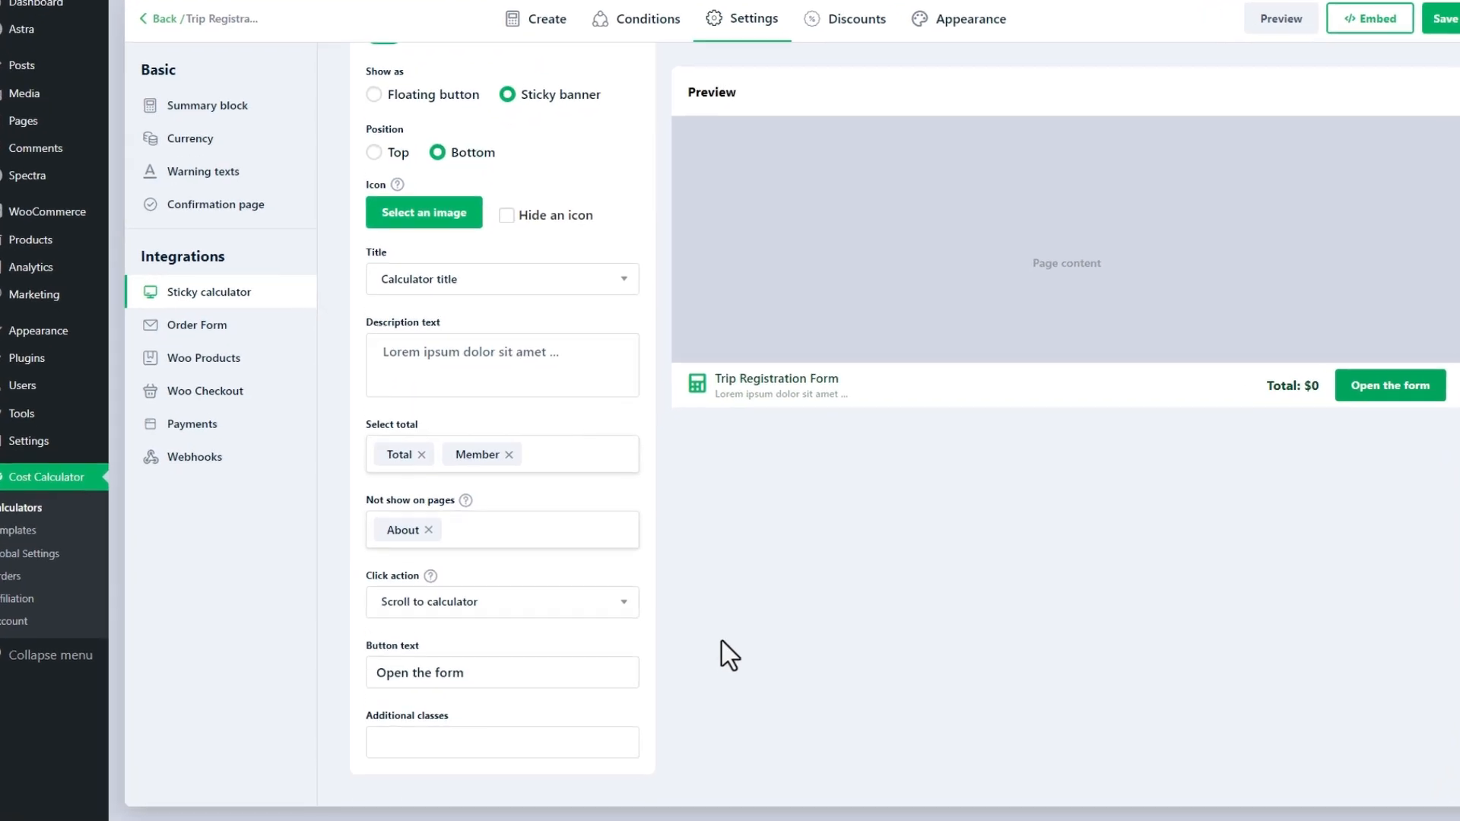
{"action": "left_click", "coordinate": [502, 602]}
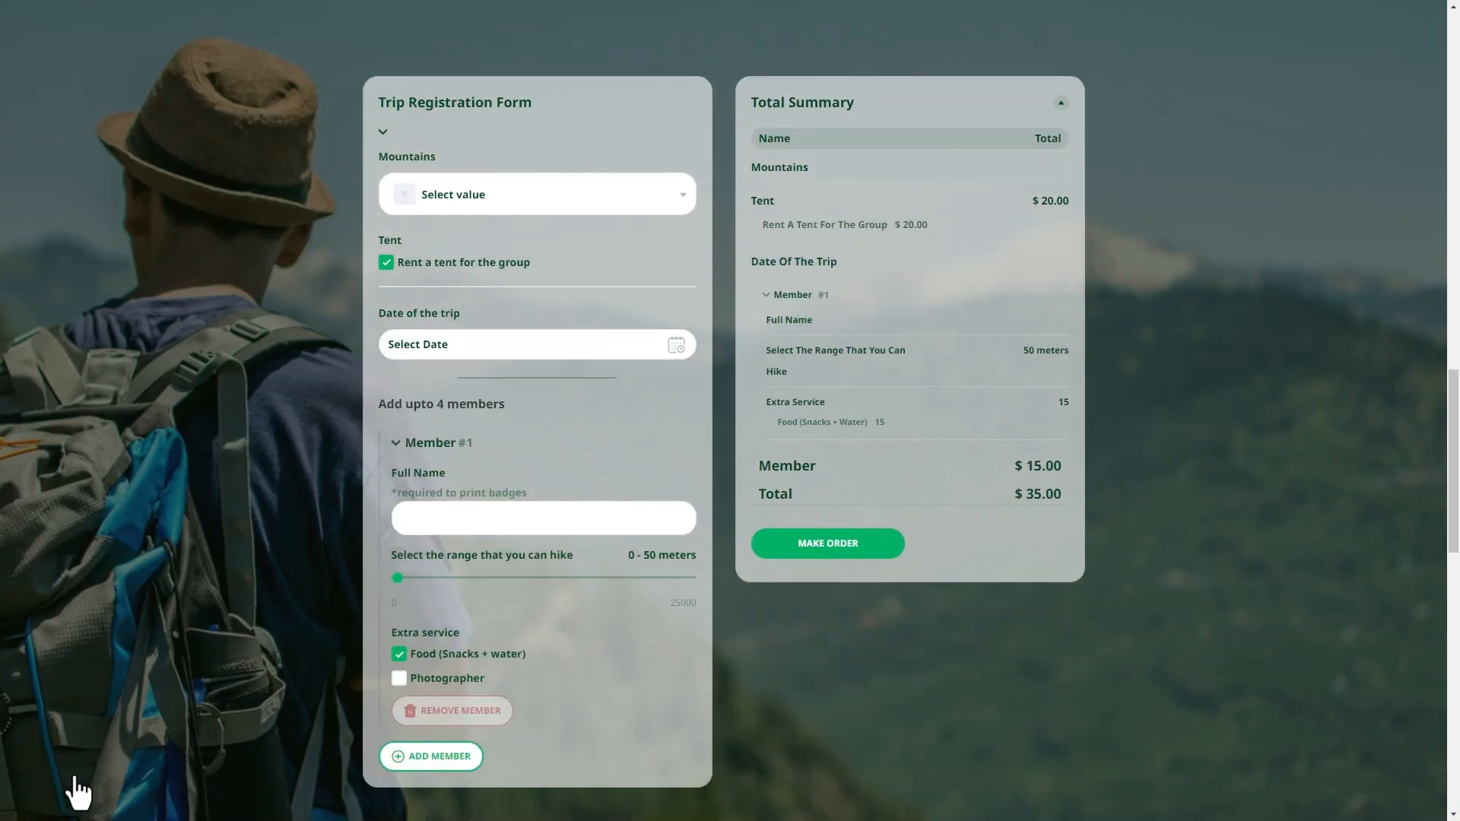
{"action": "left_click", "coordinate": [536, 193]}
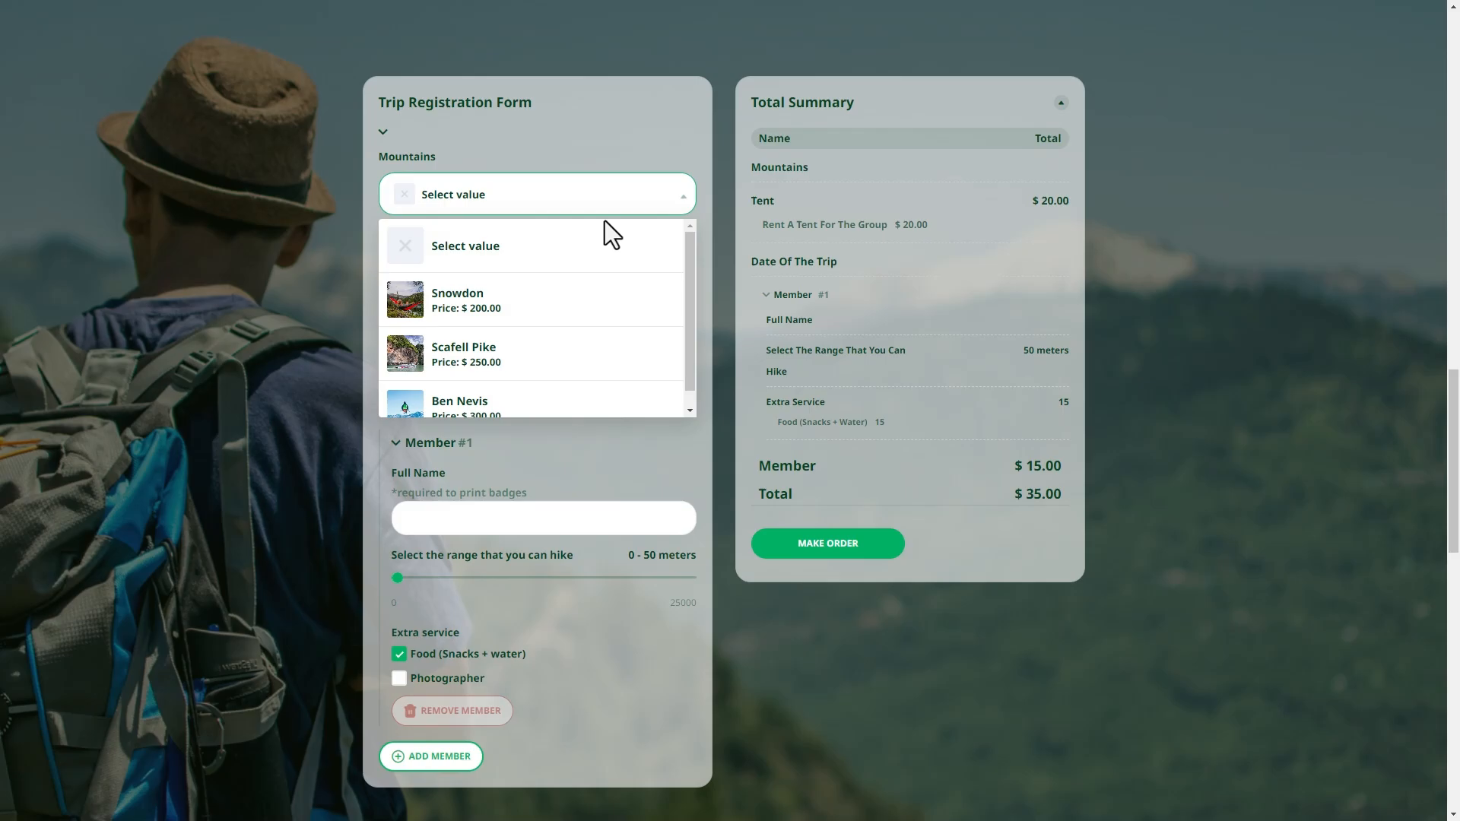
{"action": "left_click", "coordinate": [457, 298]}
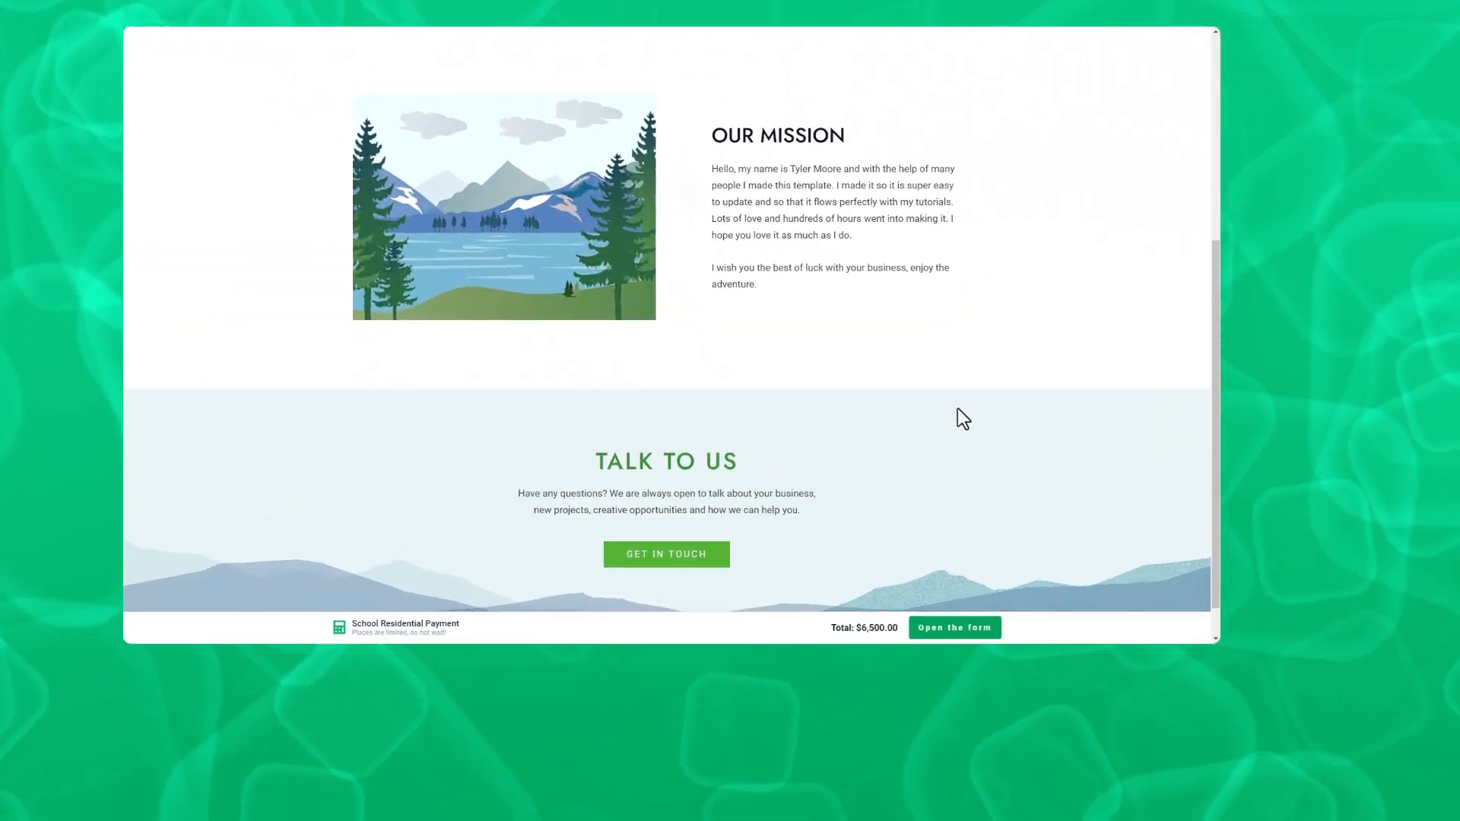
- Open the School Residential Payment form, enter John Doe, and submit a cash payment
{"action": "left_click", "coordinate": [954, 626]}
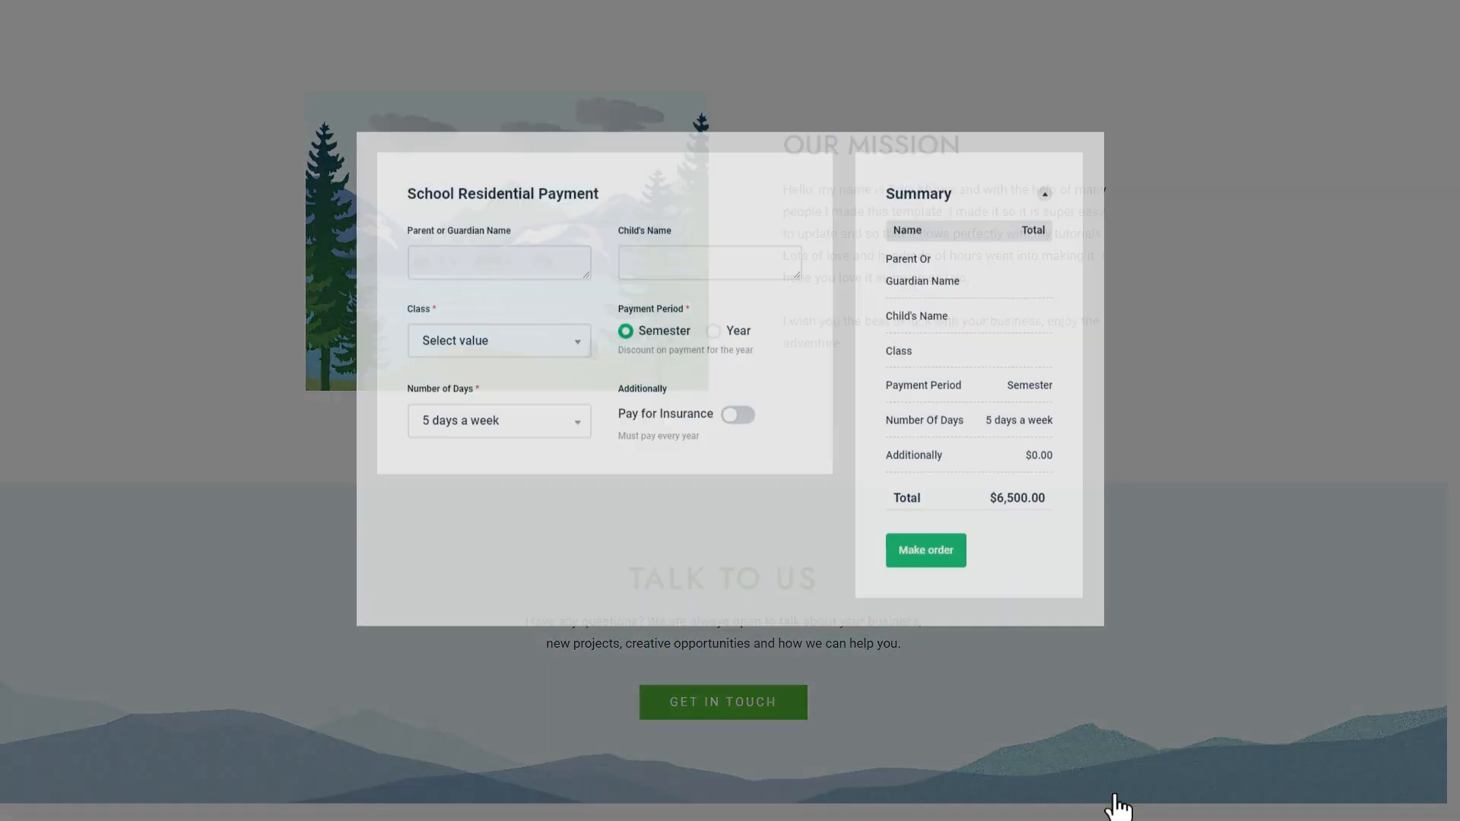
{"action": "type", "text": "John Doe"}
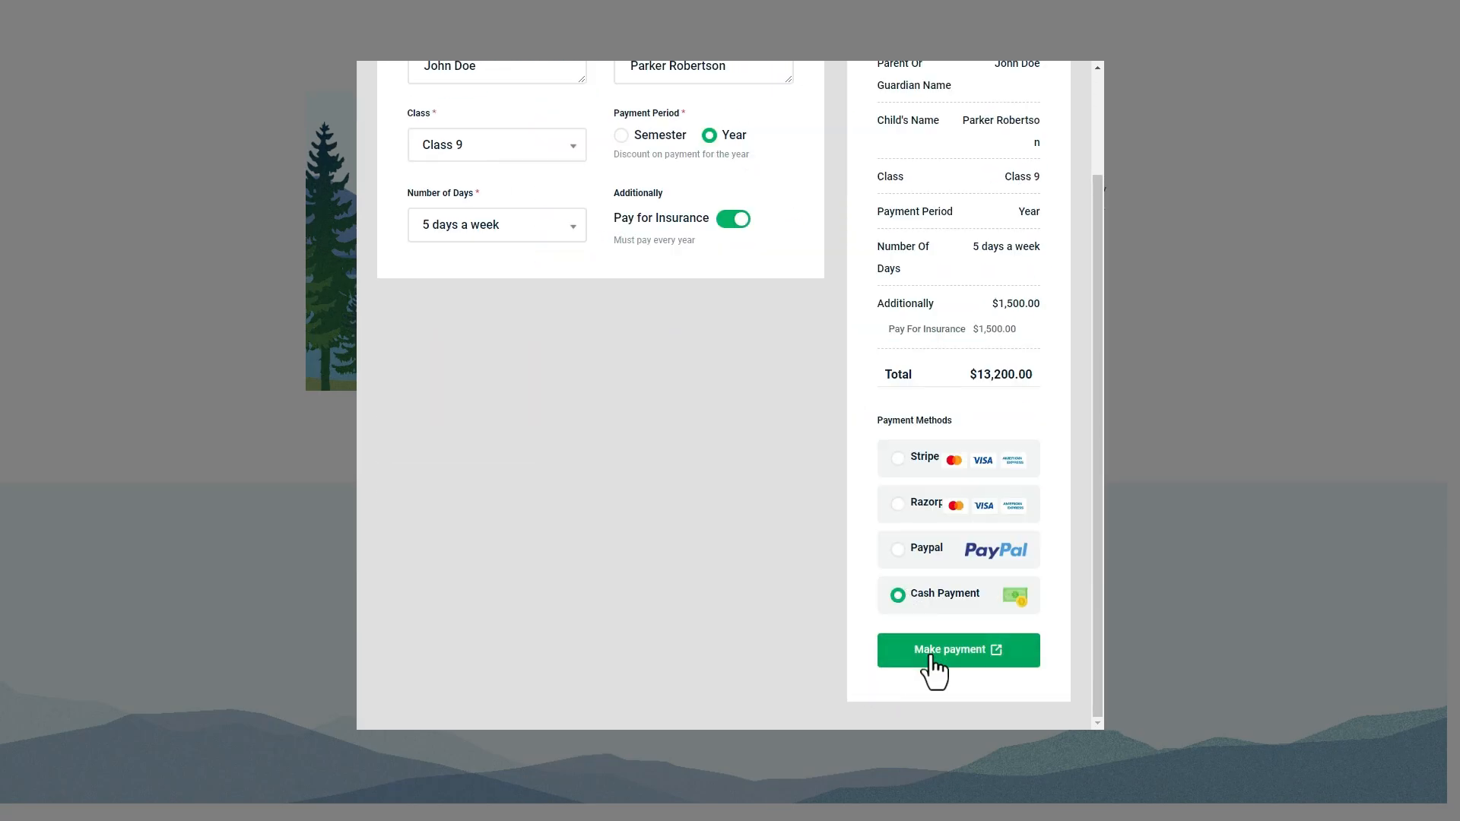
{"action": "left_click", "coordinate": [958, 648]}
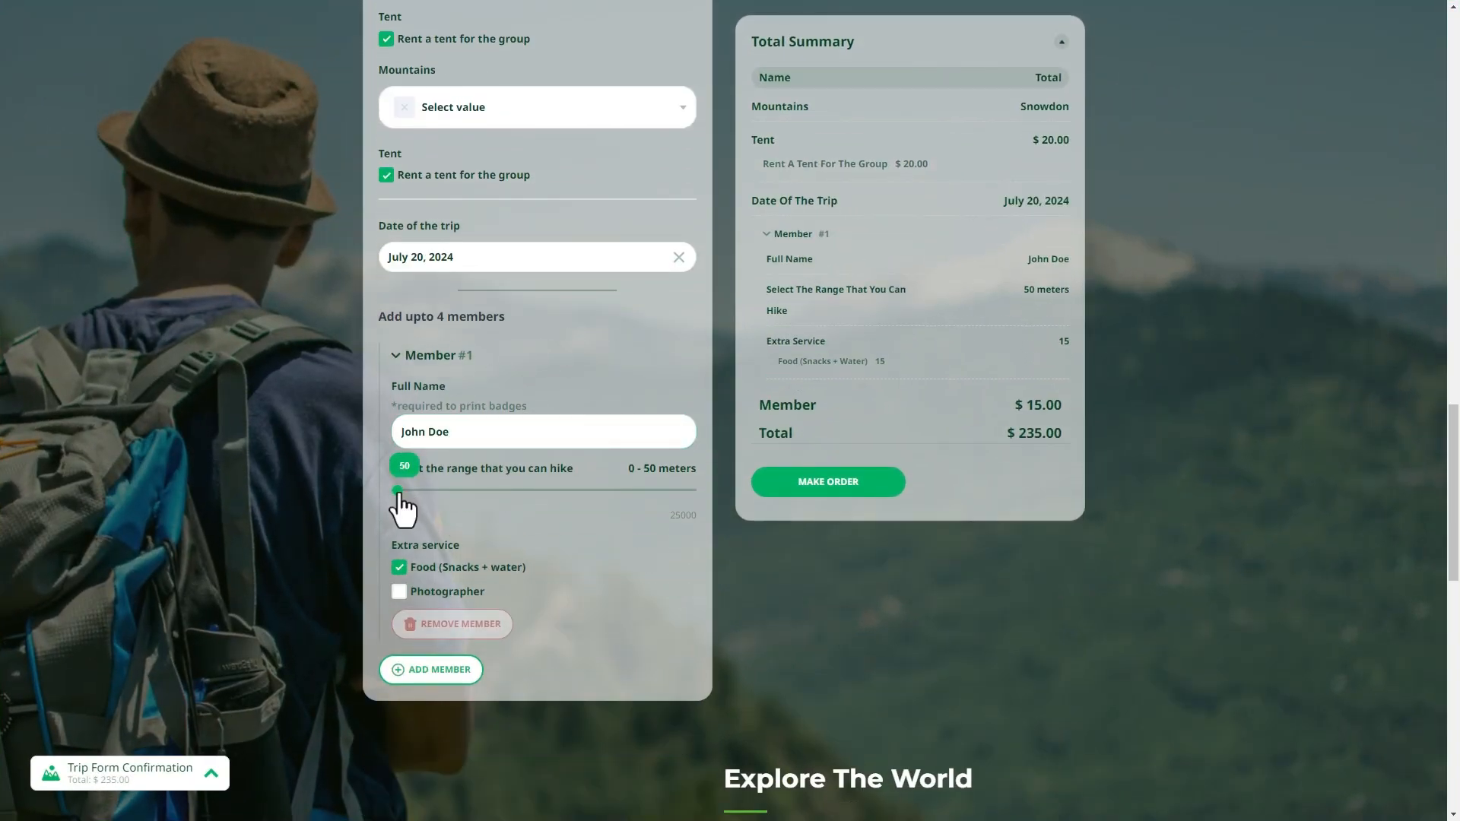
- Adjust the member's hiking range slider, submit the order with cash payment, and open Email Quote
{"action": "left_click_drag", "start_coordinate": [400, 491], "coordinate": [652, 491]}
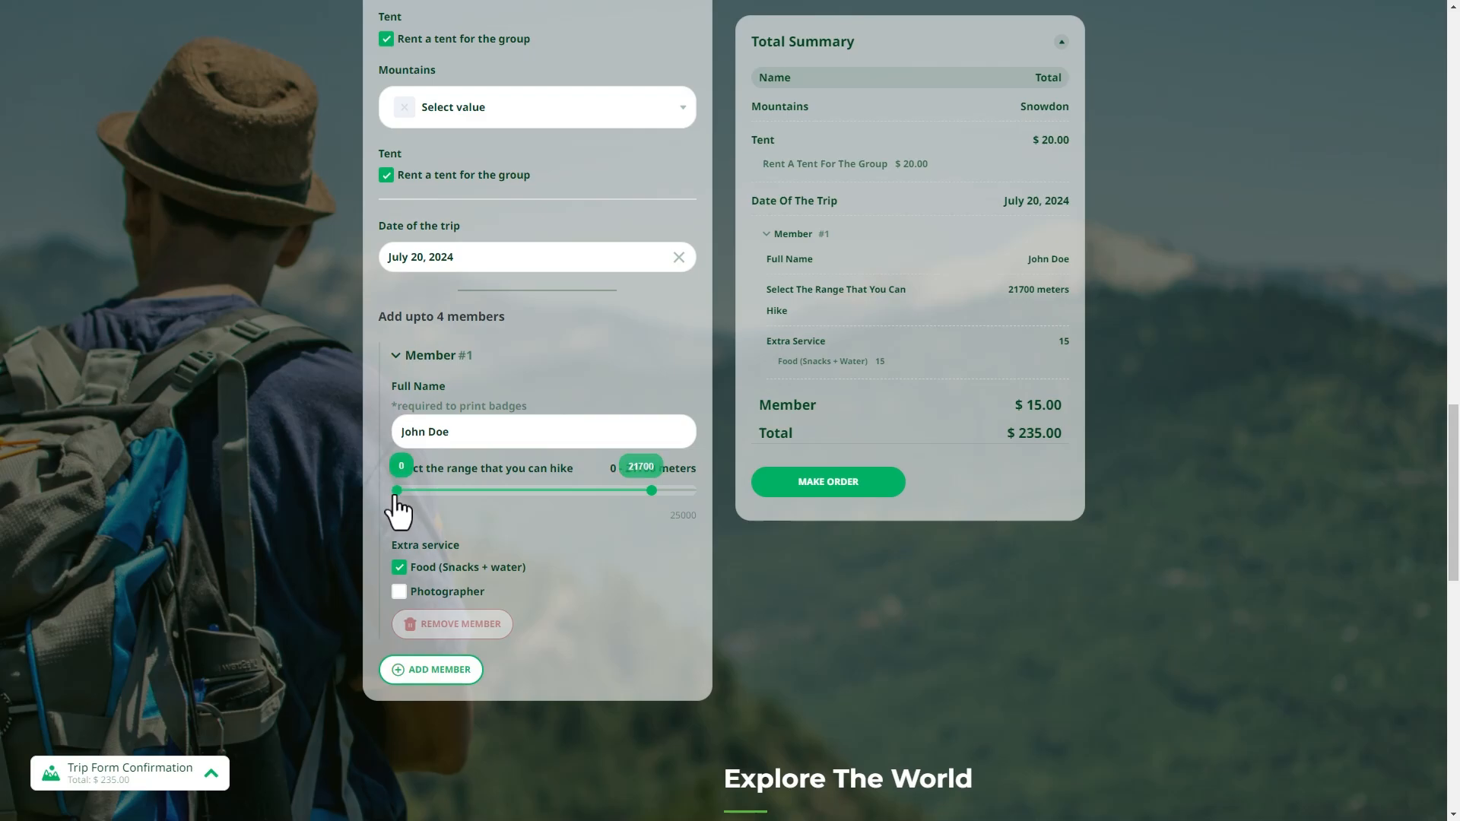
{"action": "left_click_drag", "start_coordinate": [395, 491], "coordinate": [557, 491]}
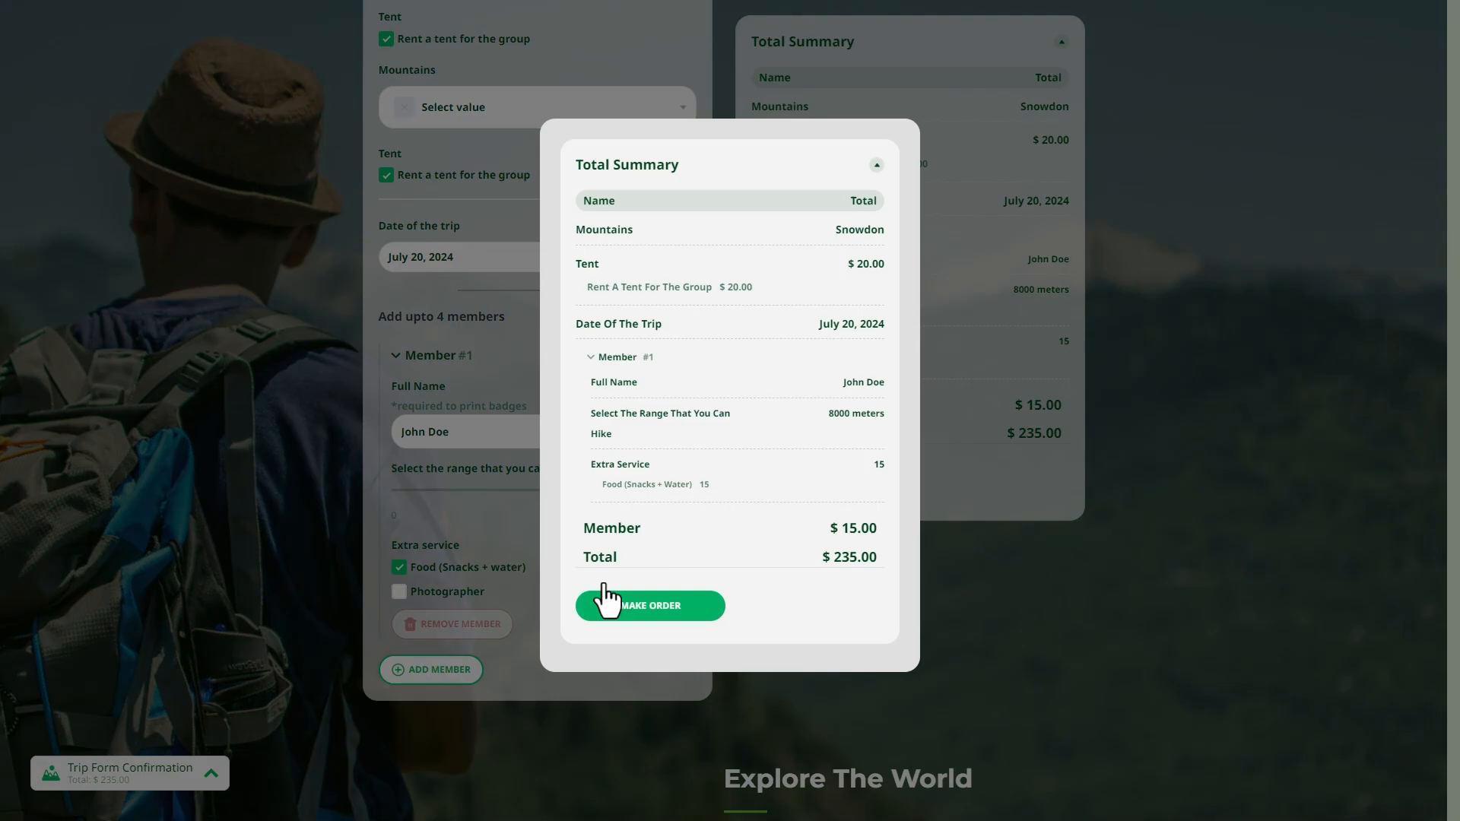
{"action": "mouse_move", "coordinate": [808, 370]}
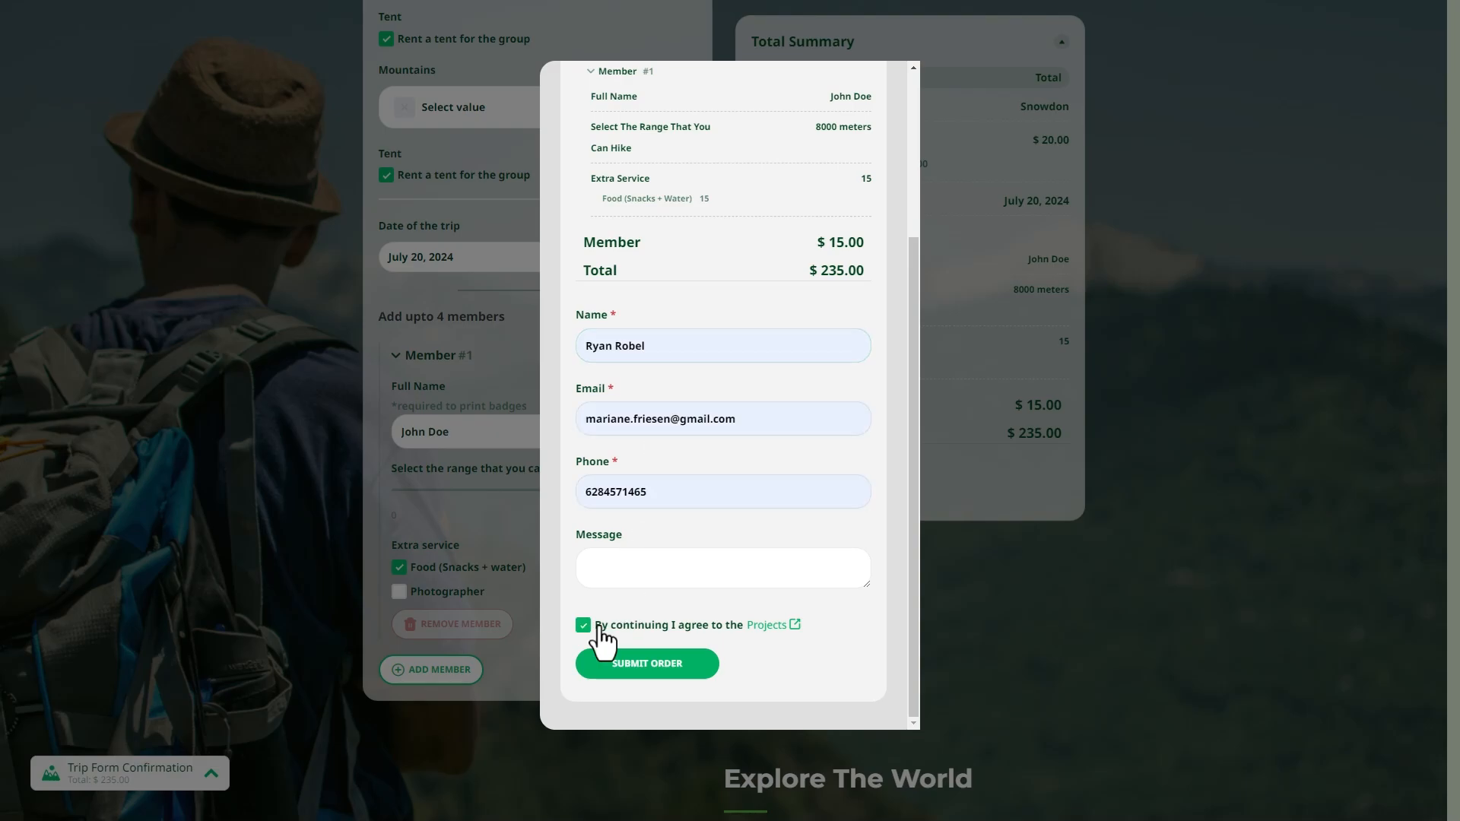
{"action": "left_click", "coordinate": [646, 663]}
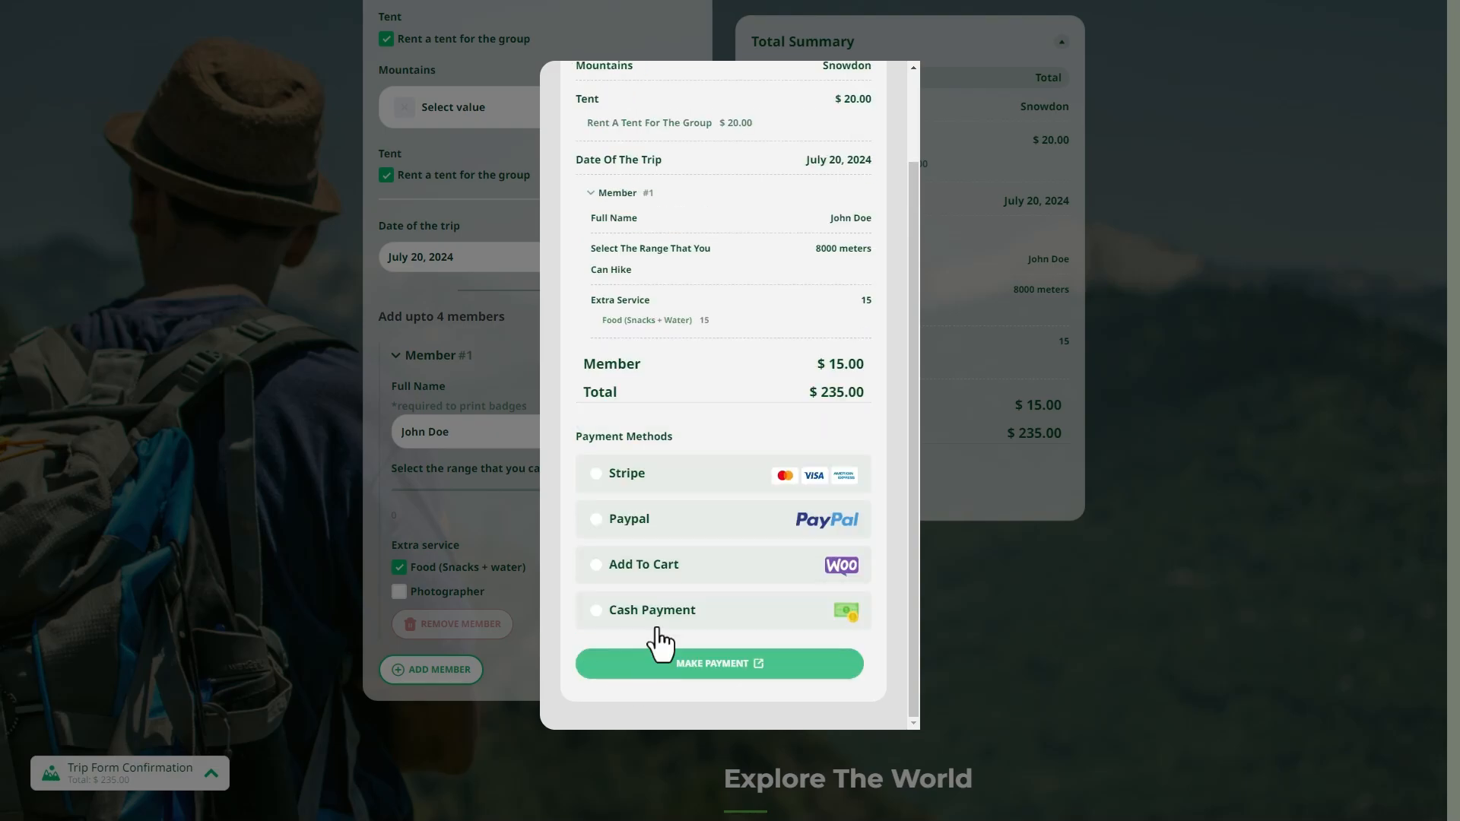
{"action": "left_click", "coordinate": [718, 663]}
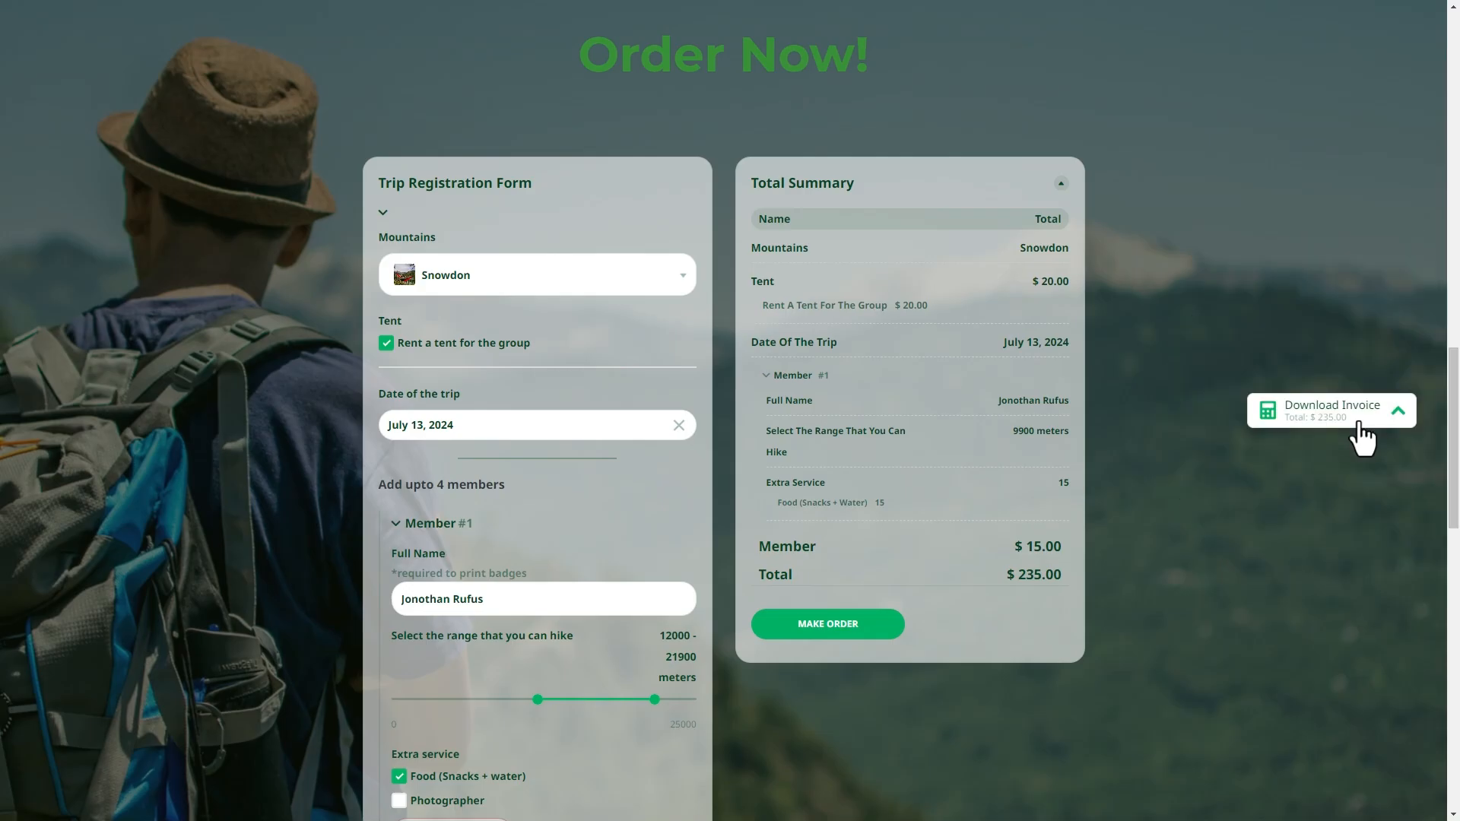
{"action": "left_click", "coordinate": [1331, 410]}
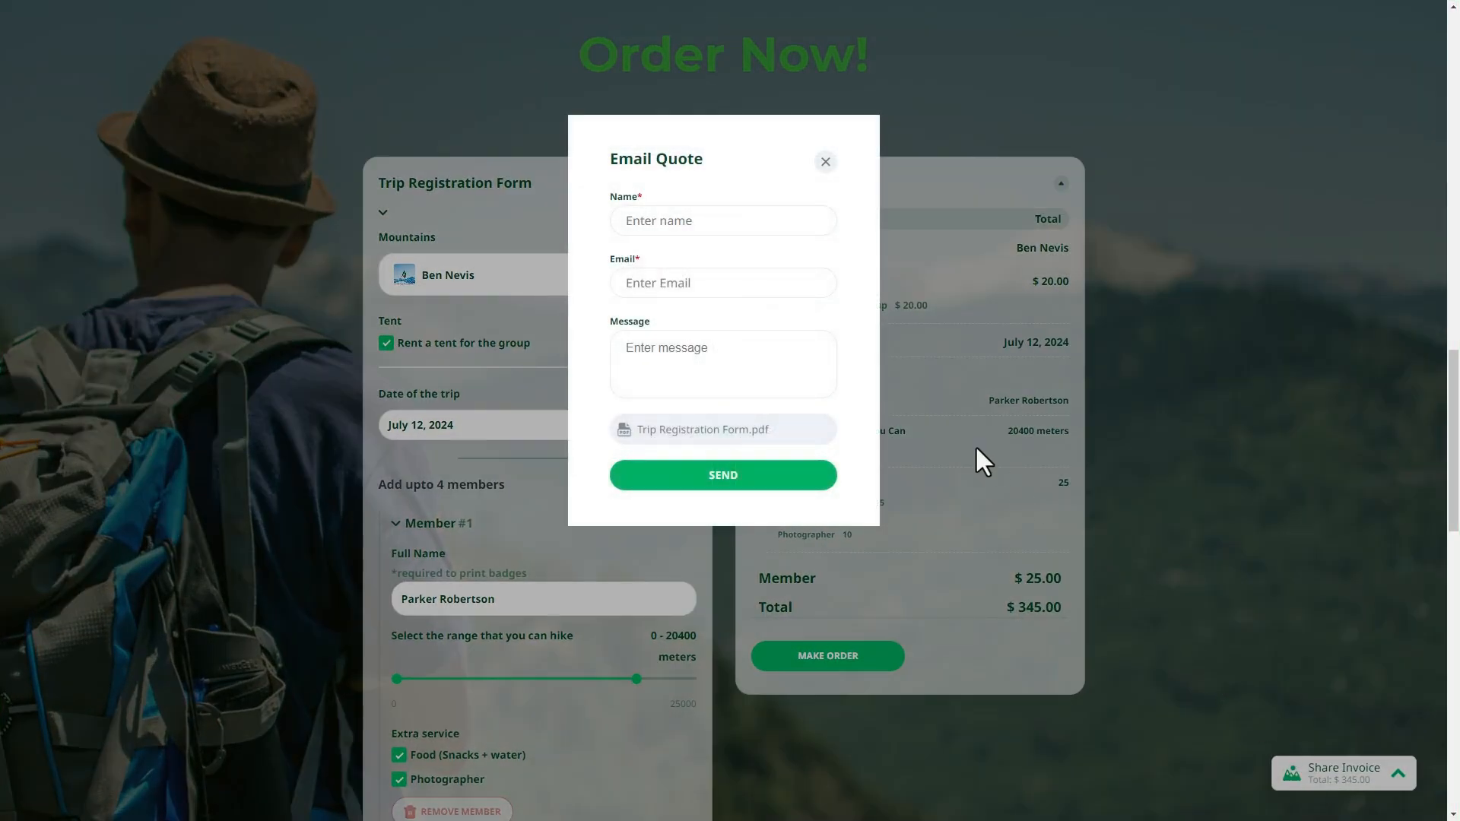
- Send the email quote with the message 'Look at the Trip Form, it is amazing!'
{"action": "type", "text": "Look at the Trip Form, it is amazing!"}
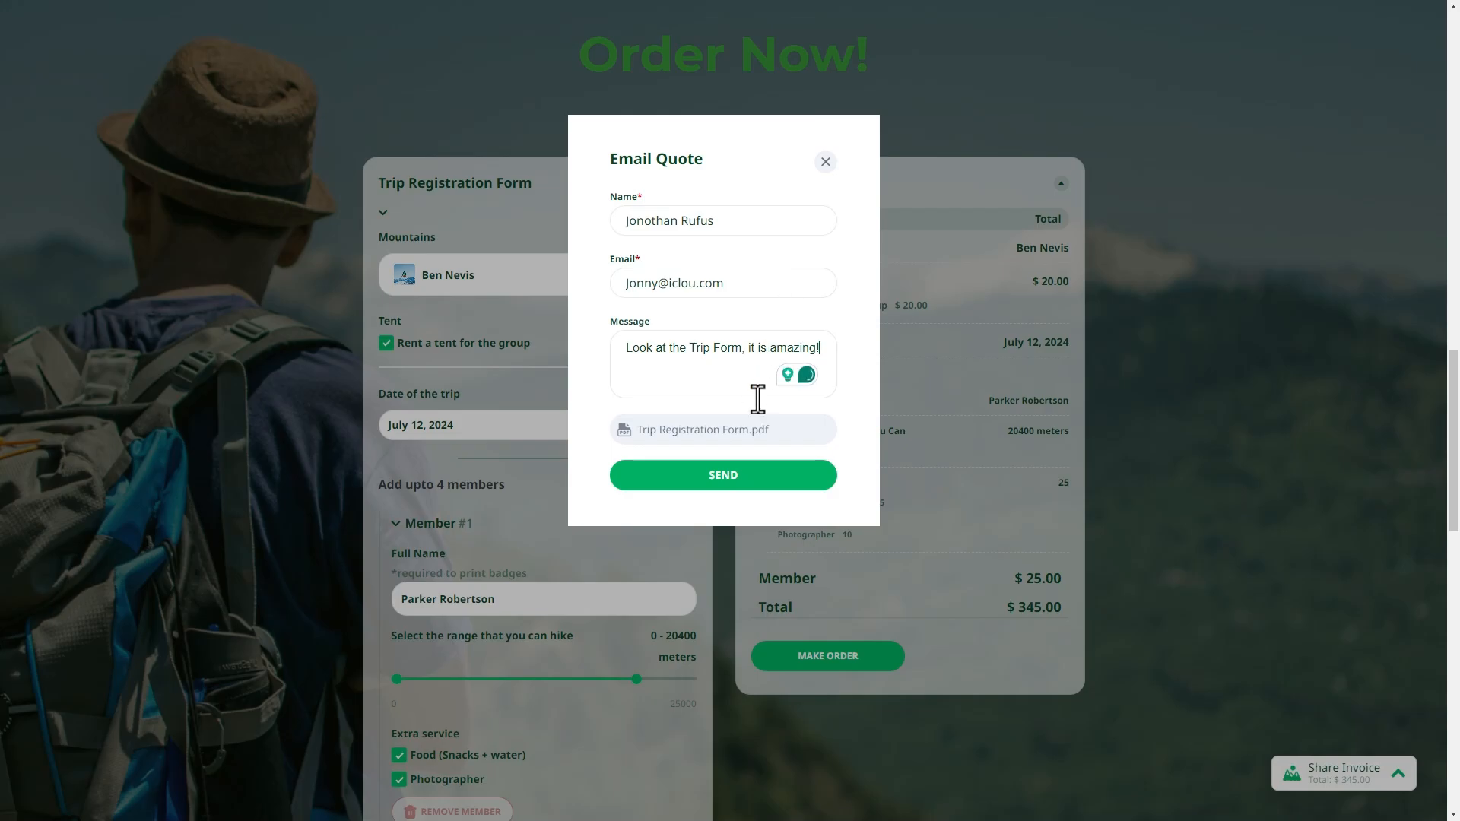
{"action": "left_click", "coordinate": [722, 475]}
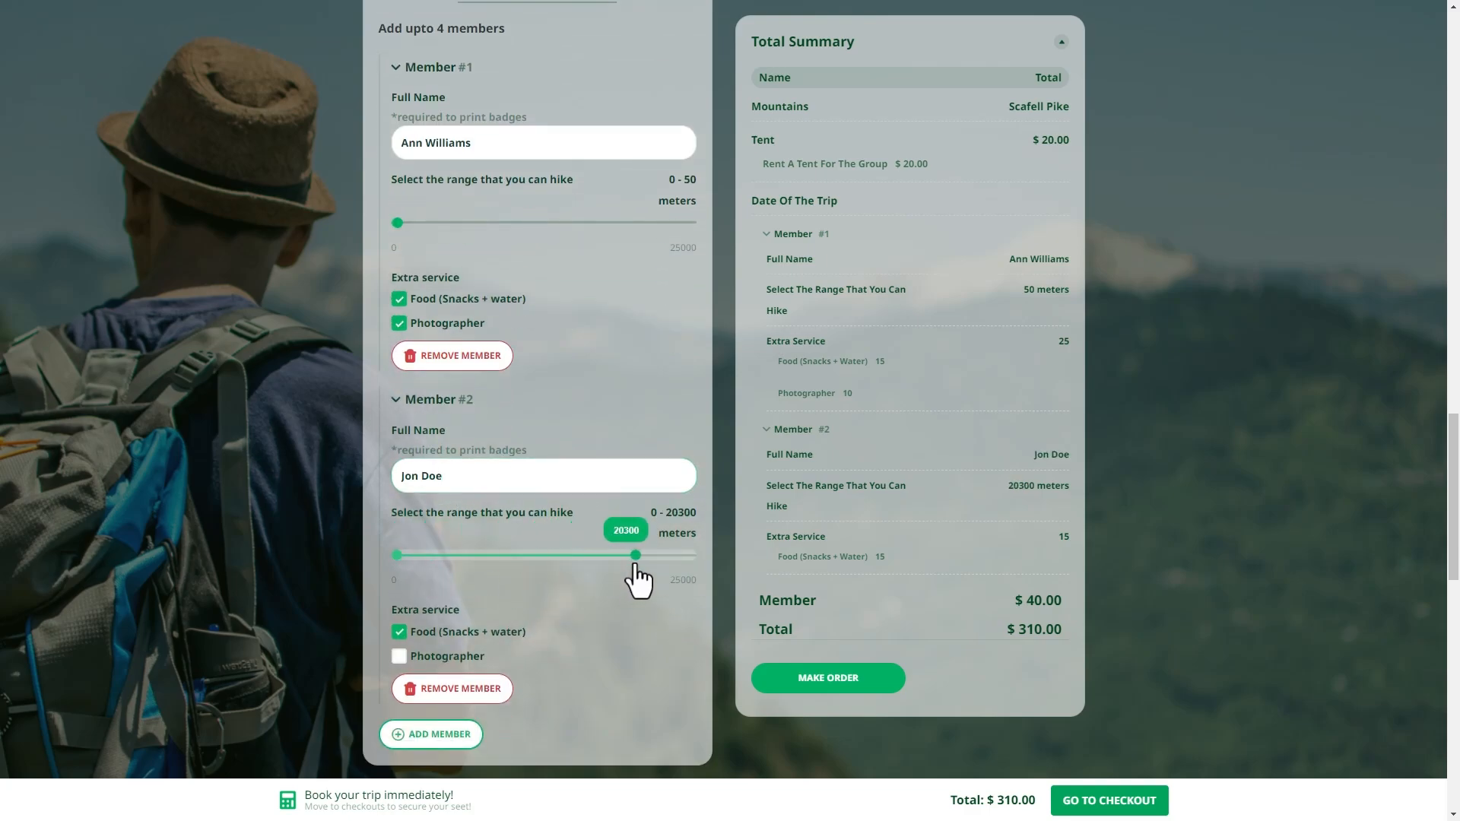
{"action": "mouse_move", "coordinate": [1125, 801]}
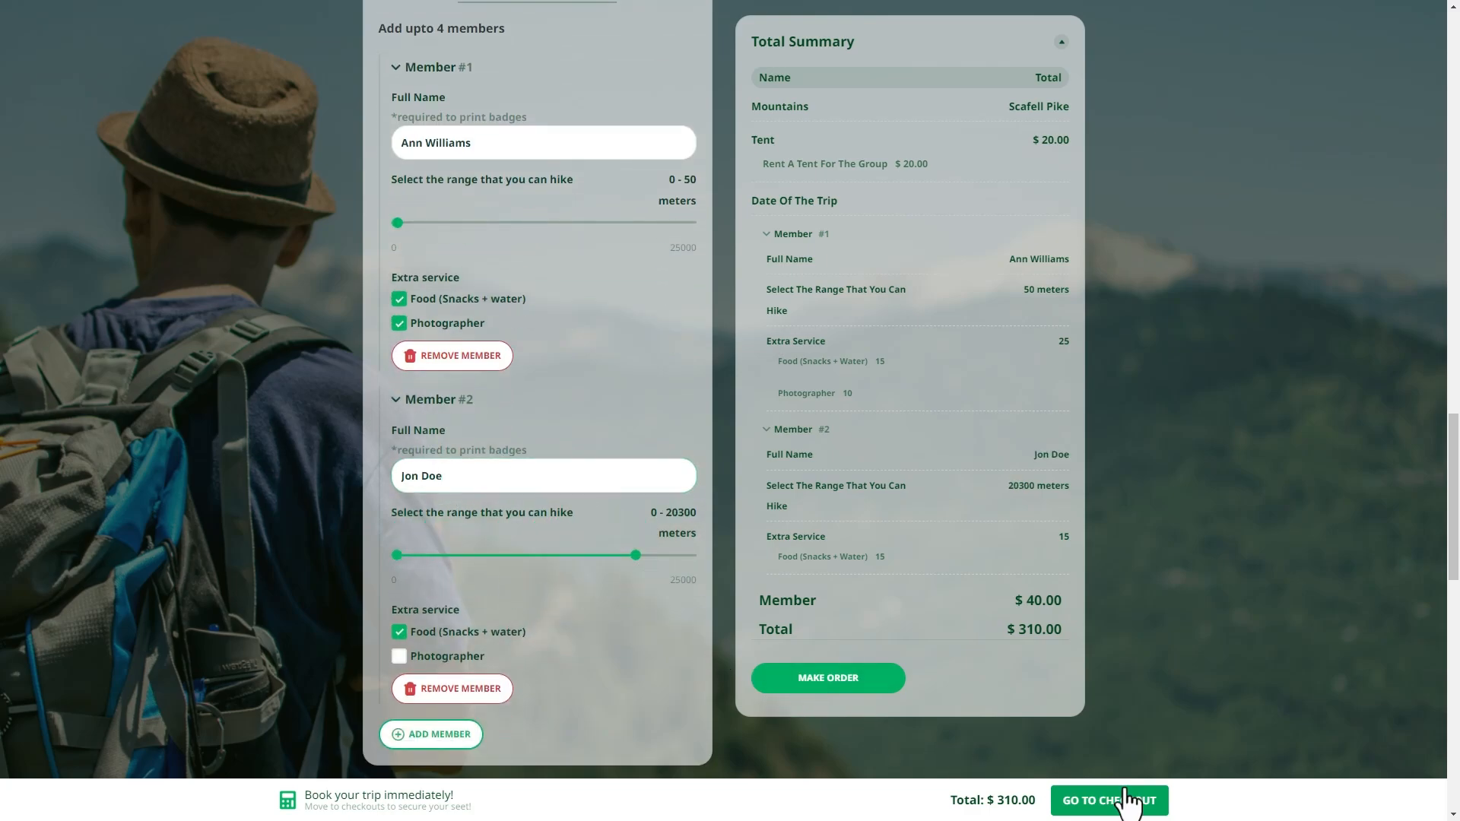
- Go to checkout from the sticky banner and autofill the billing details
{"action": "left_click", "coordinate": [1107, 800]}
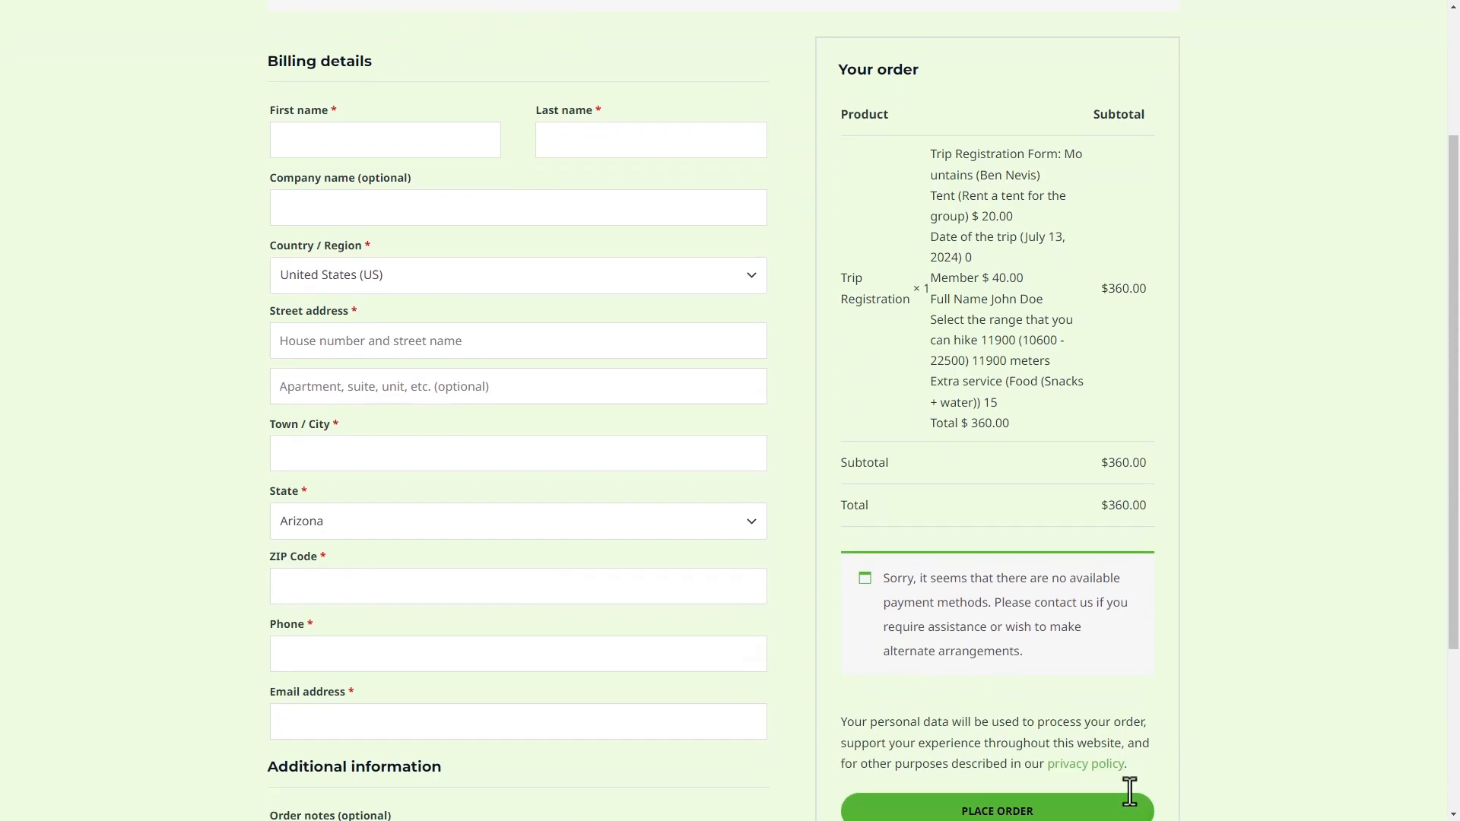
{"action": "scroll", "scroll_direction": "up", "scroll_amount": 3}
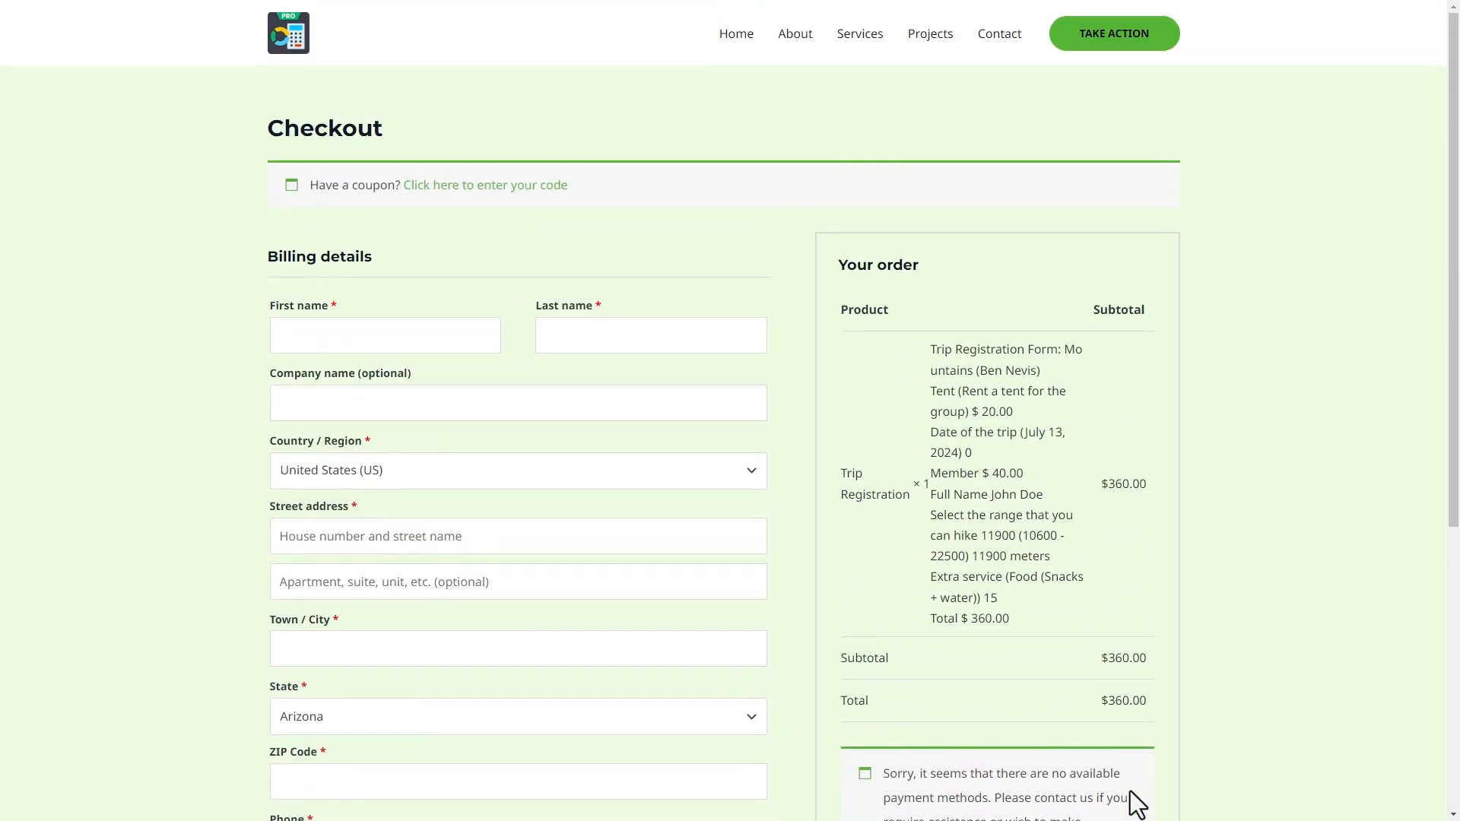
{"action": "left_click", "coordinate": [385, 335]}
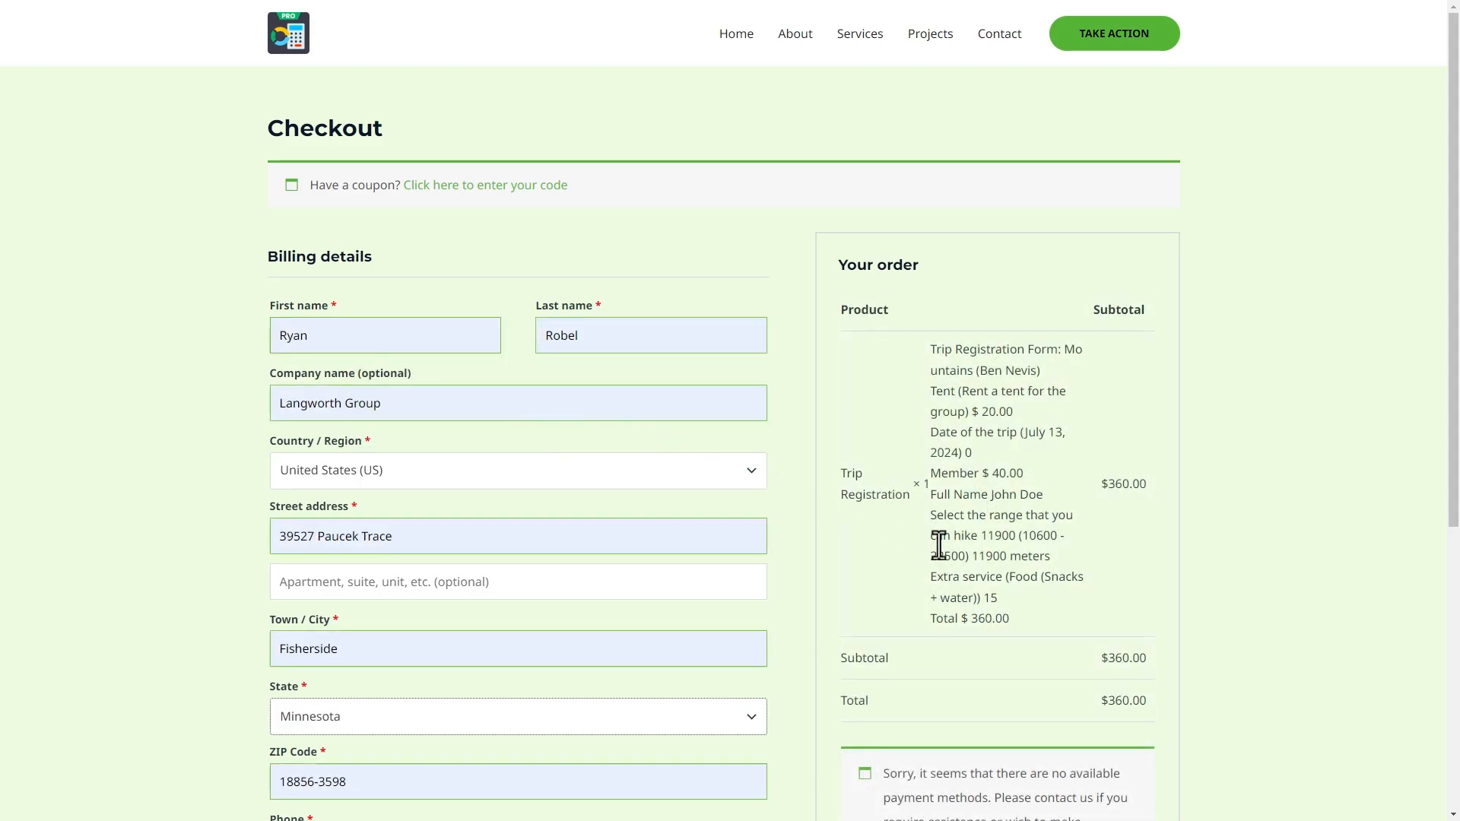
{"action": "scroll", "scroll_direction": "down", "scroll_amount": 3}
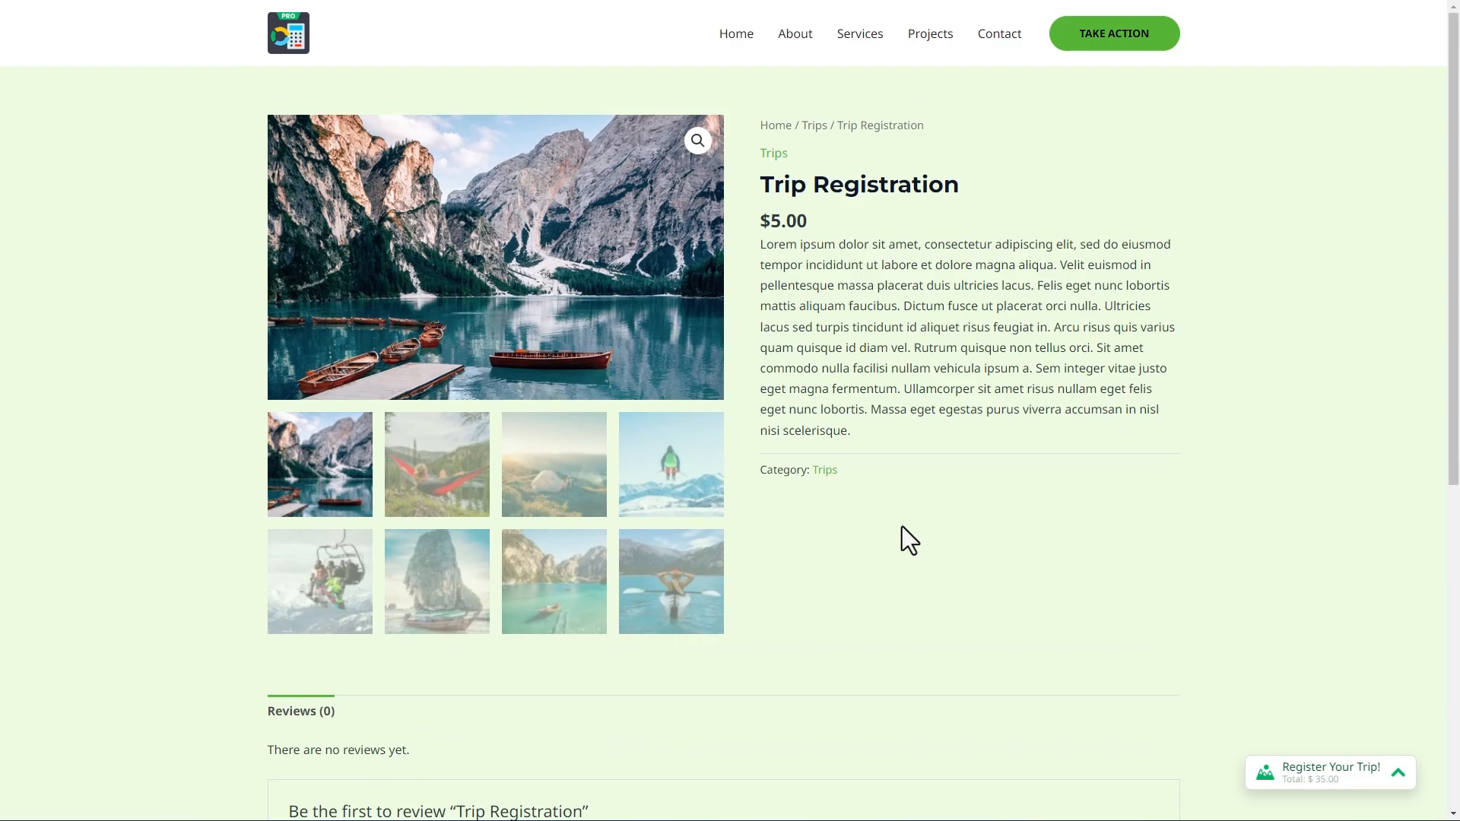
- View the hammock gallery photo, open the Register Your Trip! popup, and choose Cash Payment
{"action": "left_click", "coordinate": [436, 464]}
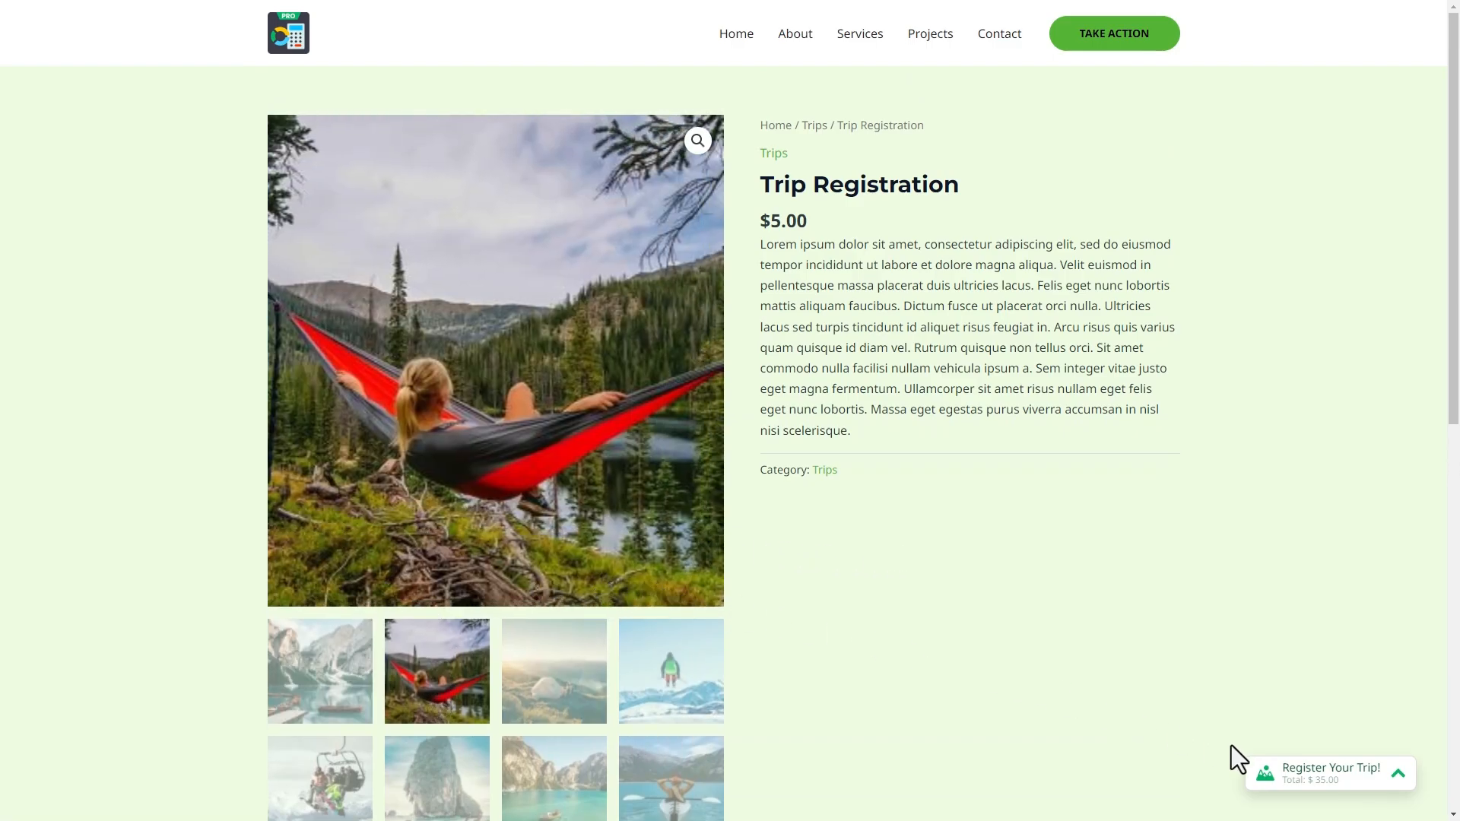
{"action": "left_click", "coordinate": [1330, 773]}
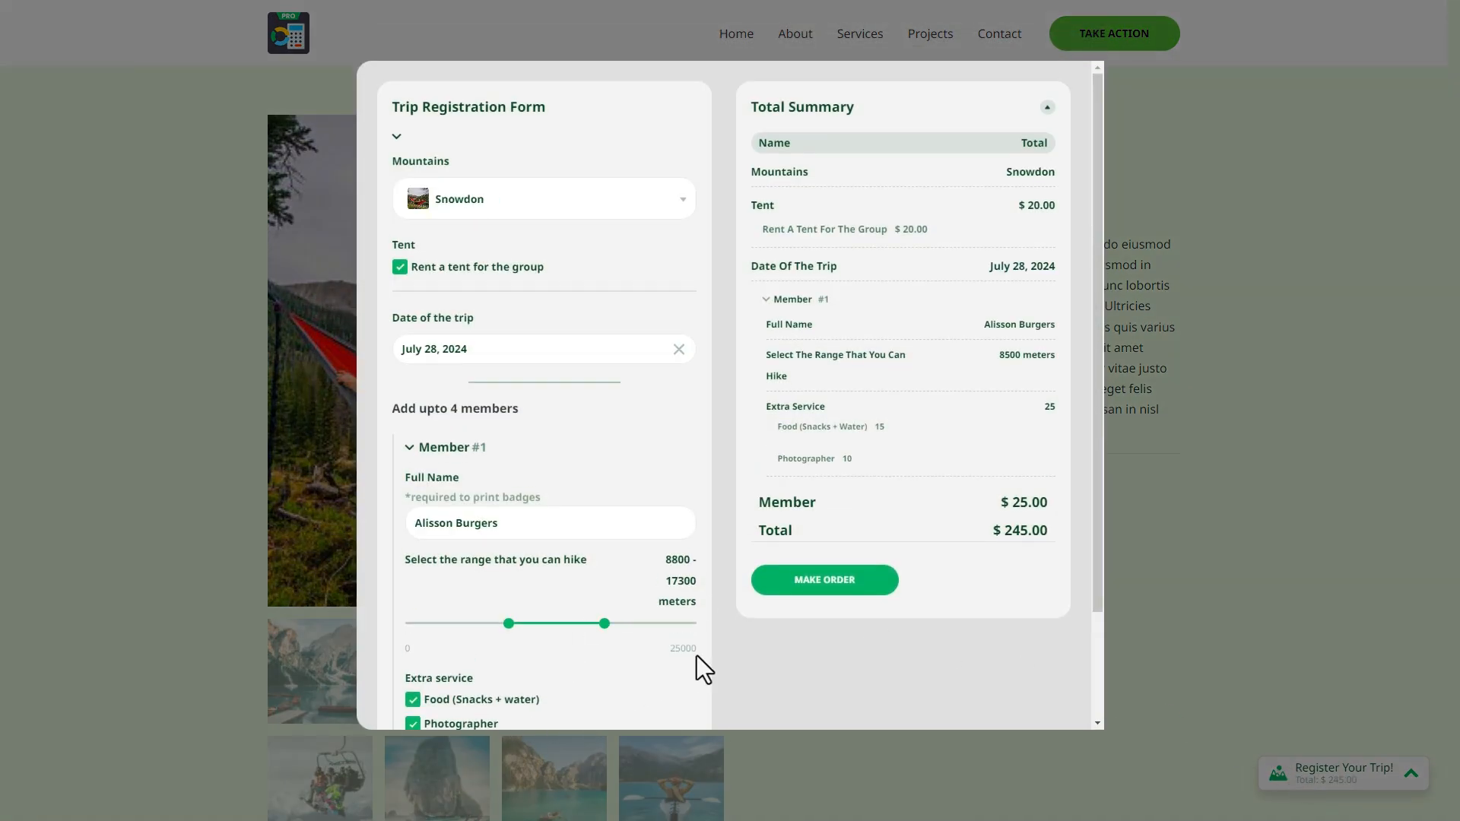
{"action": "scroll", "scroll_direction": "down", "scroll_amount": 3}
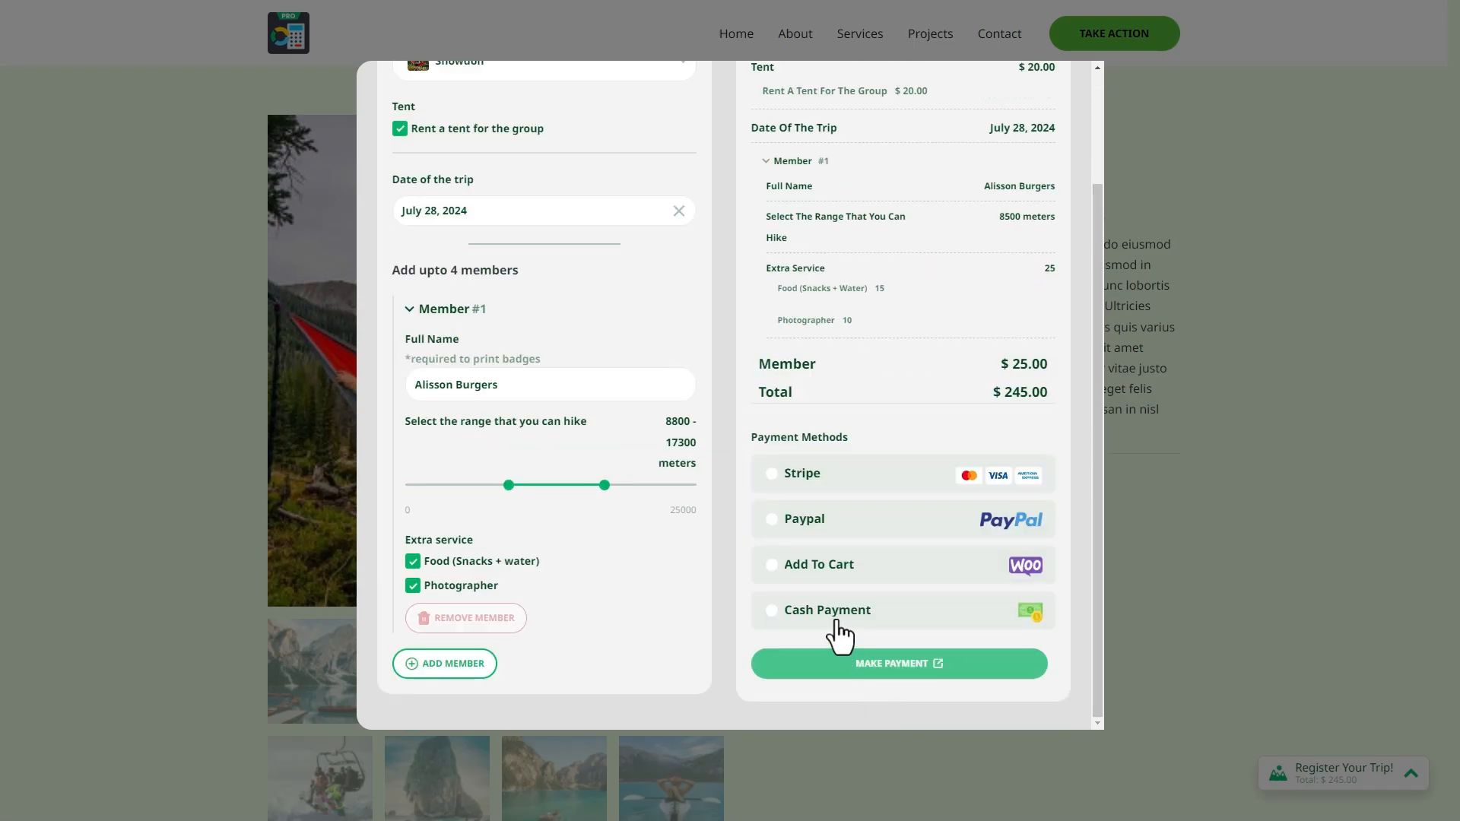
{"action": "left_click", "coordinate": [897, 663]}
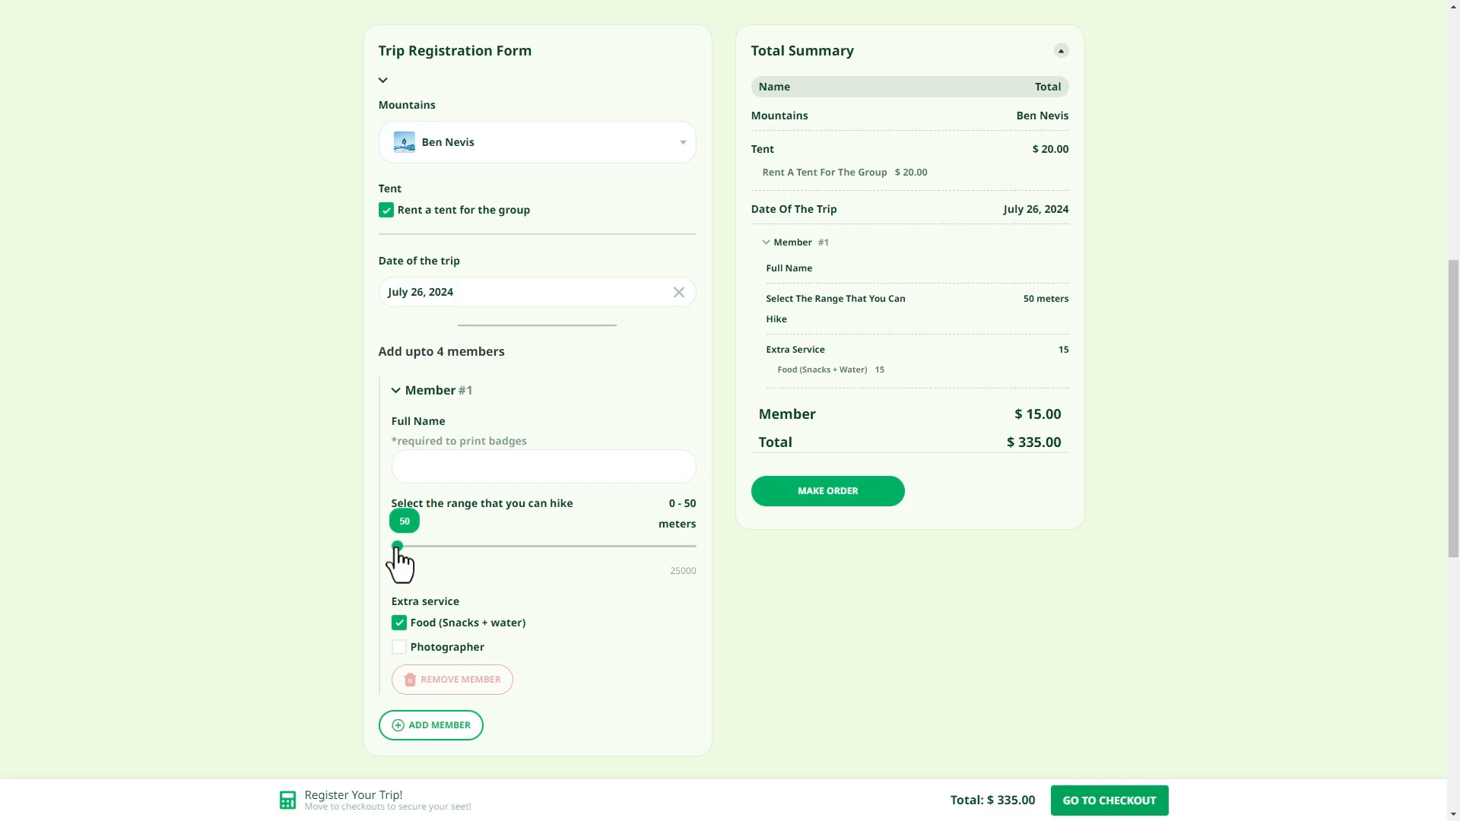
{"action": "type", "text": "James King"}
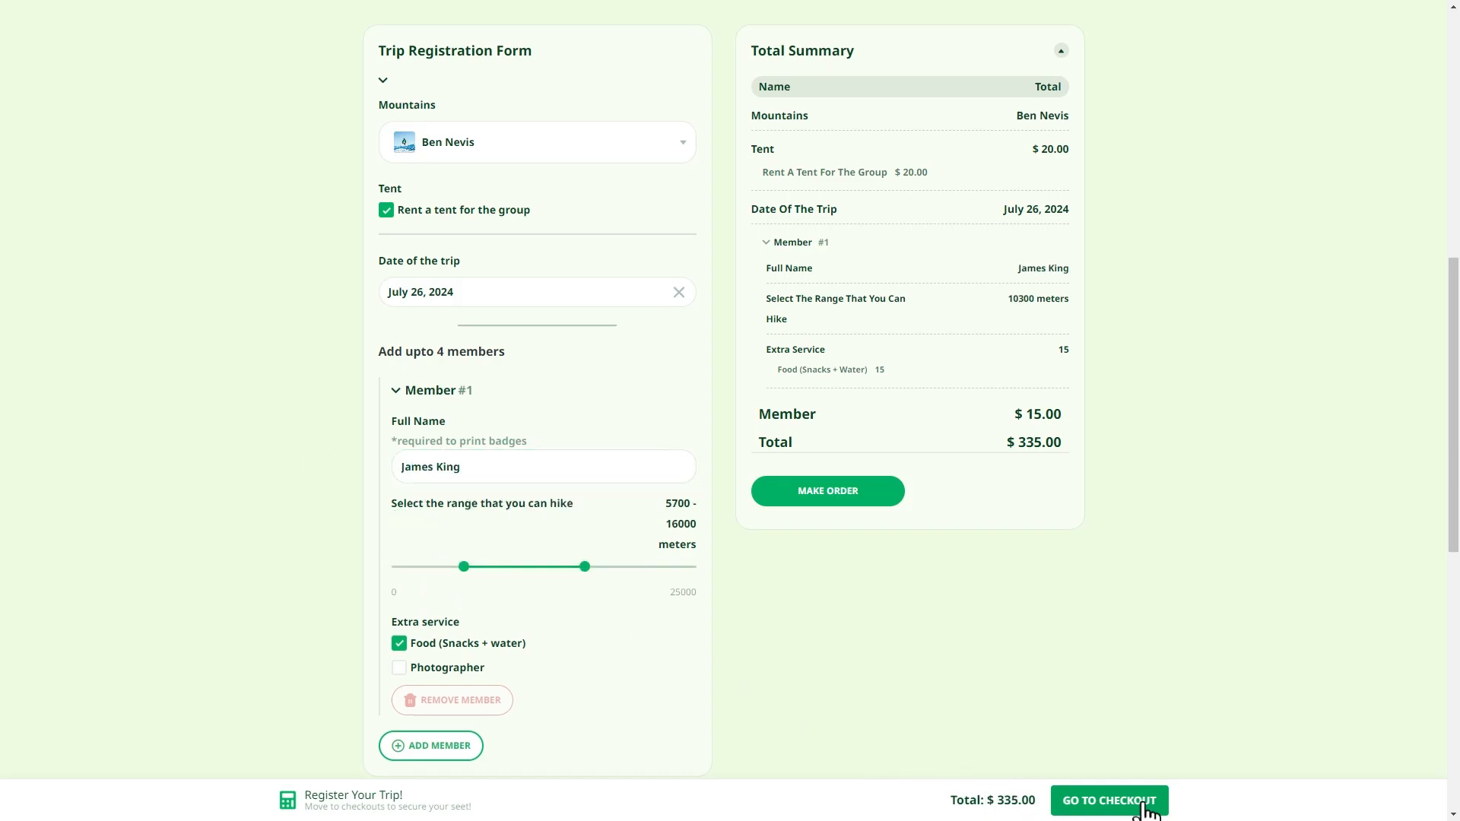
{"action": "left_click", "coordinate": [1107, 800]}
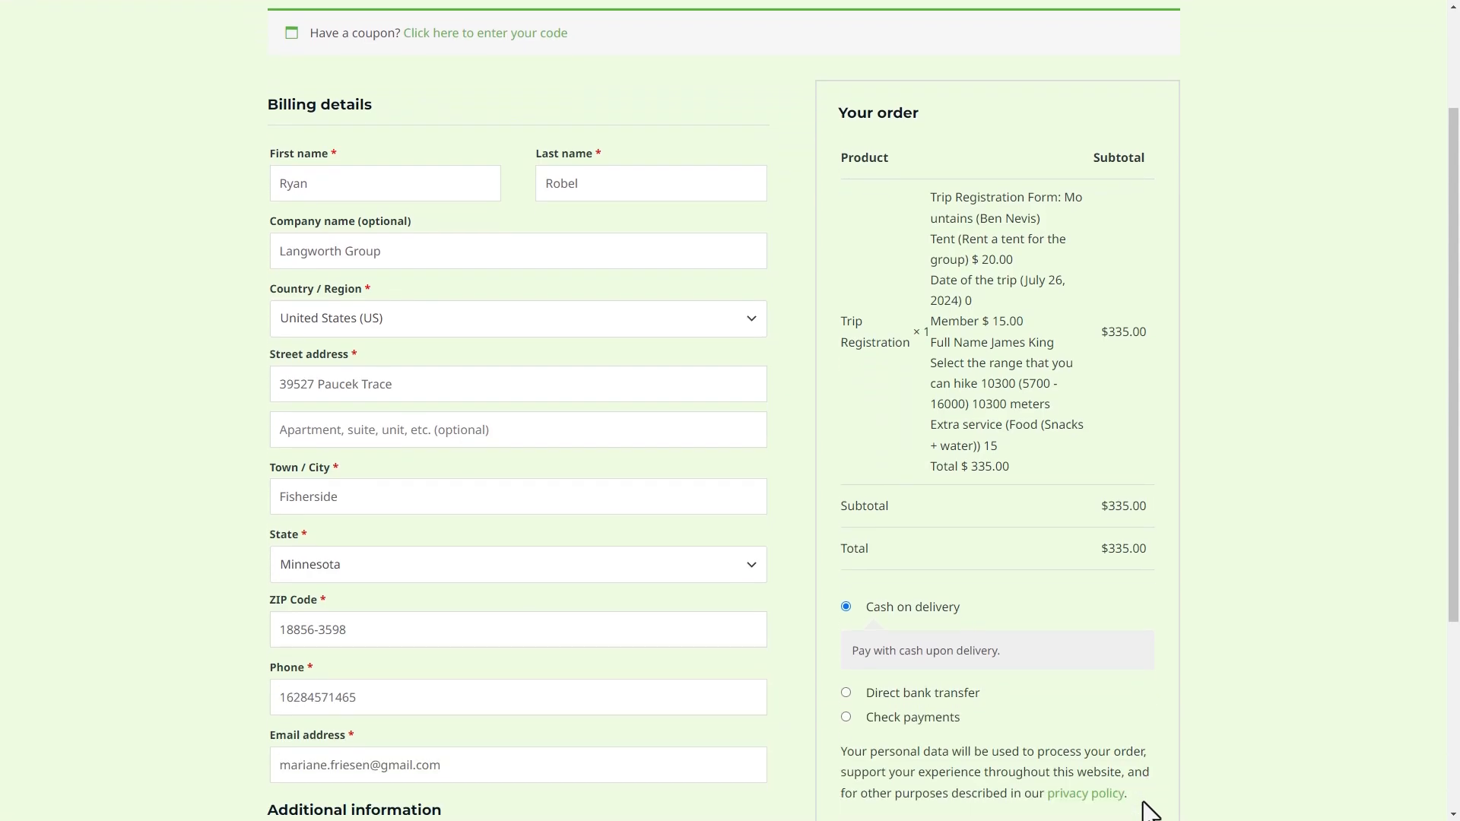
{"action": "scroll", "scroll_direction": "down", "scroll_amount": 3}
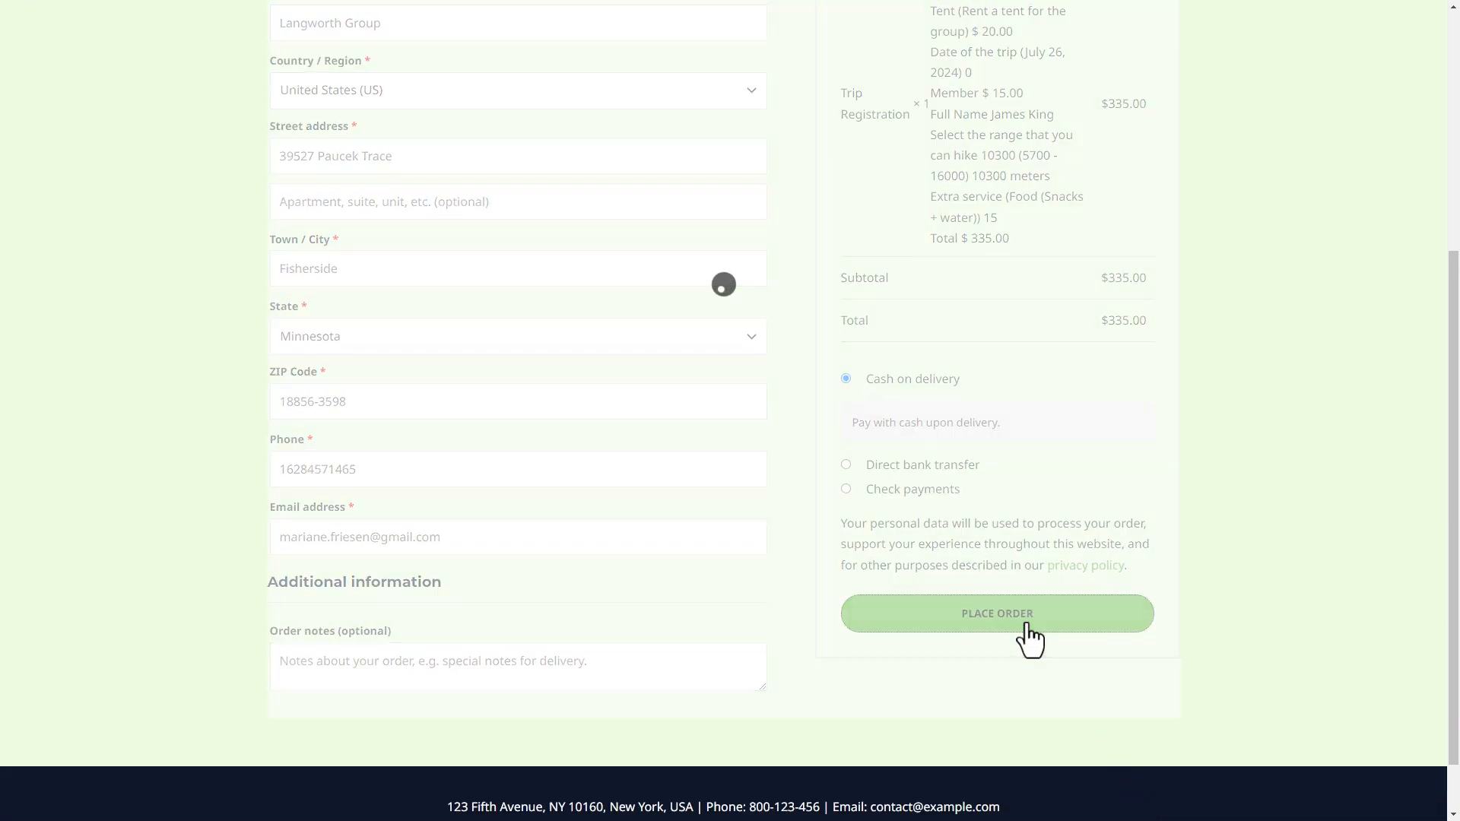
{"action": "left_click", "coordinate": [996, 613]}
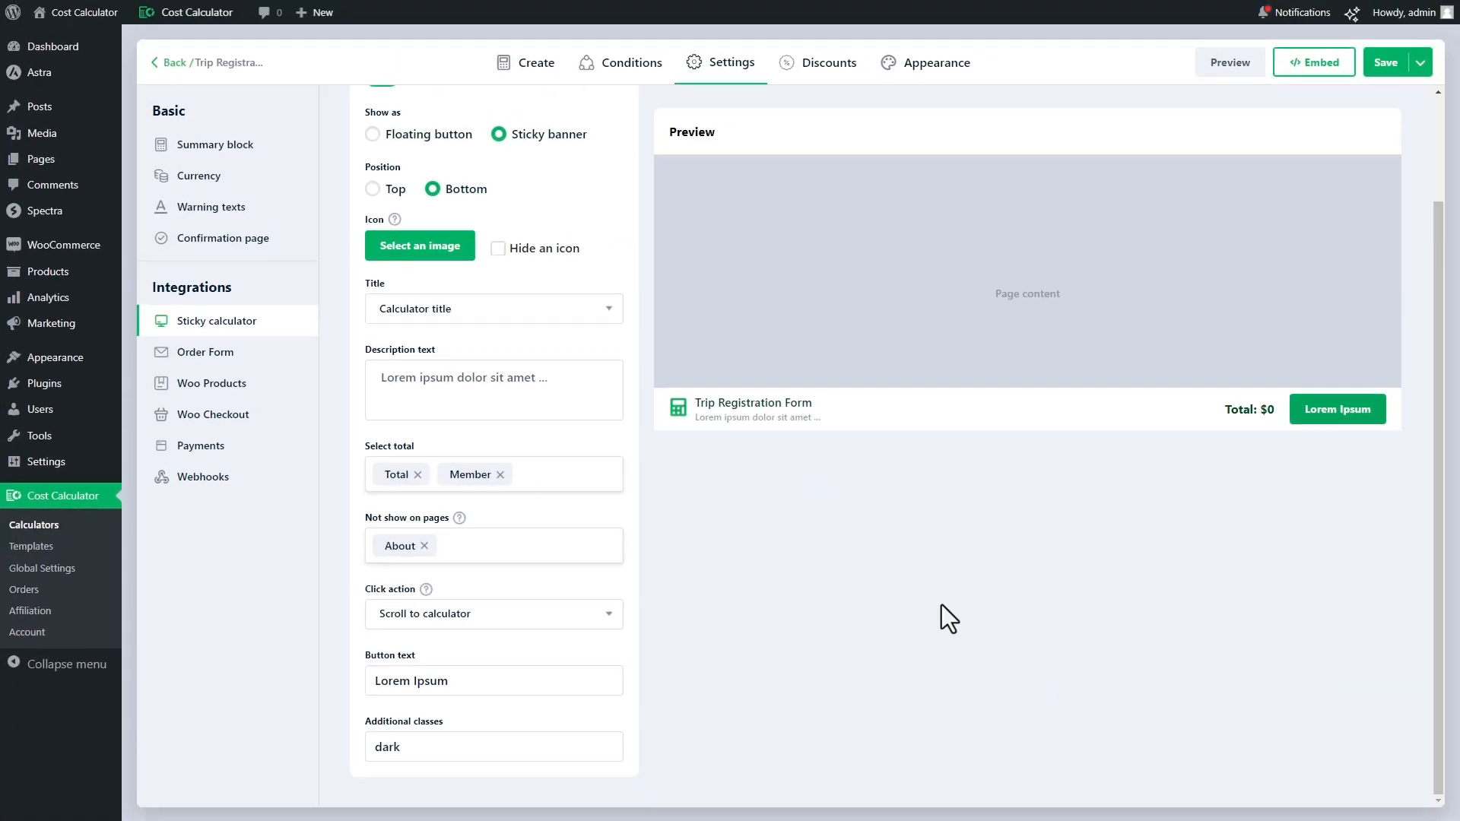
- Replace About with My account in the sticky calculator's Not show on pages list
{"action": "left_click", "coordinate": [518, 546]}
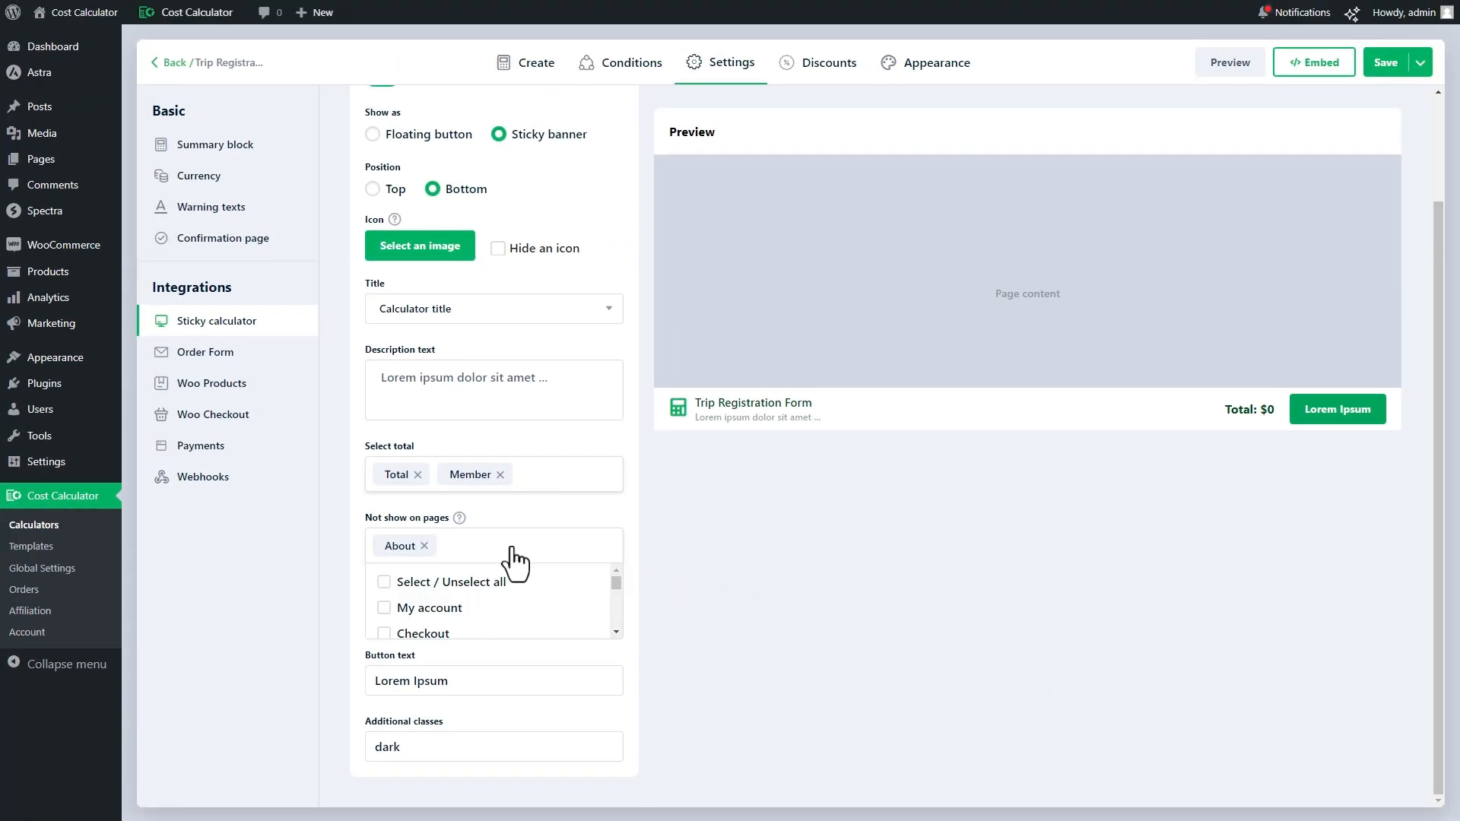
{"action": "mouse_move", "coordinate": [394, 601]}
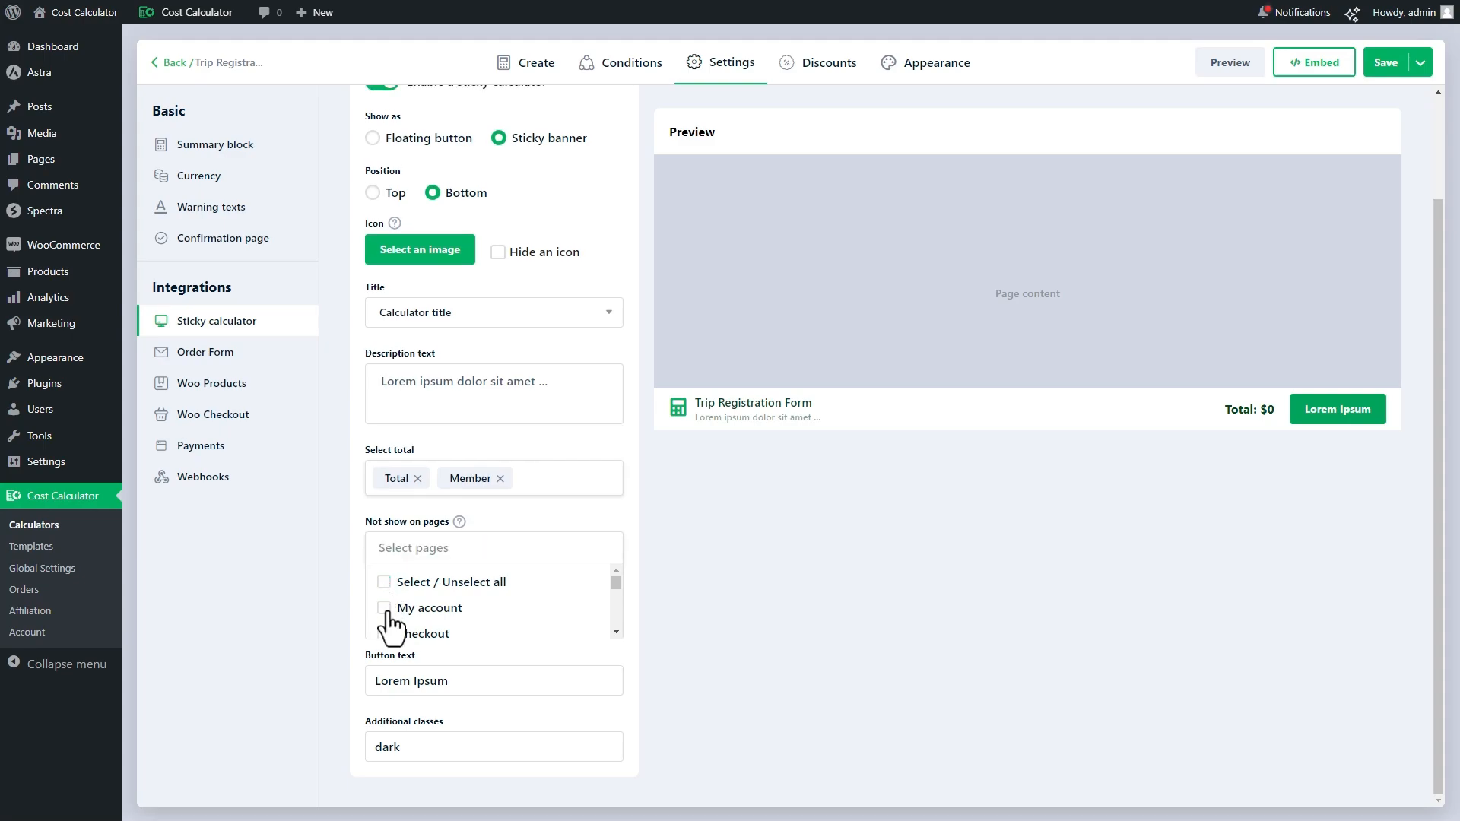
{"action": "left_click", "coordinate": [383, 606]}
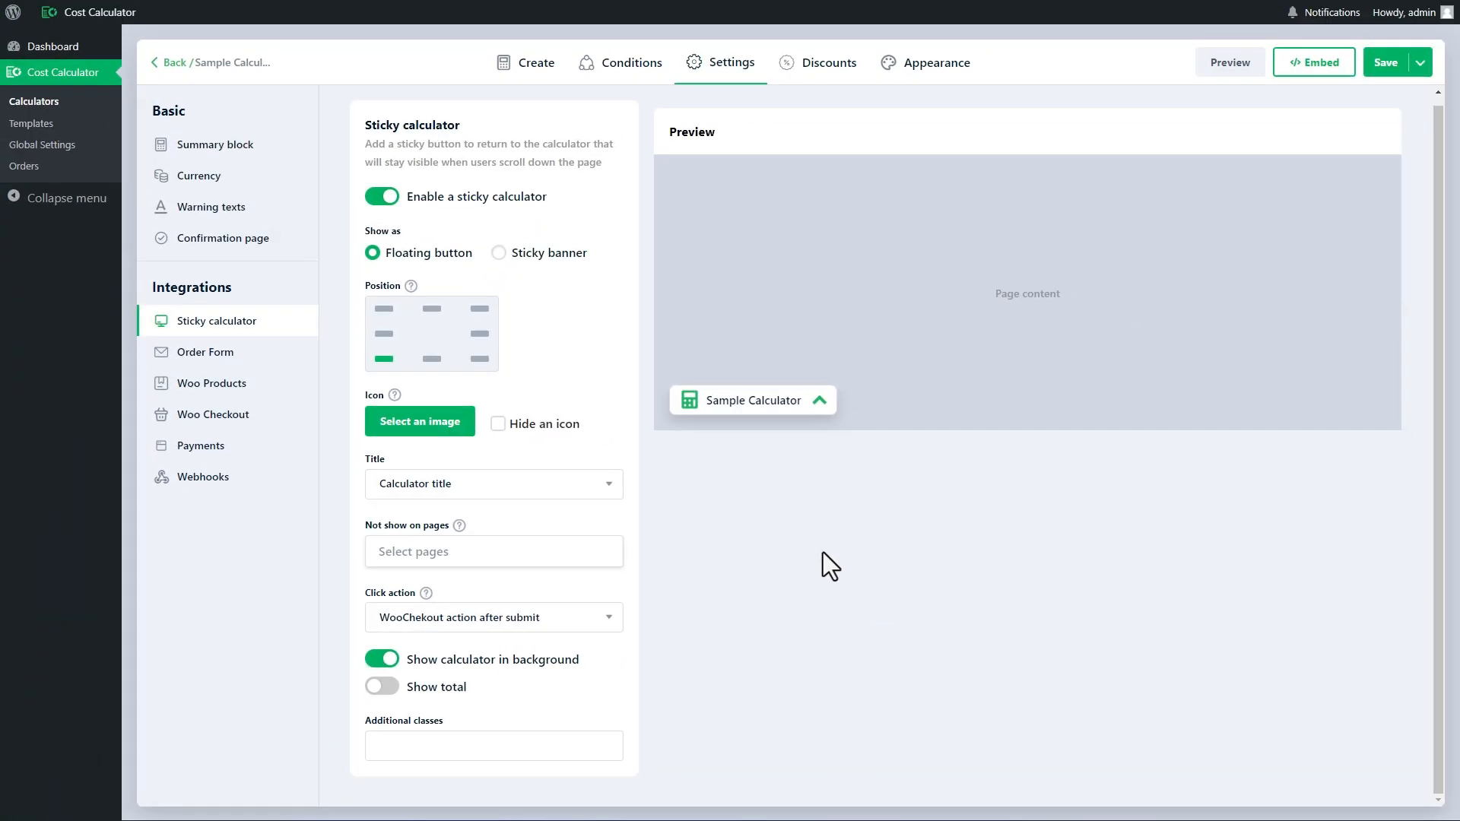
{"action": "mouse_move", "coordinate": [617, 655]}
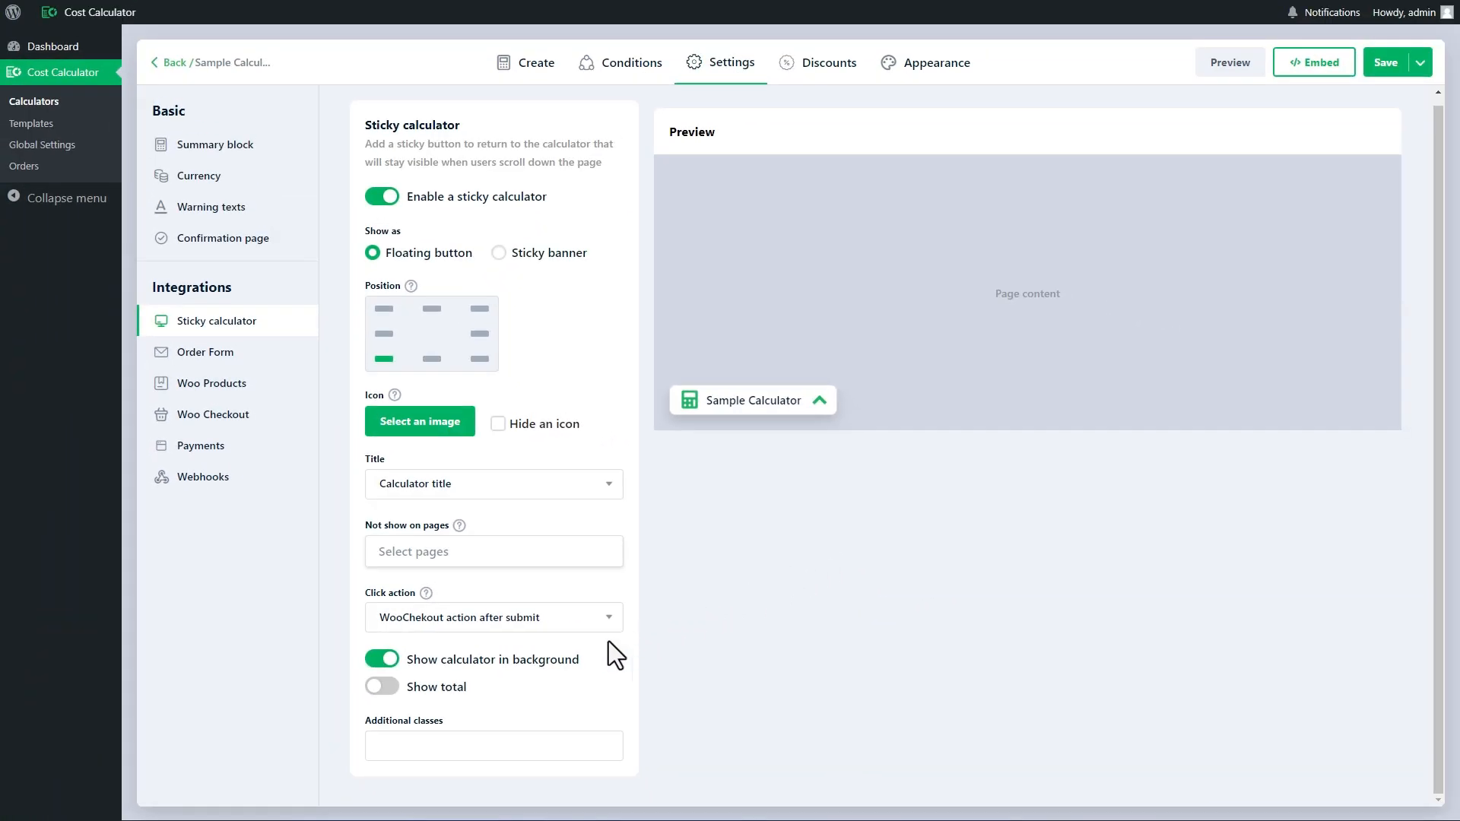
- Toggle Show calculator in background off and on, add class 'dark', and view the live site
{"action": "left_click", "coordinate": [381, 658]}
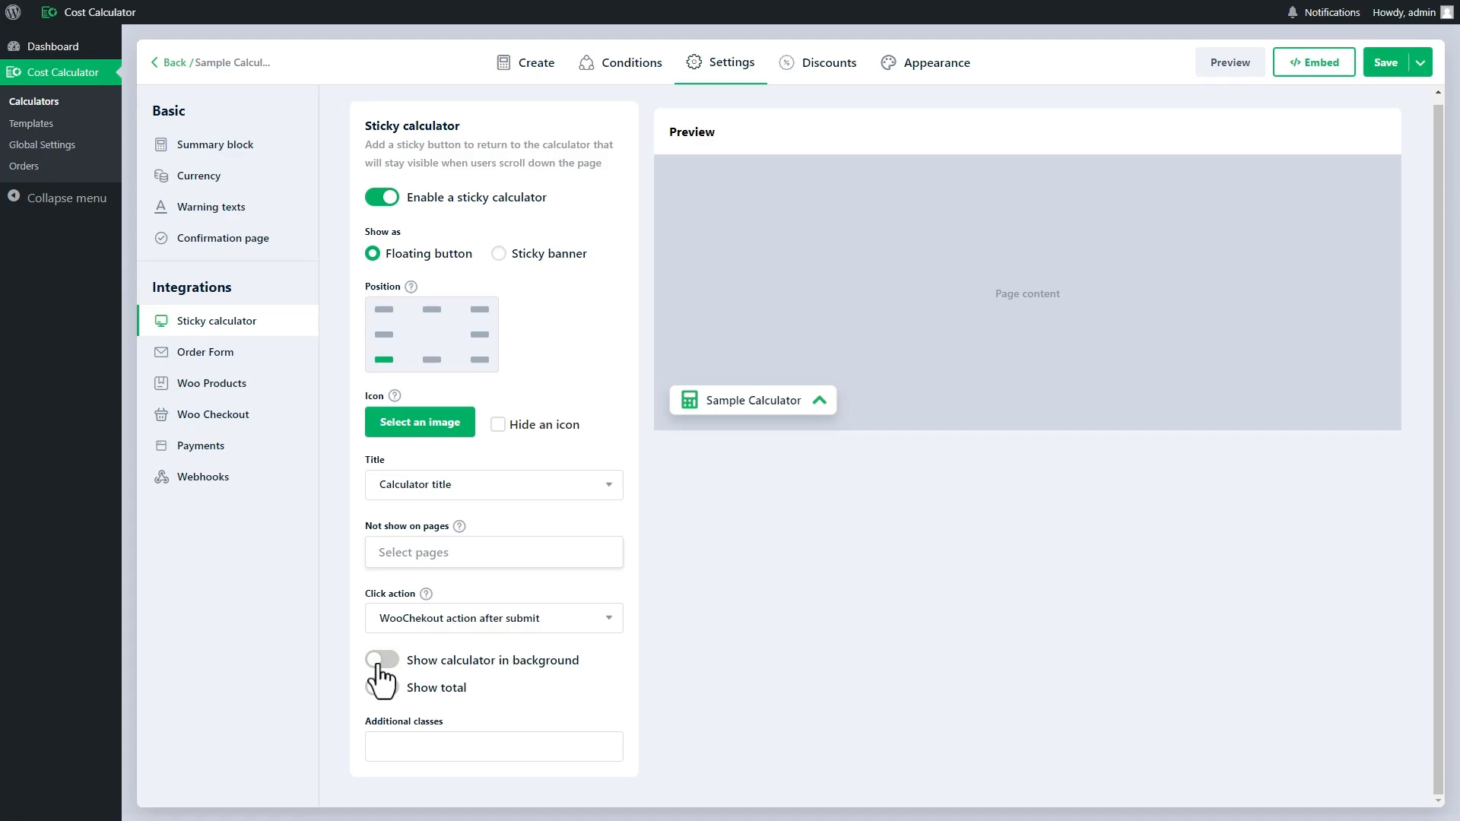
{"action": "left_click", "coordinate": [381, 660]}
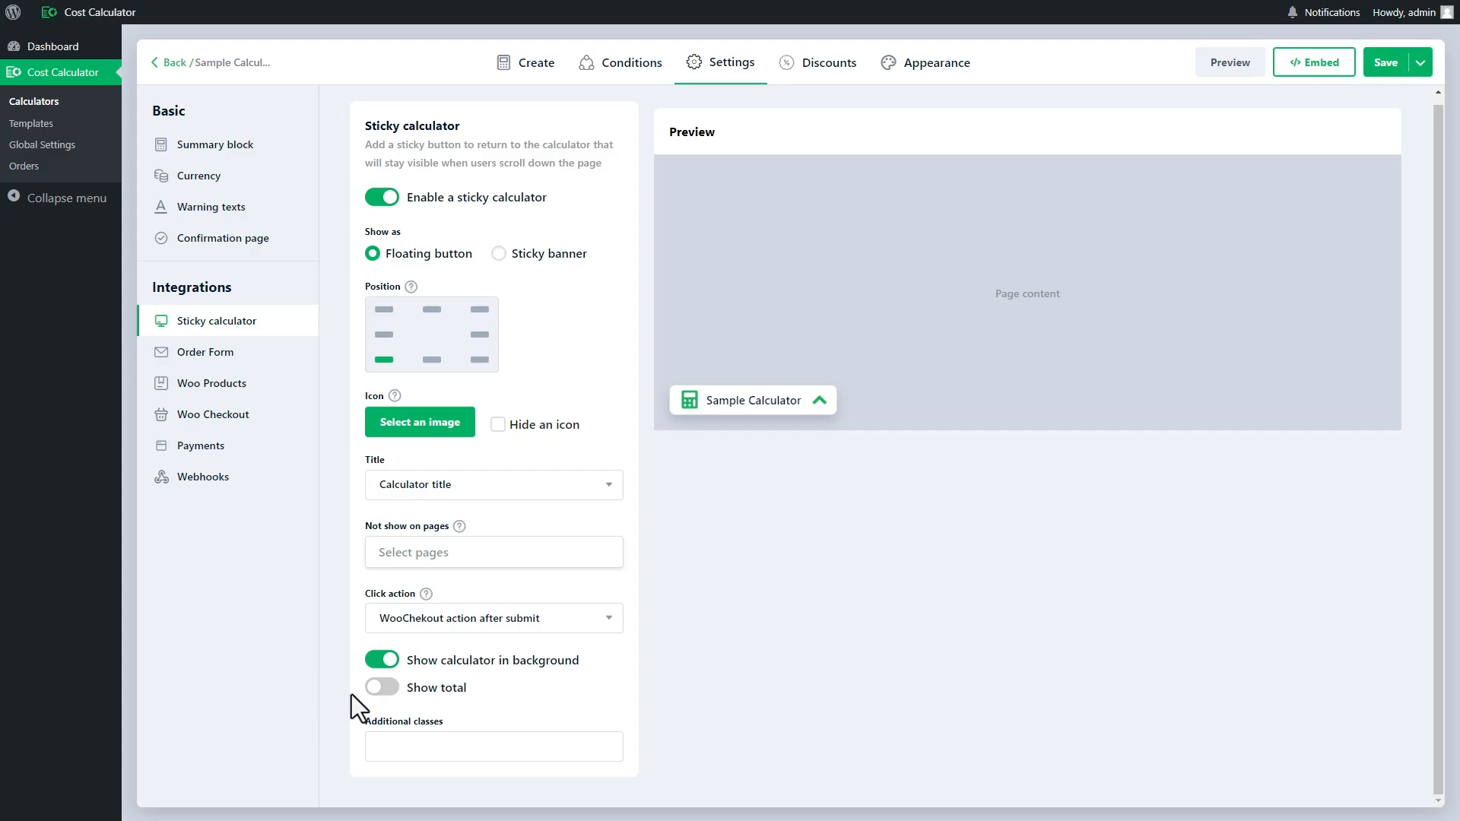
{"action": "mouse_move", "coordinate": [687, 723]}
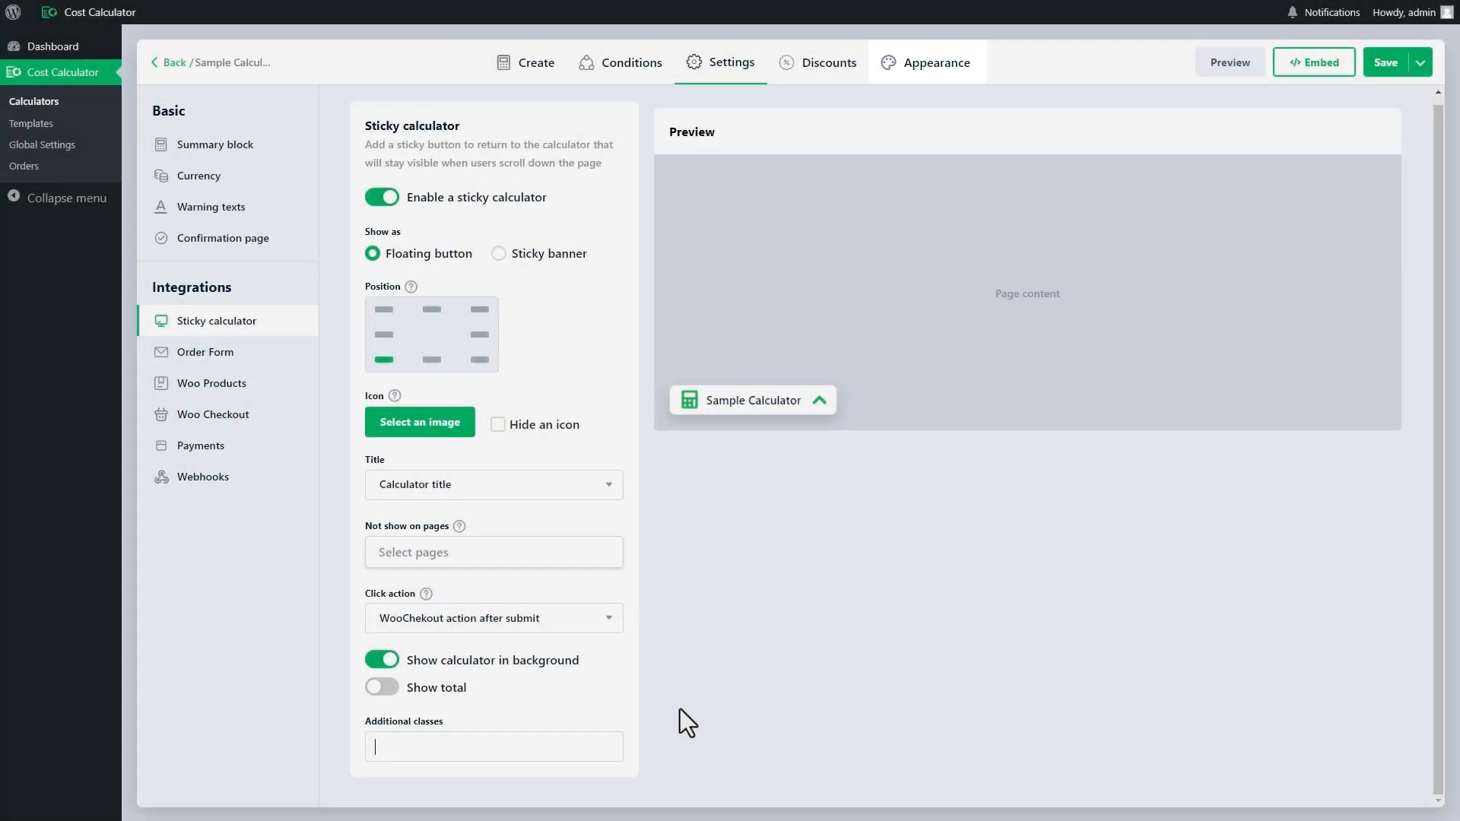
{"action": "type", "text": "dark"}
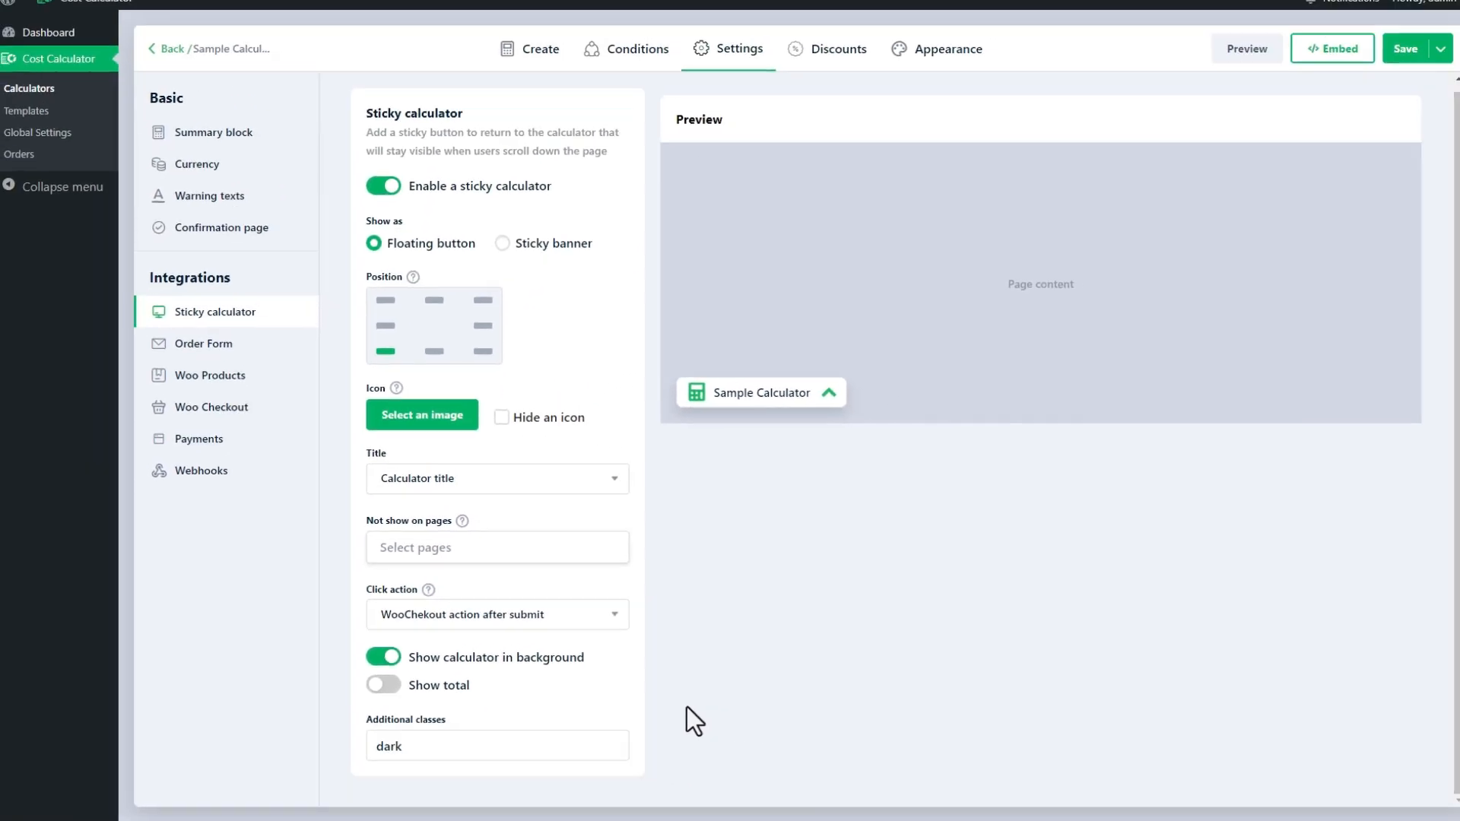
{"action": "left_click", "coordinate": [1245, 49]}
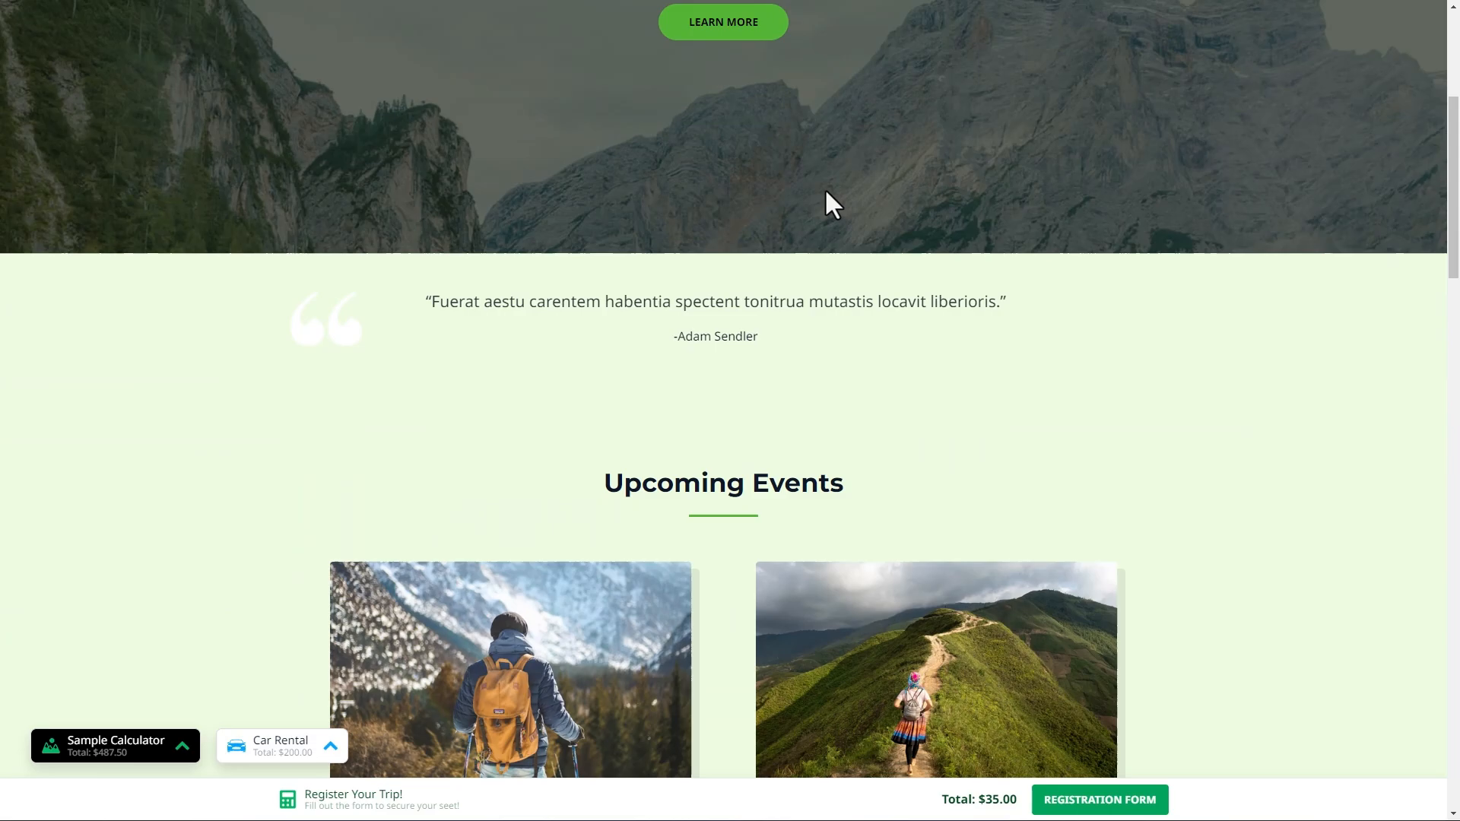
- Jump to the registration form, open the Mountains list, and launch the Car Rental popup
{"action": "scroll", "scroll_direction": "down", "scroll_amount": 3}
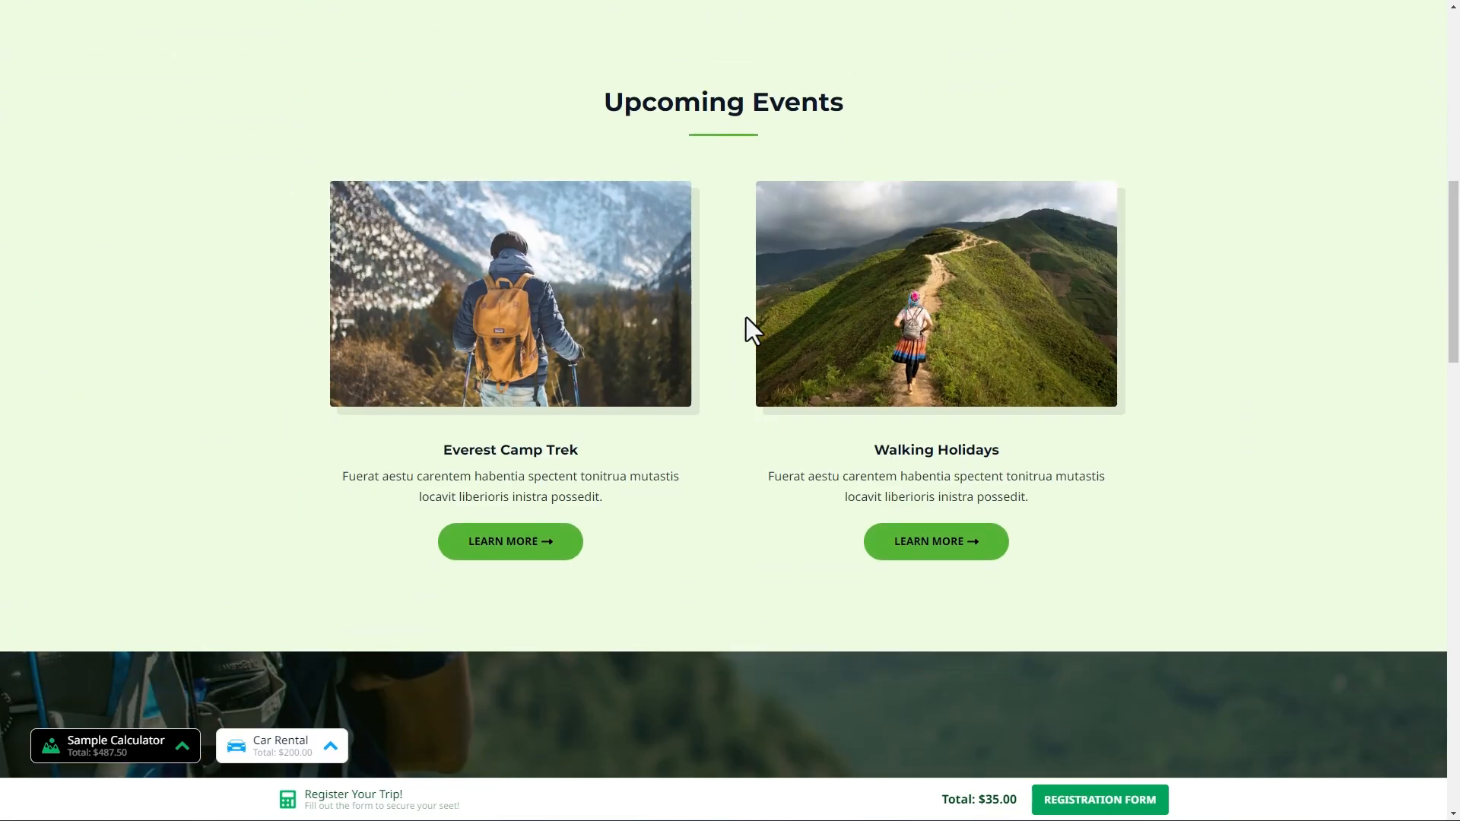
{"action": "left_click", "coordinate": [1098, 799]}
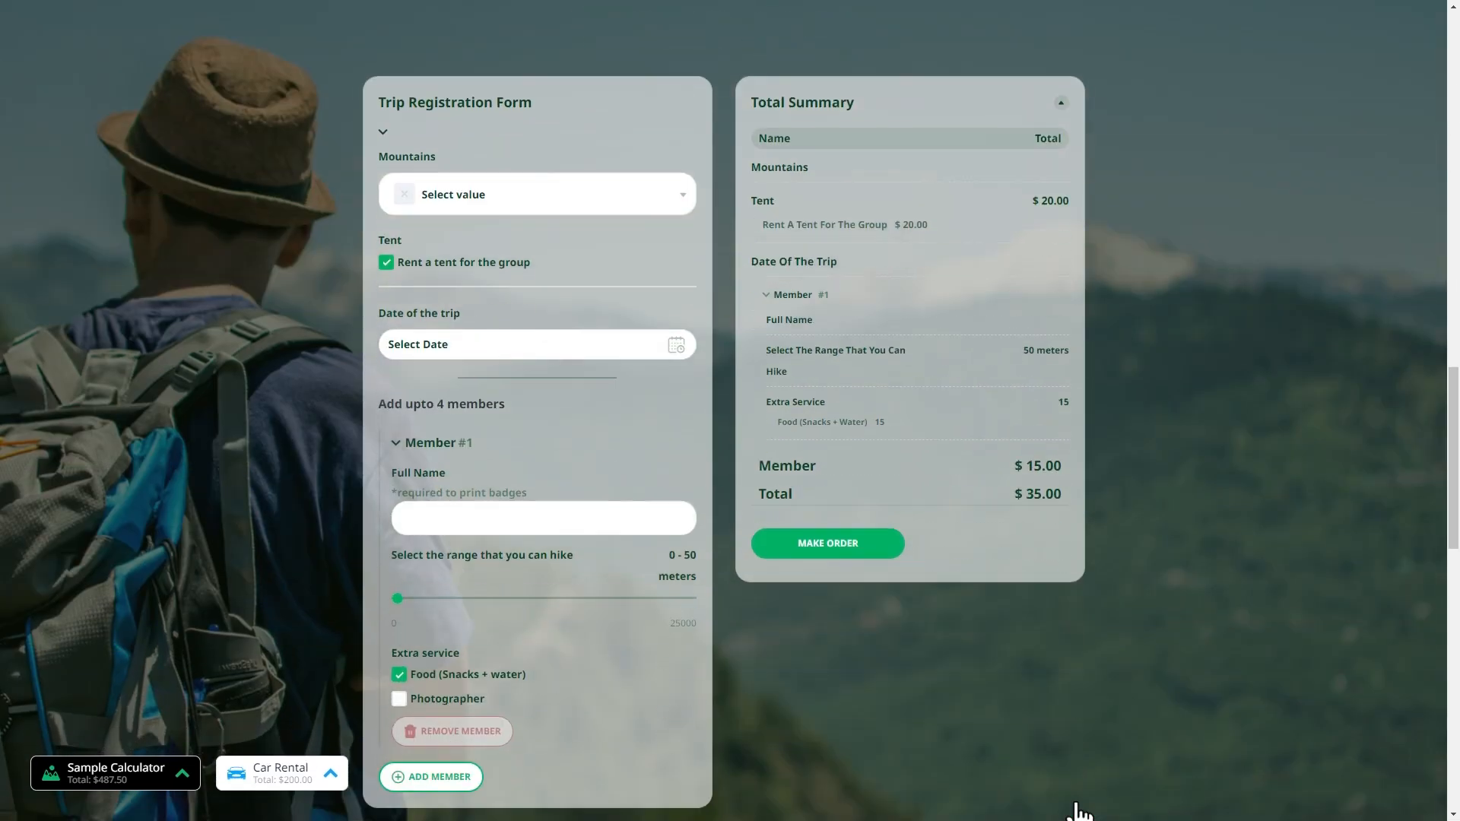
{"action": "left_click", "coordinate": [536, 194]}
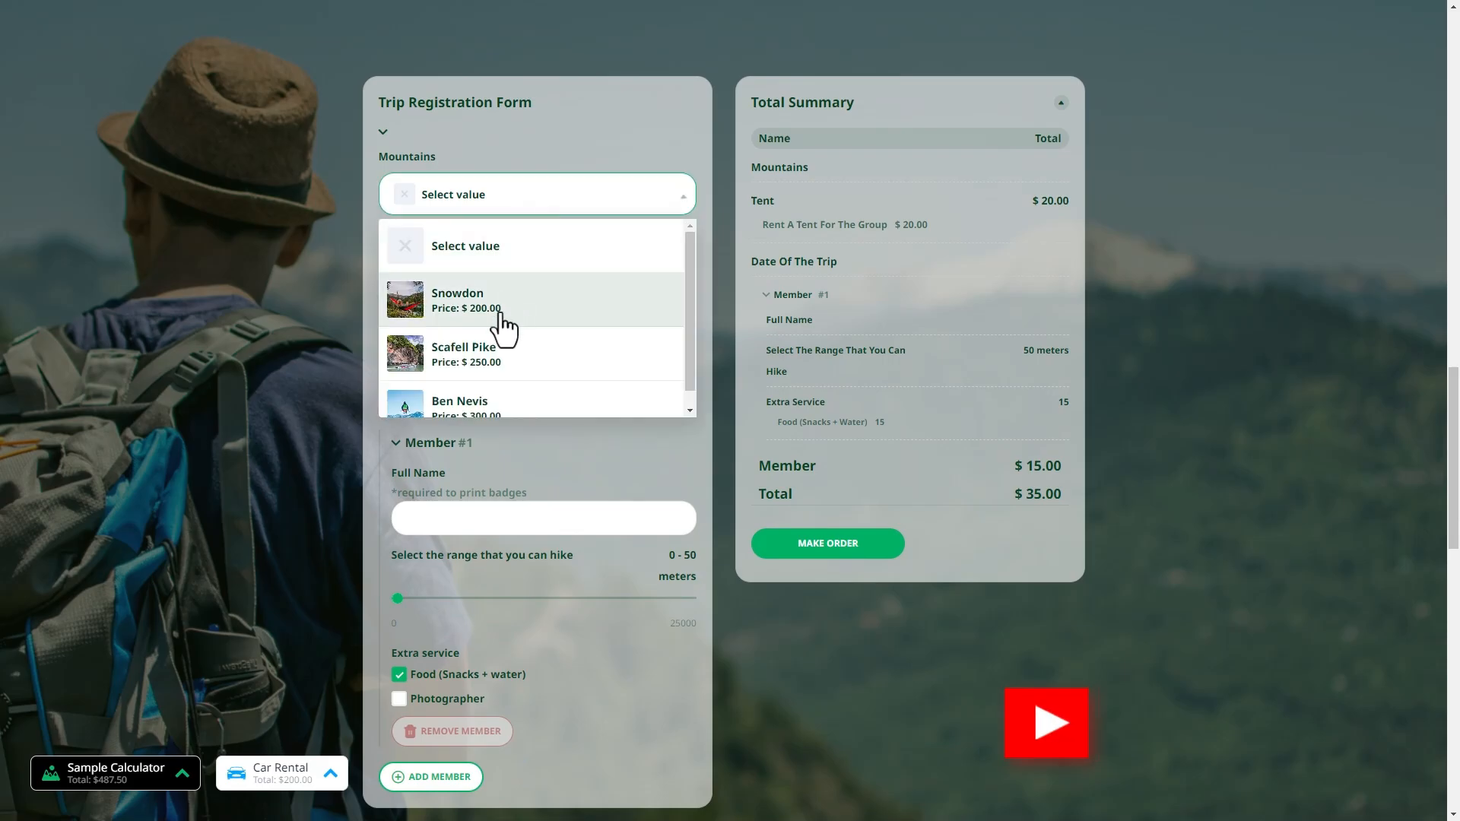
{"action": "left_click", "coordinate": [279, 773]}
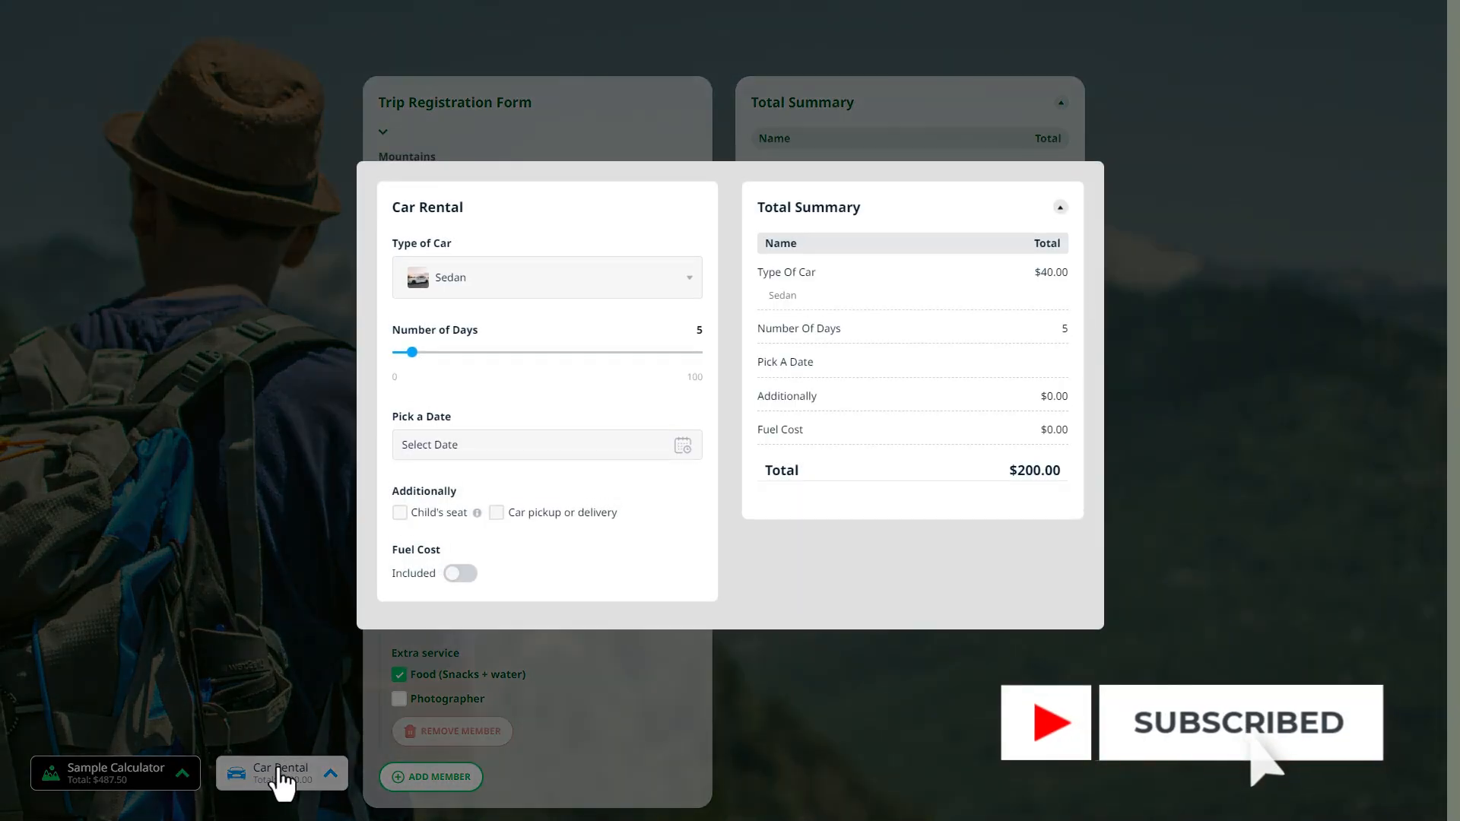